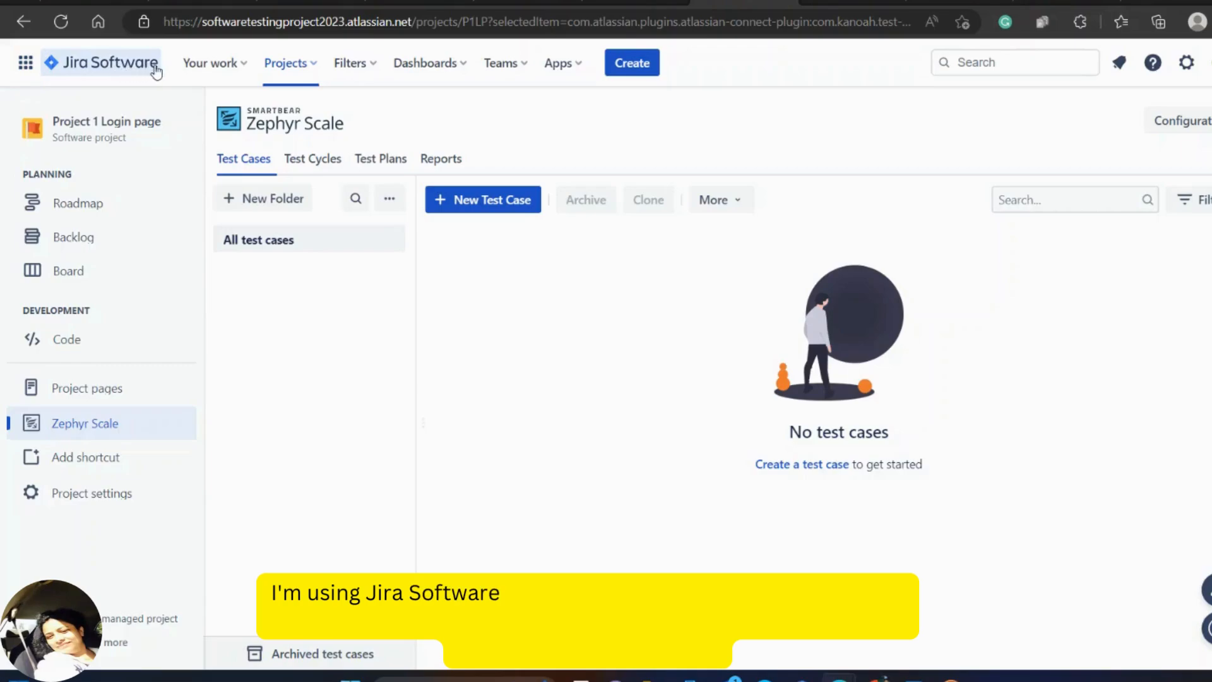
mouse_move(25, 62)
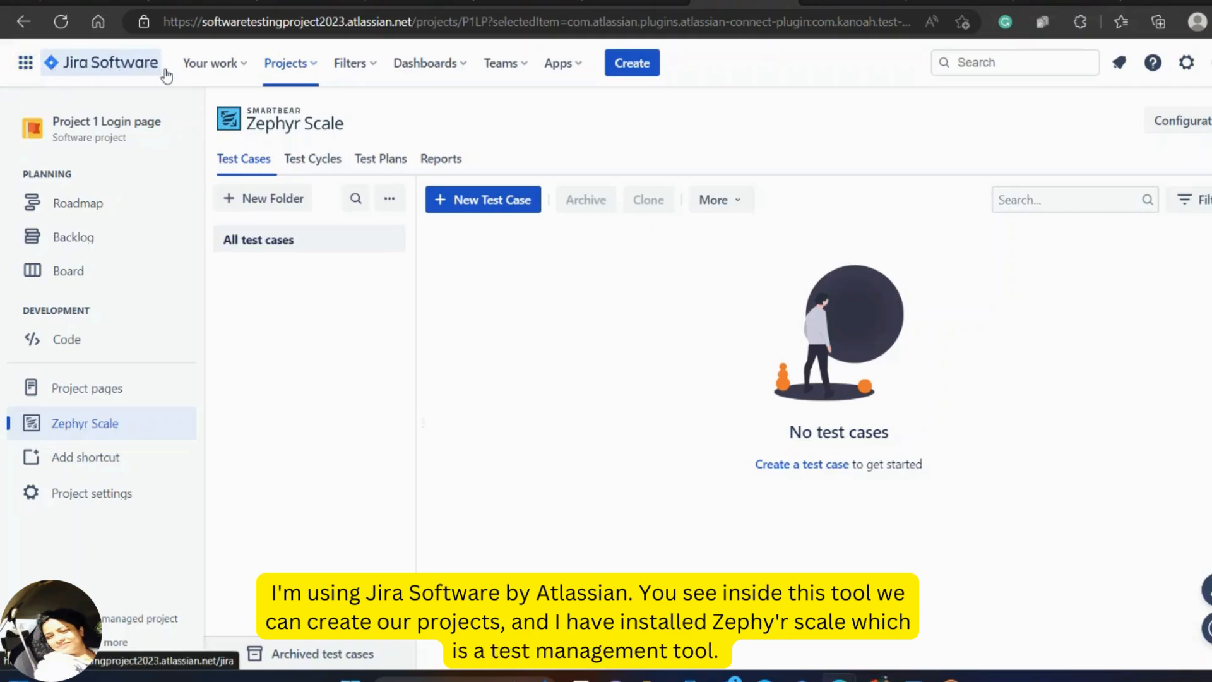
Leave Project 1 for the Jira Software projects list
left_click(293, 49)
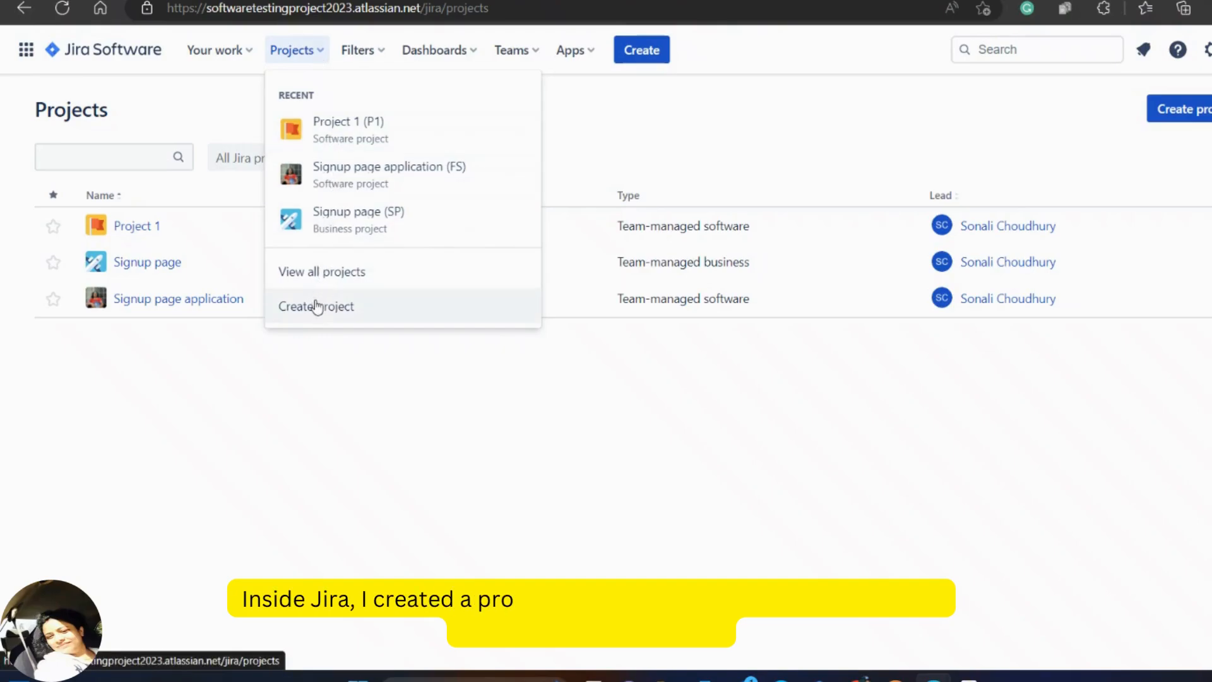
Create a team-managed Scrum project named 'Project 2' with key P2
left_click(316, 306)
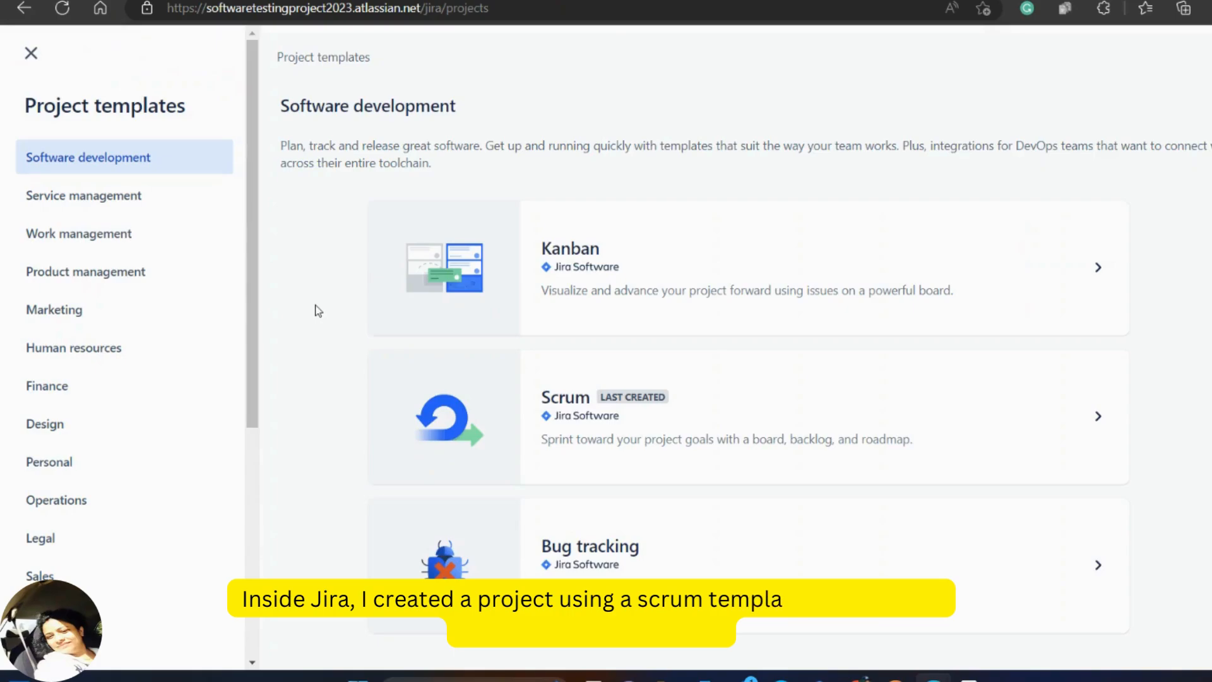
left_click(735, 417)
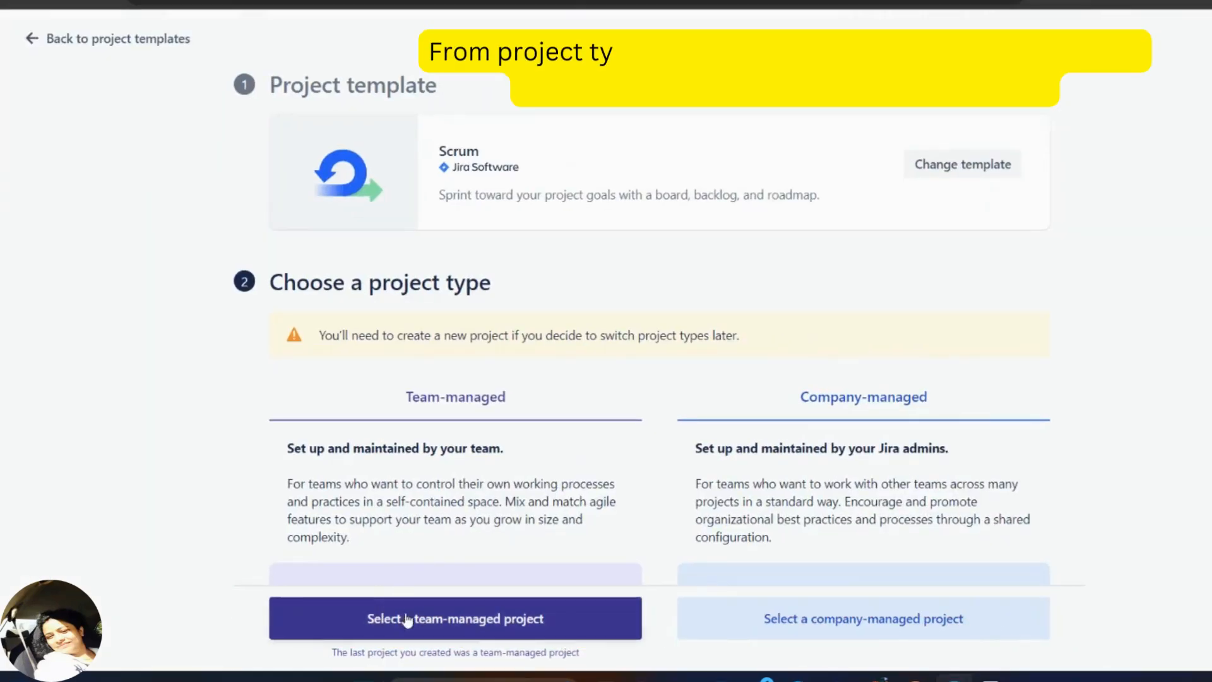
left_click(455, 619)
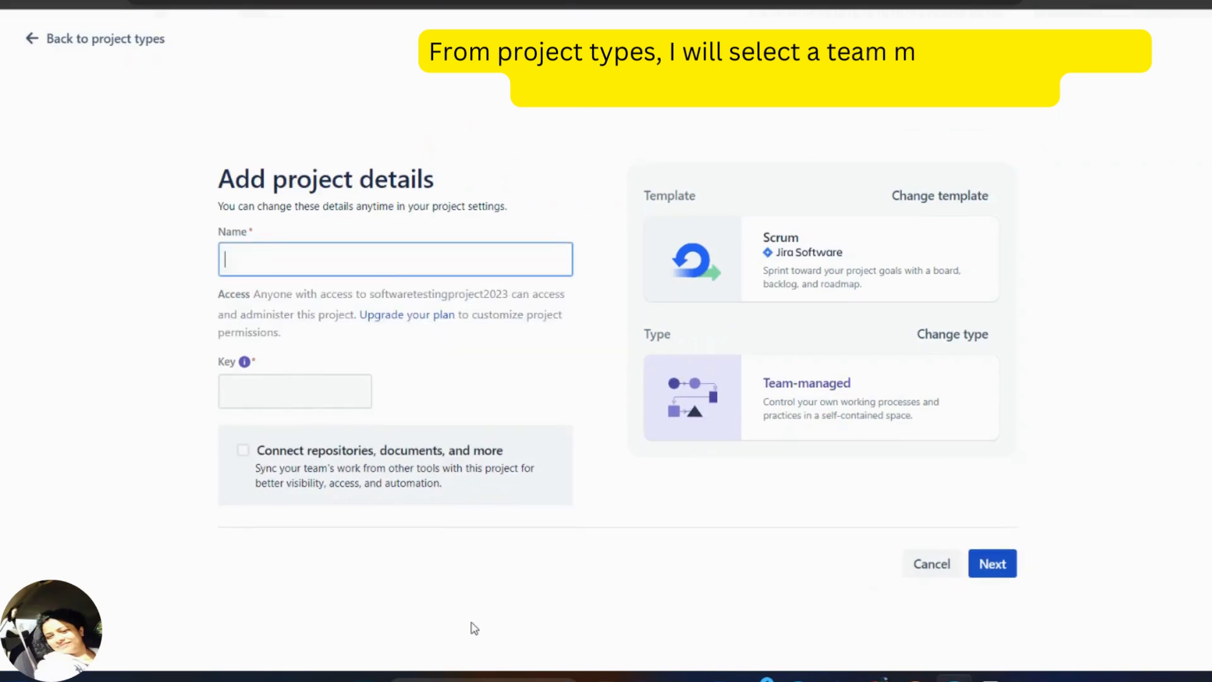
left_click(395, 259)
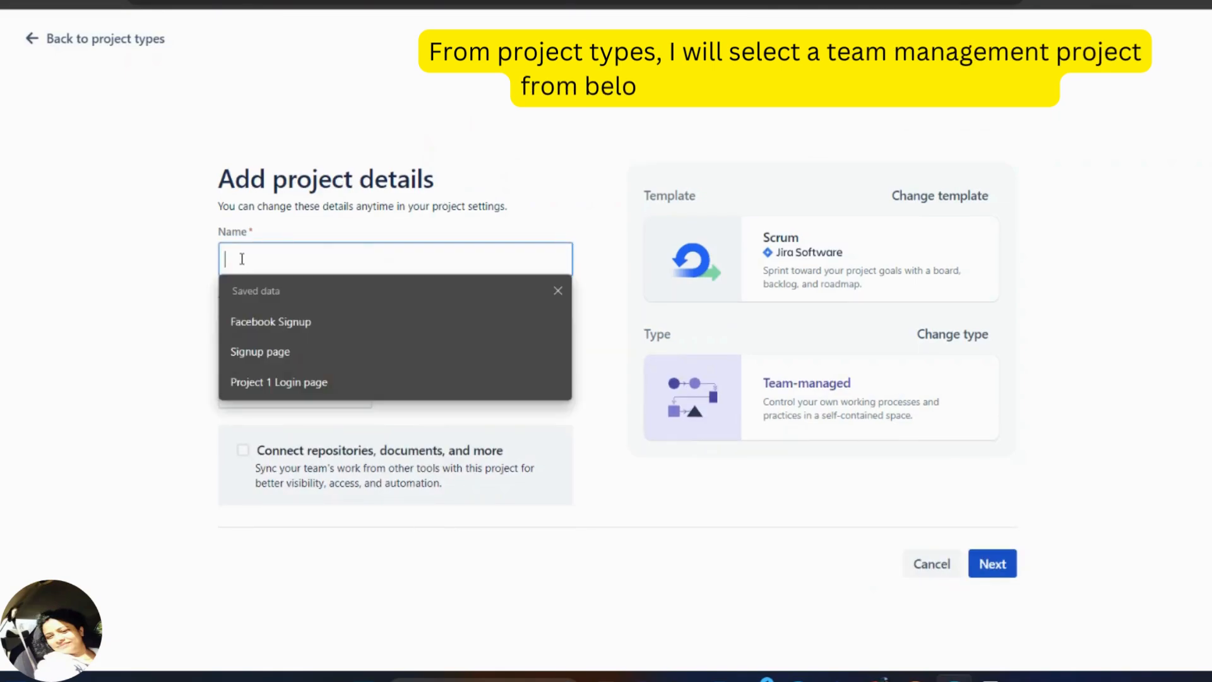
type("Project 2")
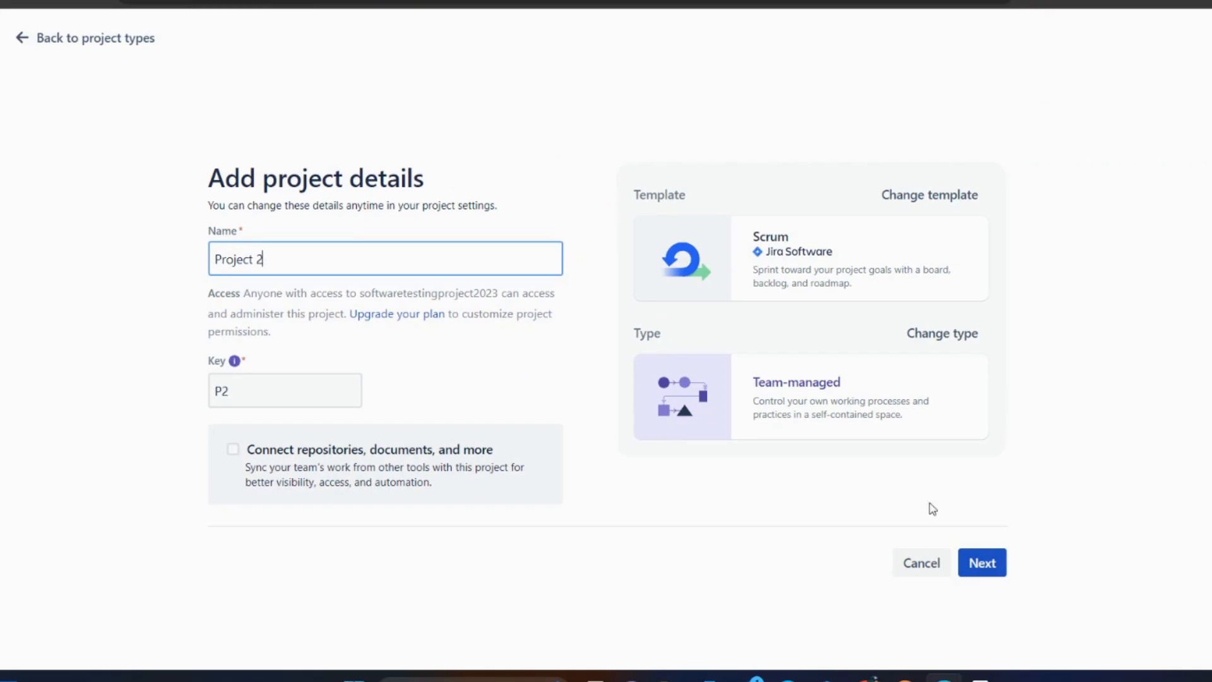
left_click(982, 562)
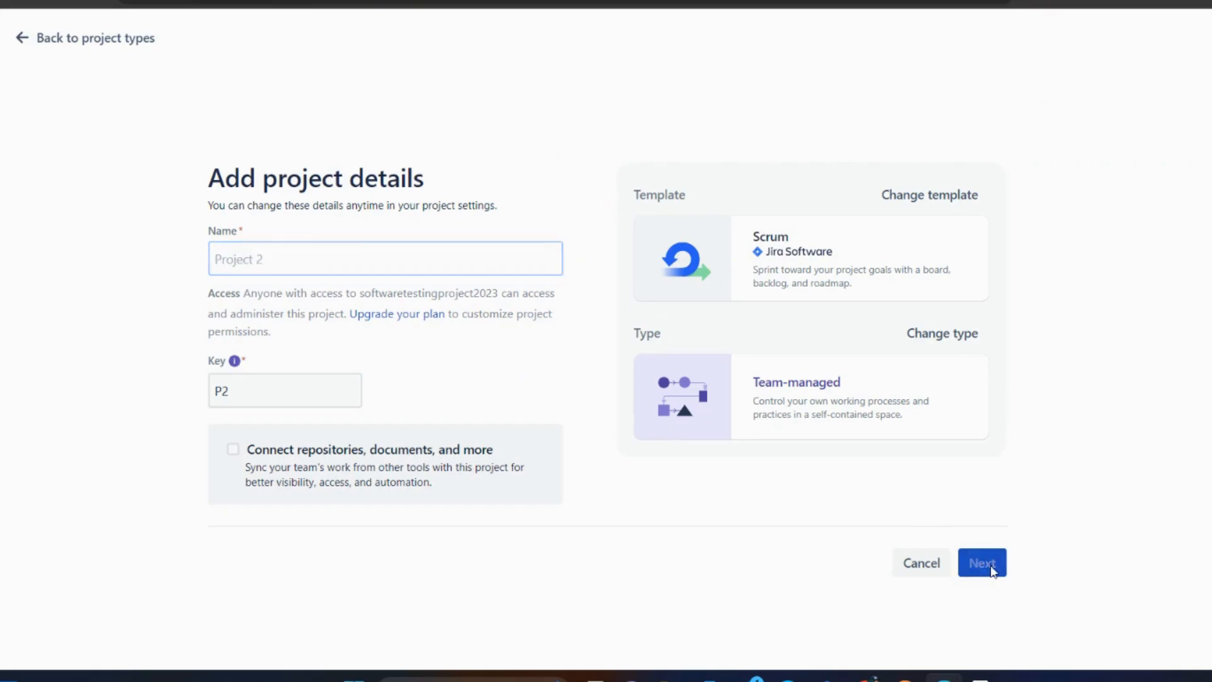
left_click(981, 563)
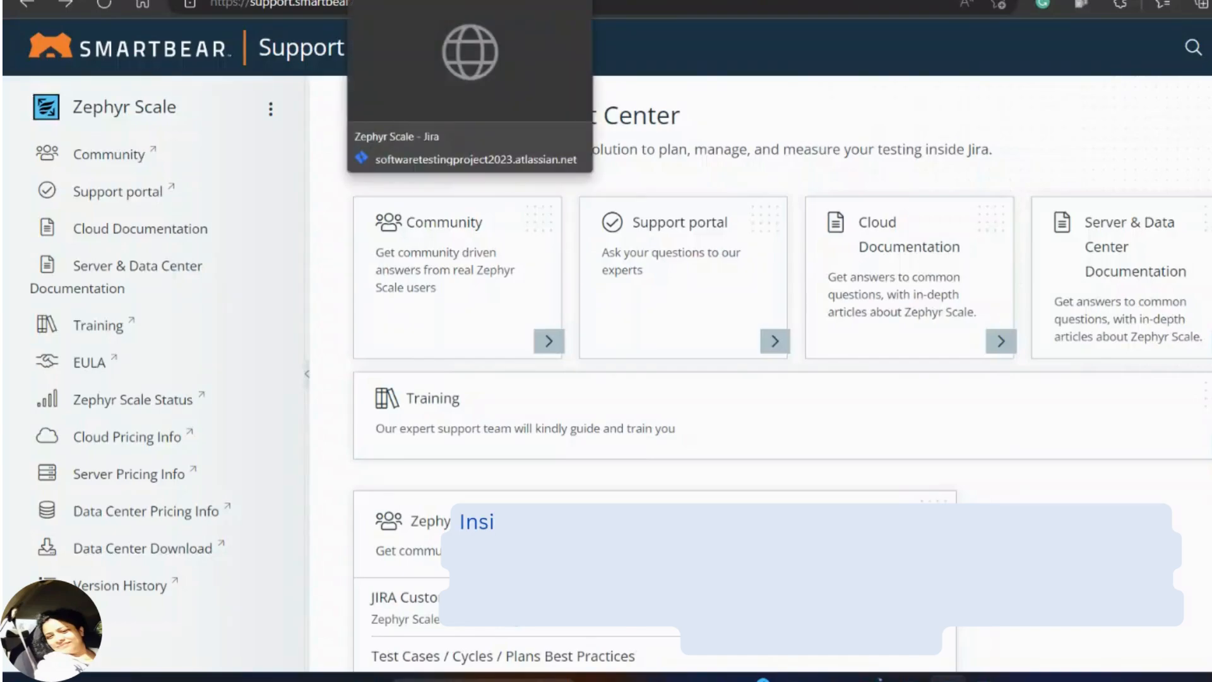
Back in Project 2's Jira tab, enable Zephyr Scale test management
left_click(469, 160)
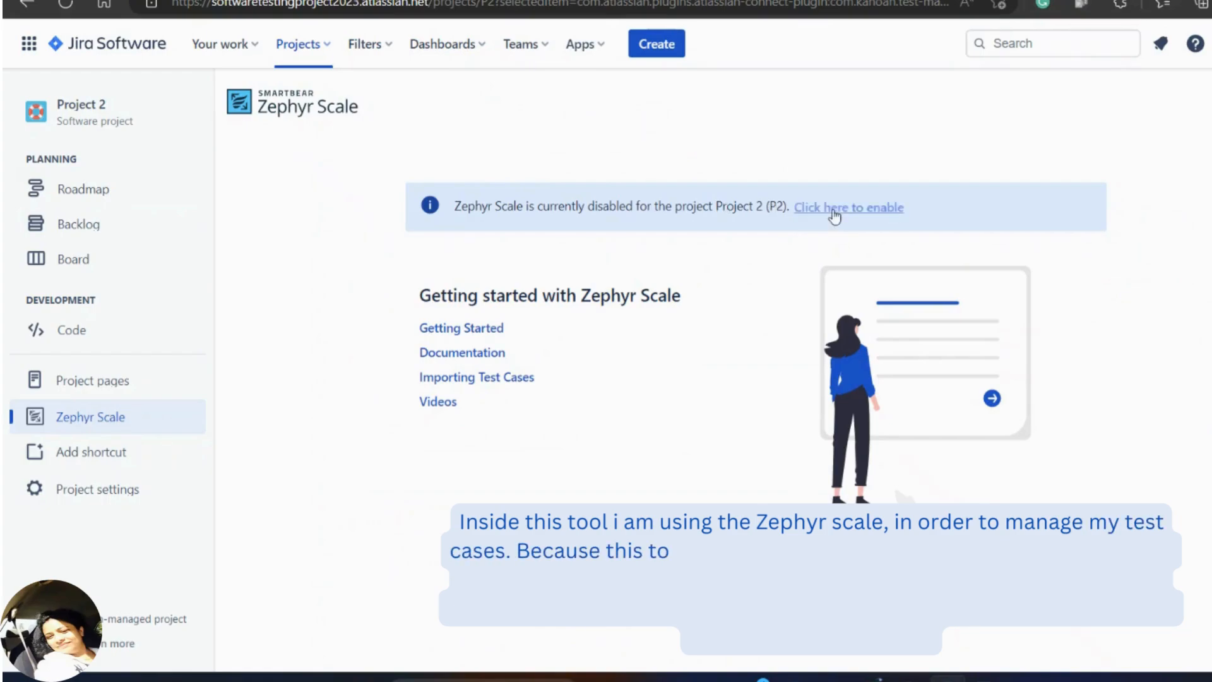
left_click(848, 207)
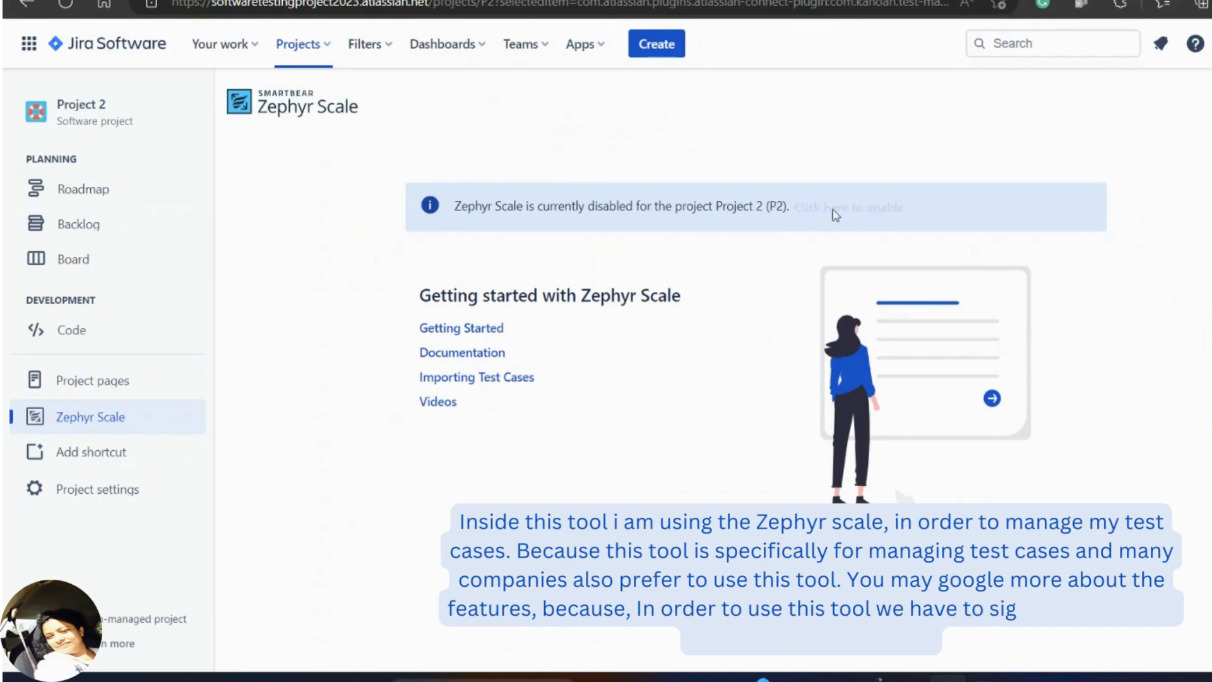
left_click(847, 207)
type("Home pa")
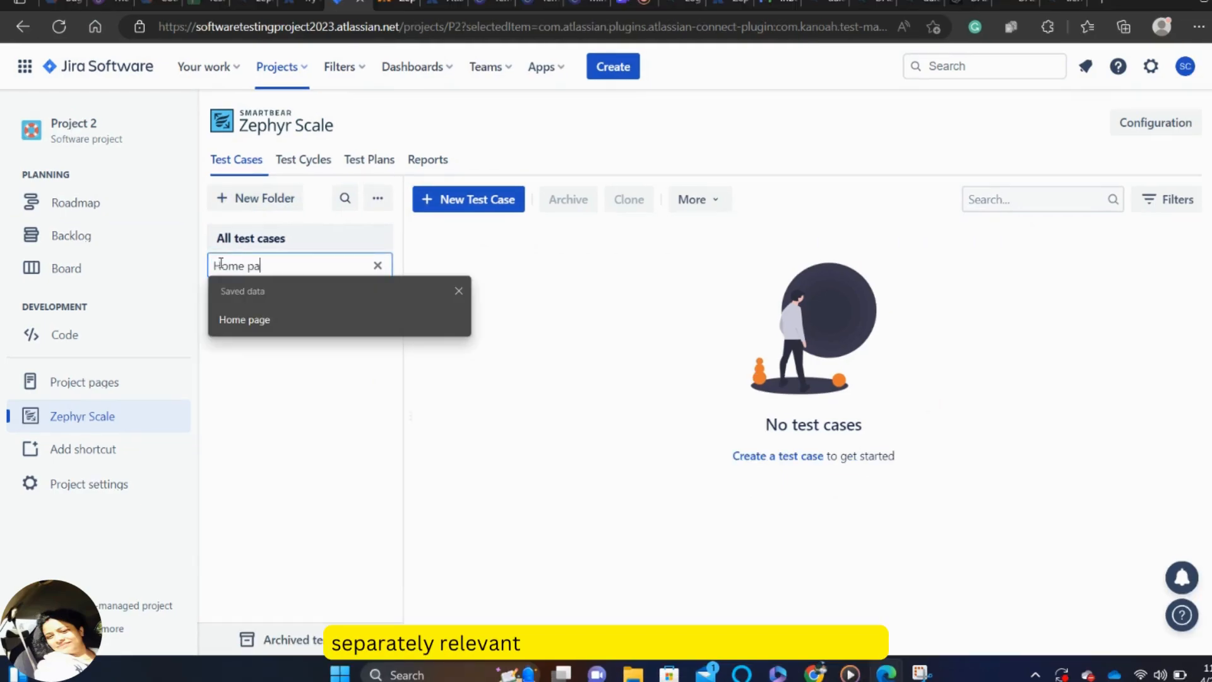
Add folders 'Home page', 'Signup page' and 'Login page', then open Login page
left_click(244, 319)
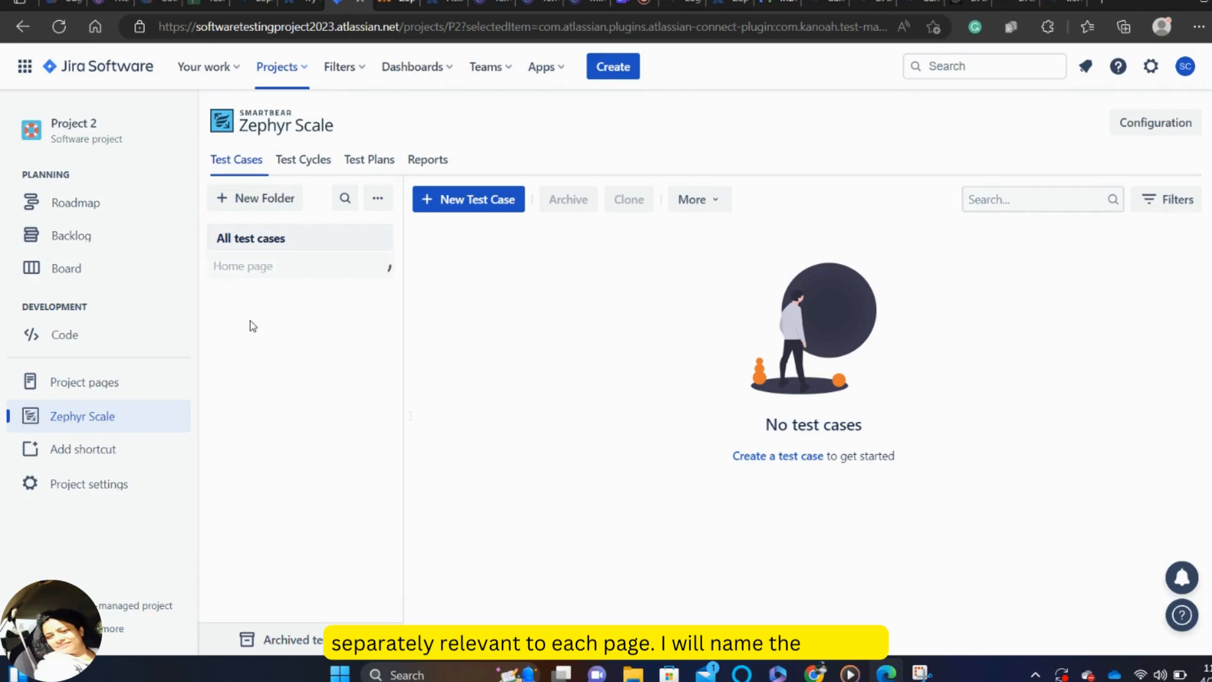
left_click(263, 198)
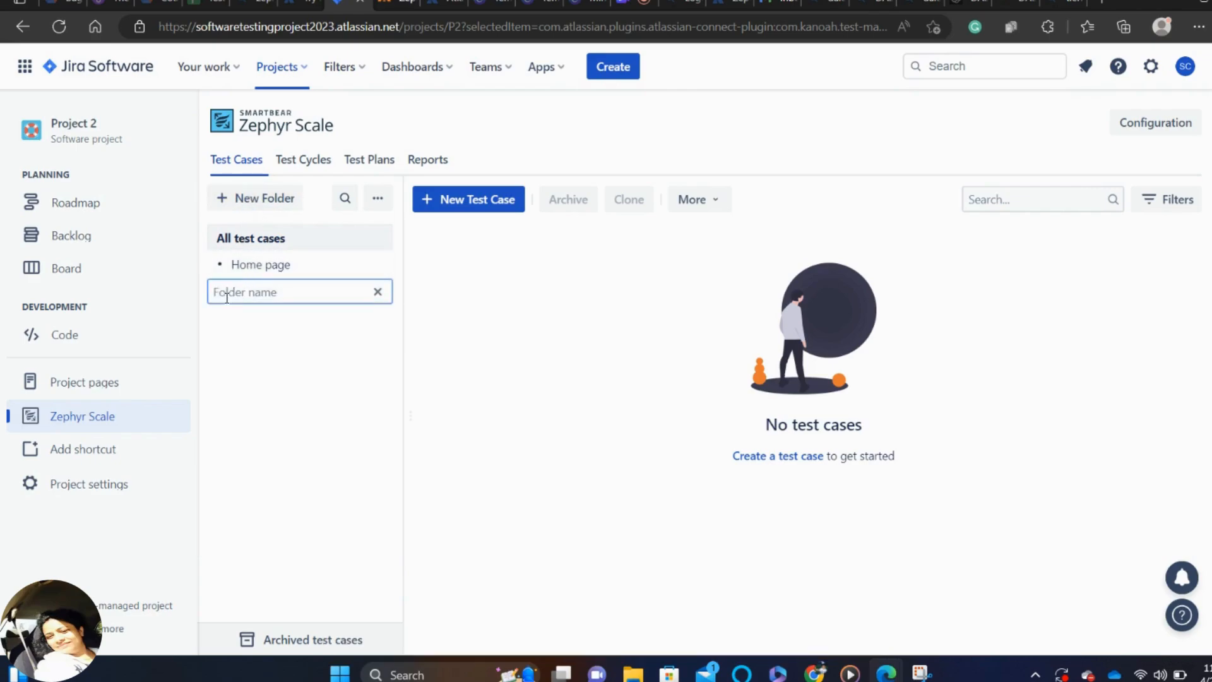
type("Home page")
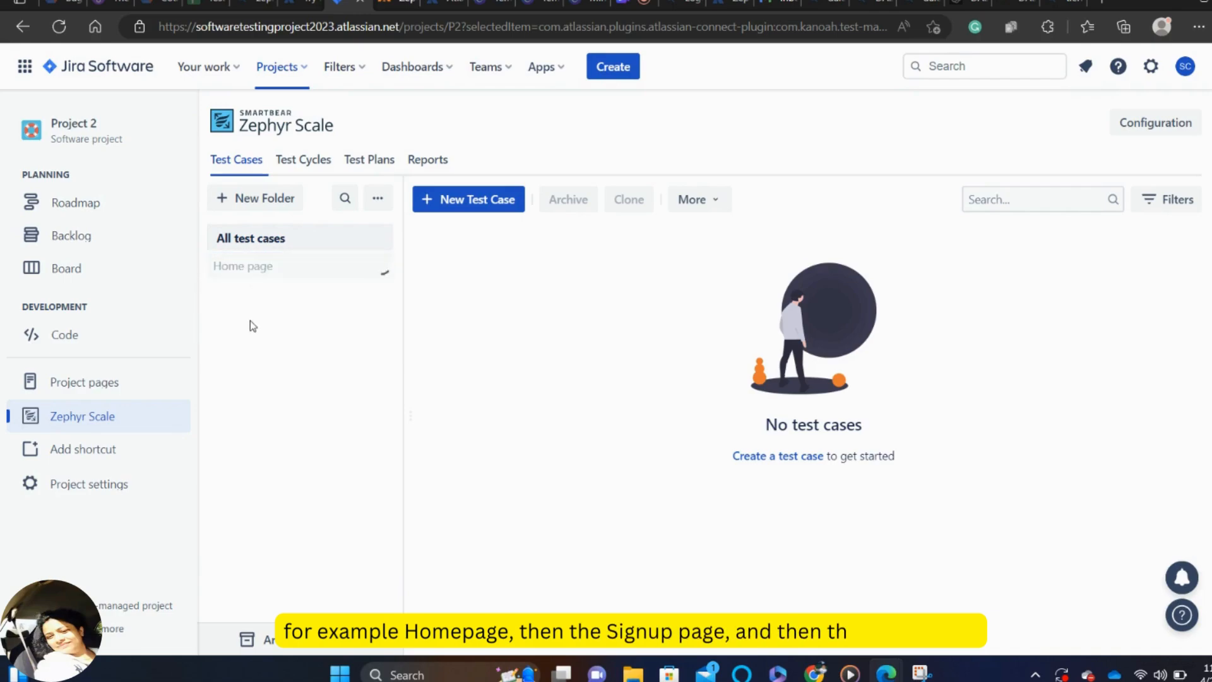
left_click(263, 197)
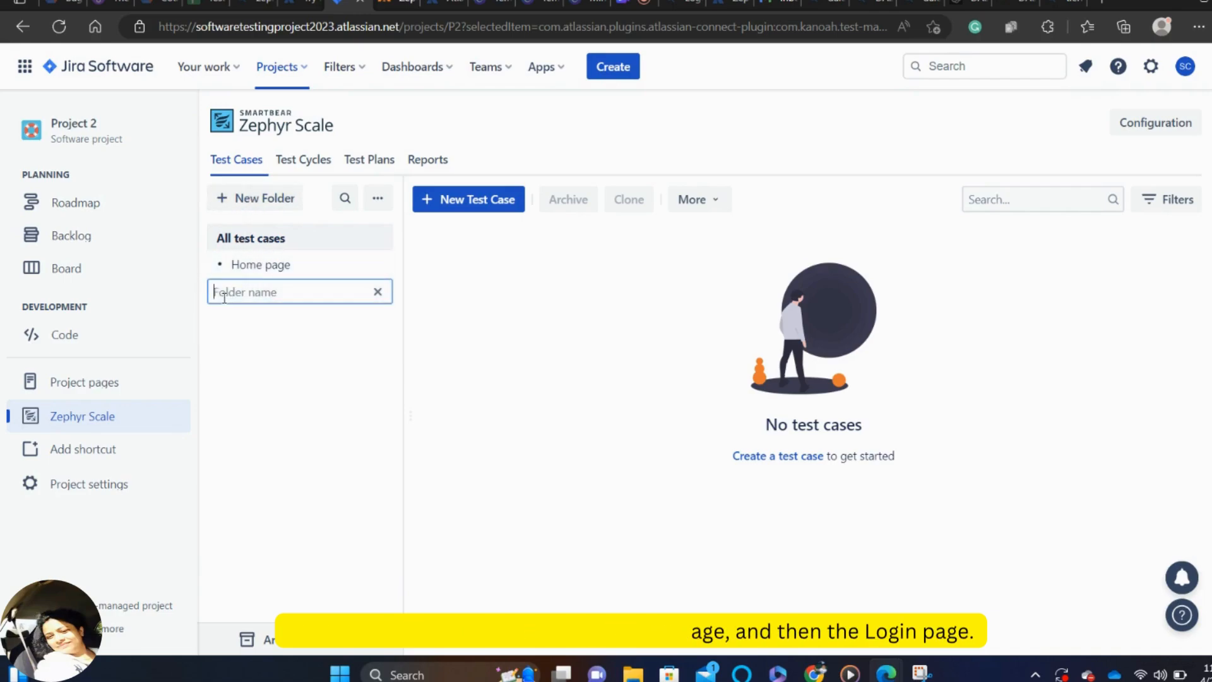
type("Sign")
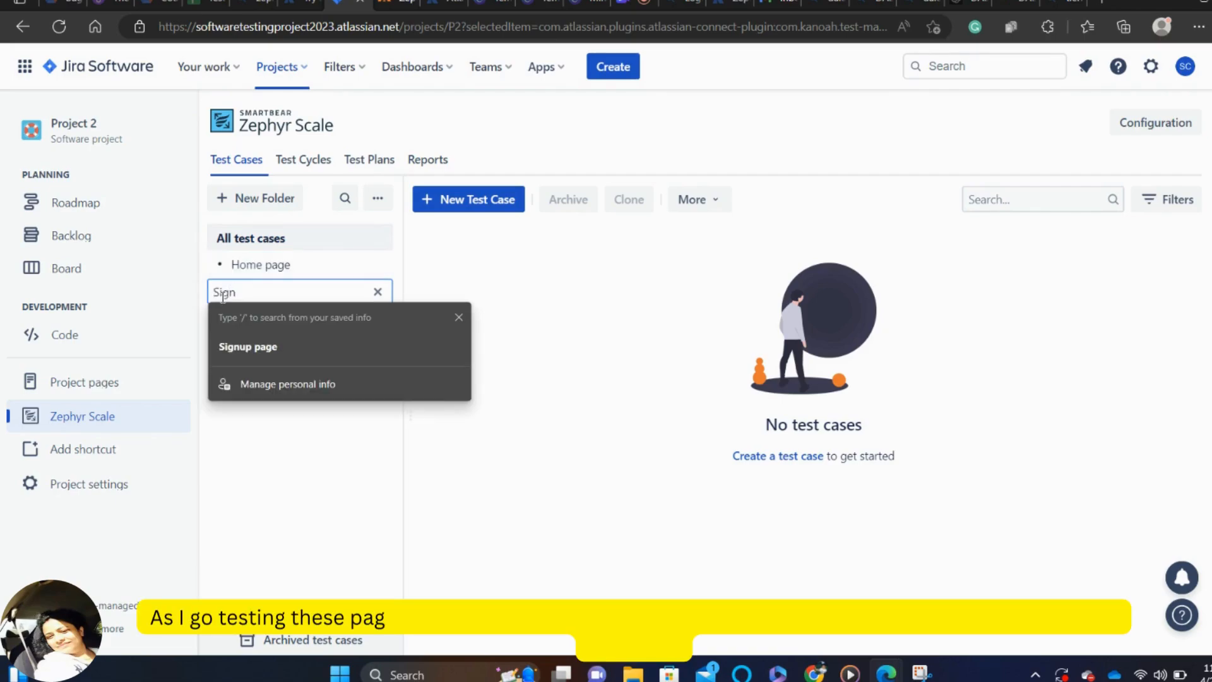
left_click(247, 346)
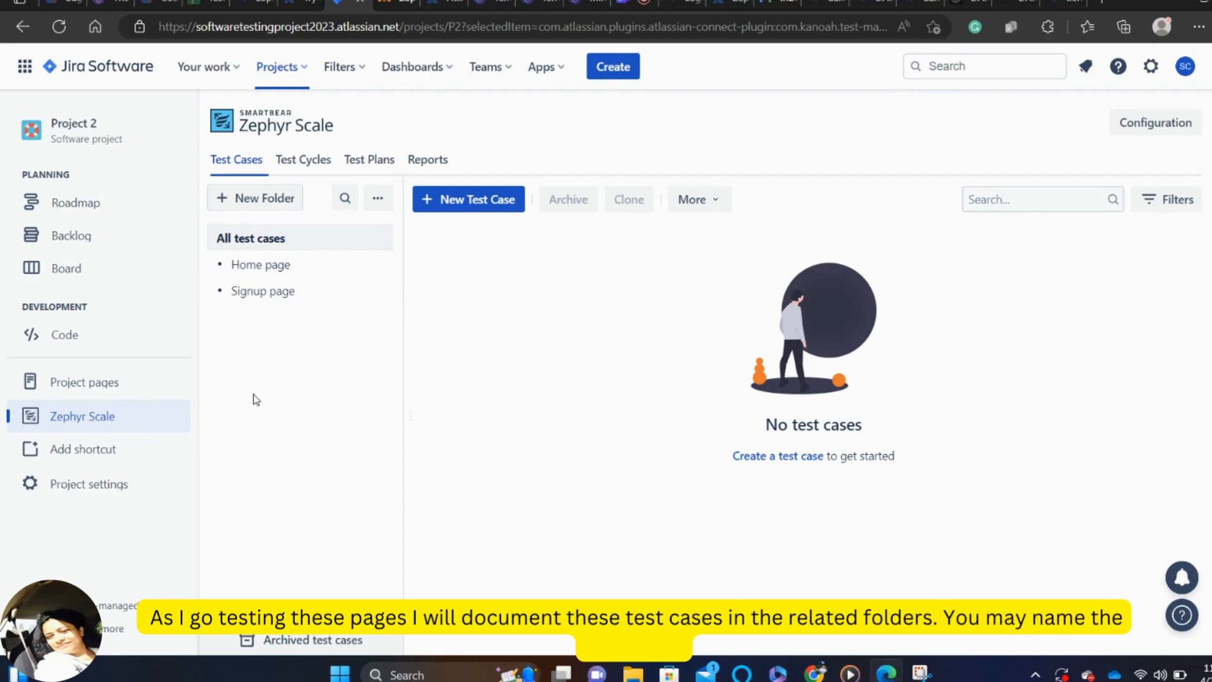
left_click(255, 198)
type("Login page")
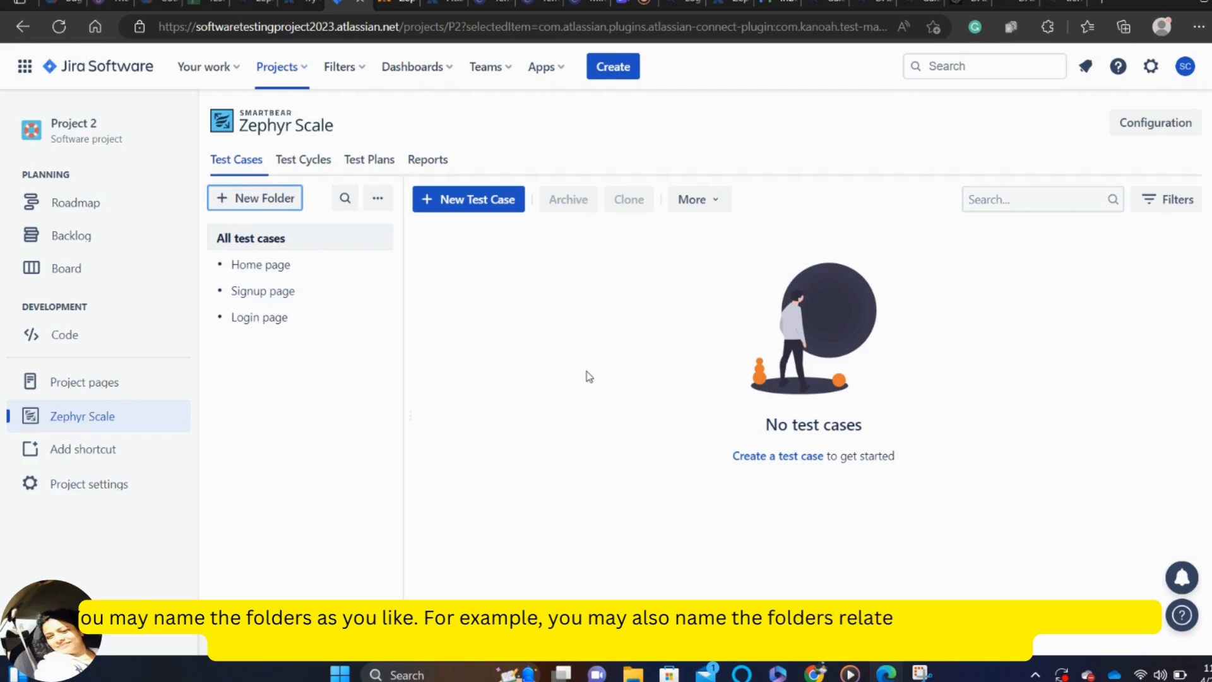
mouse_move(259, 317)
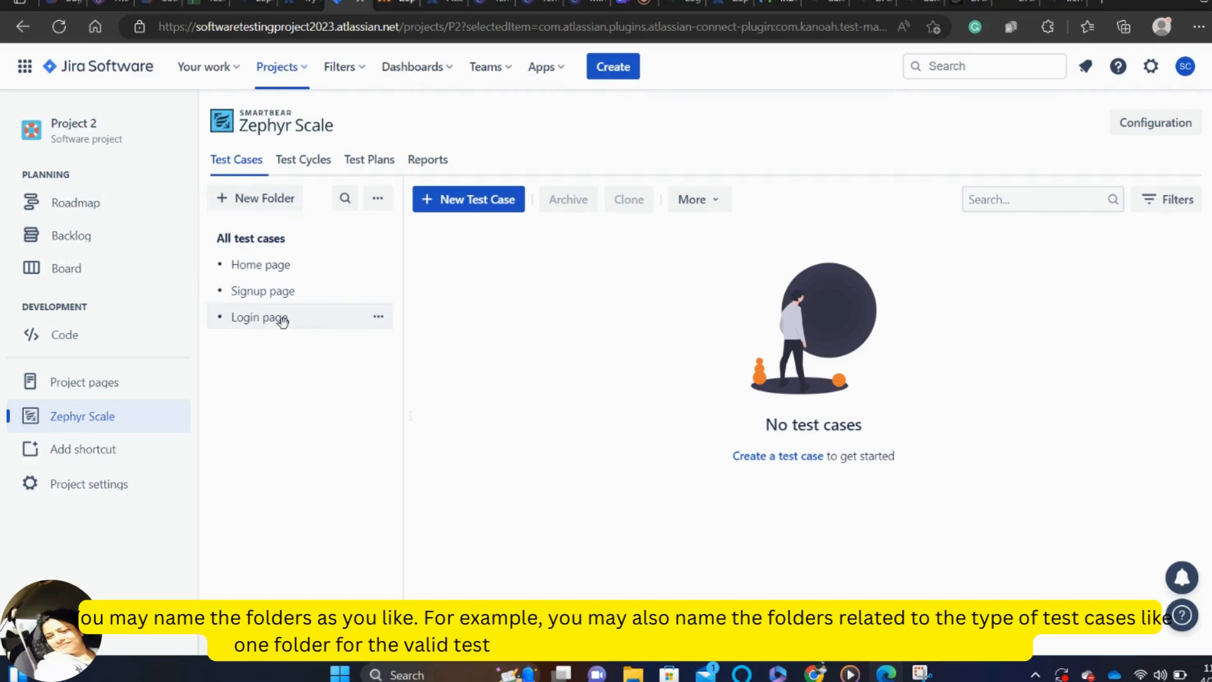
double_click(259, 317)
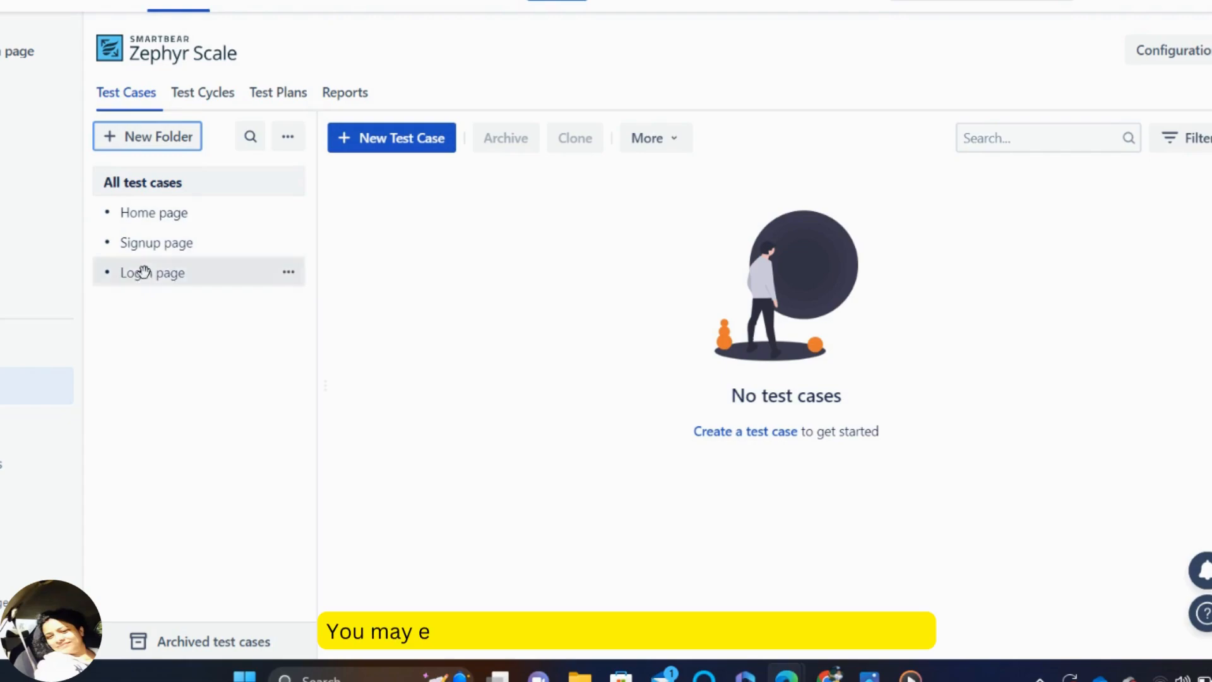
mouse_move(126, 356)
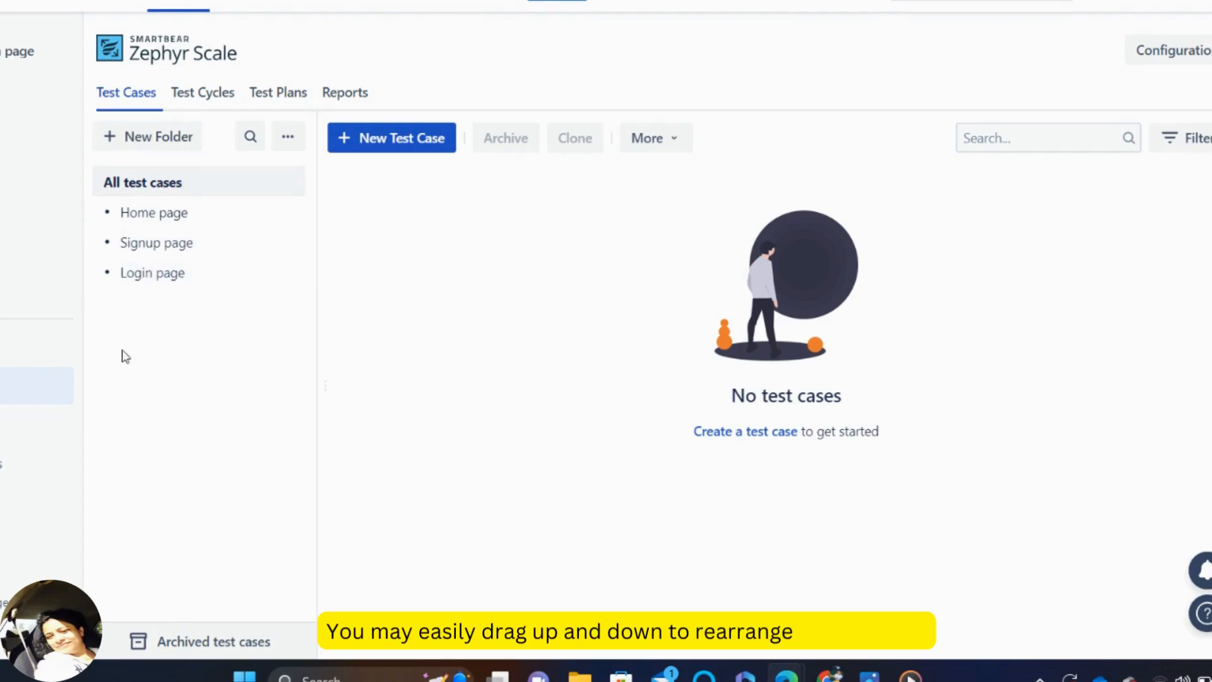
left_click_drag(152, 272, 152, 212)
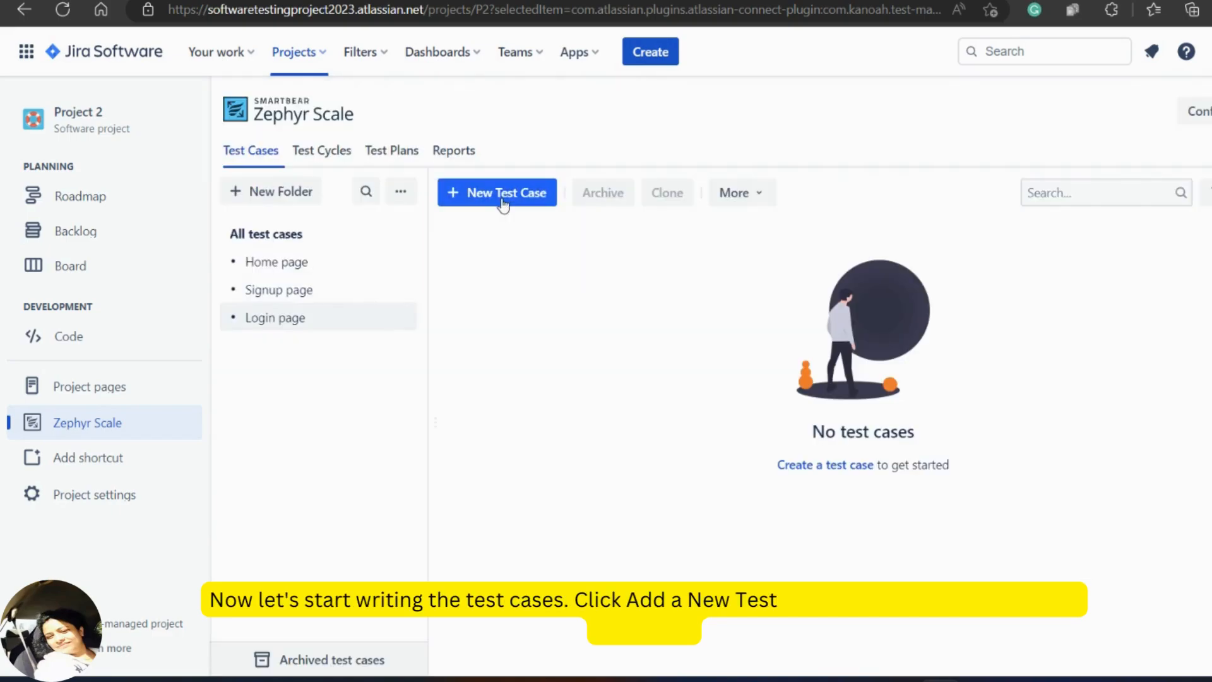
Name a new Login page test case 'Verify login with valid email and password' and save
left_click(497, 193)
type("V")
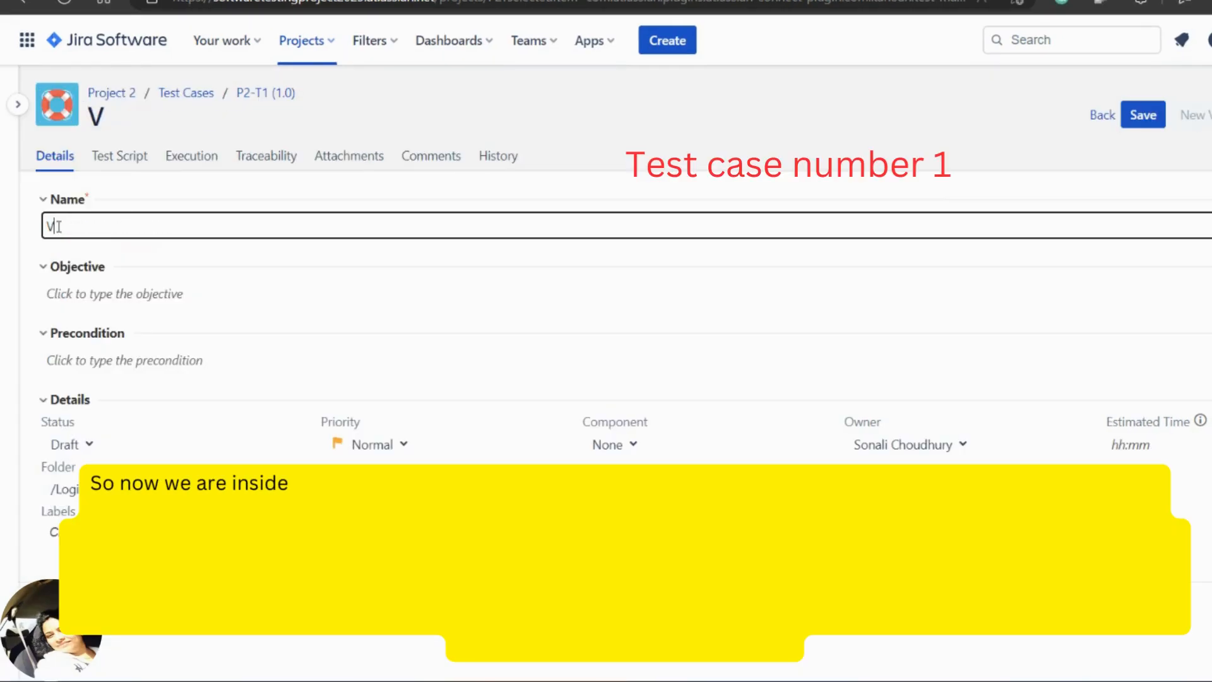
type("eri")
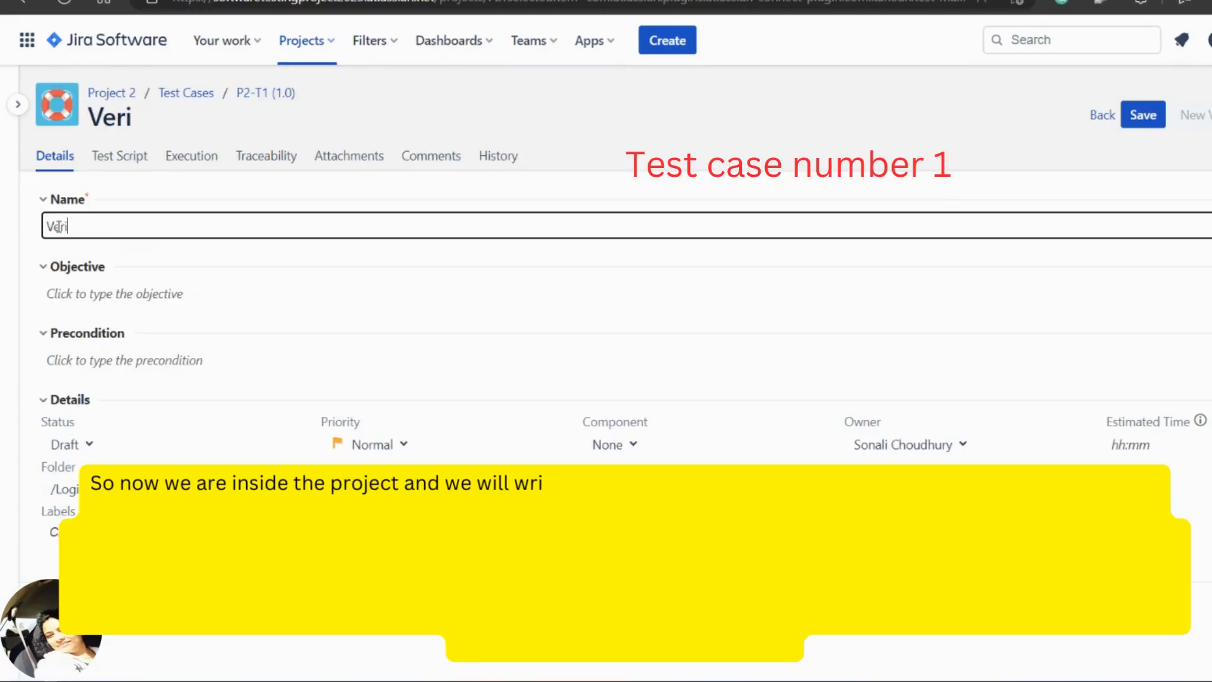
type("fy")
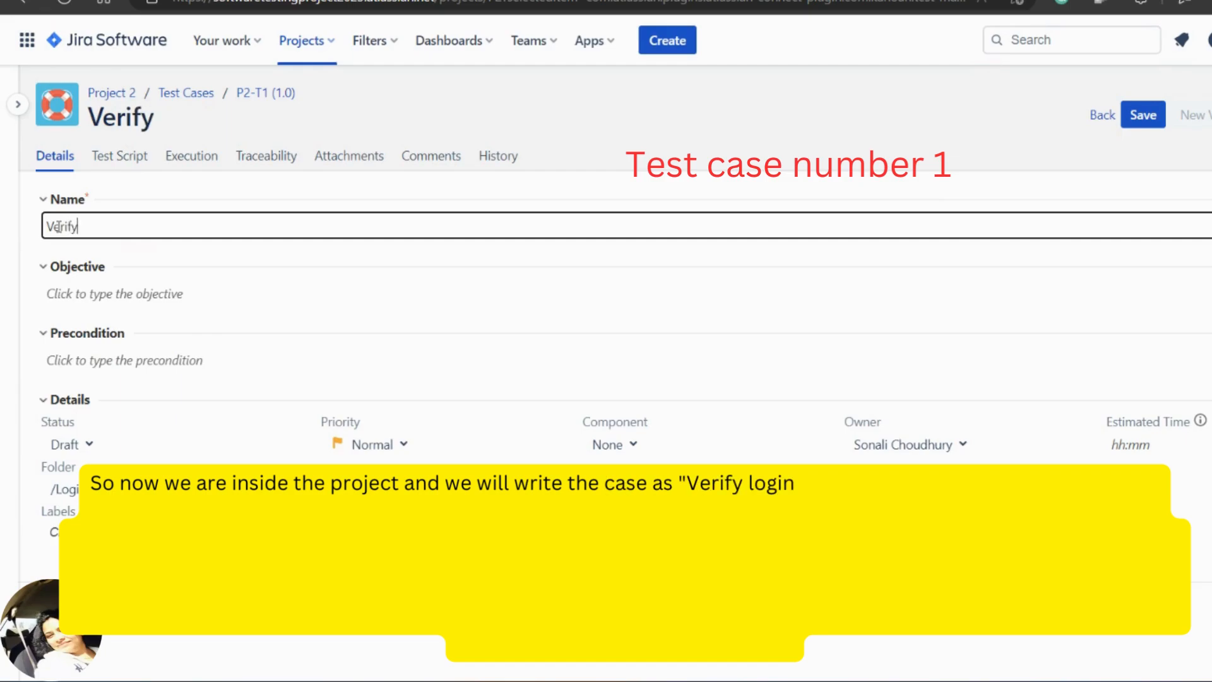
type("login w")
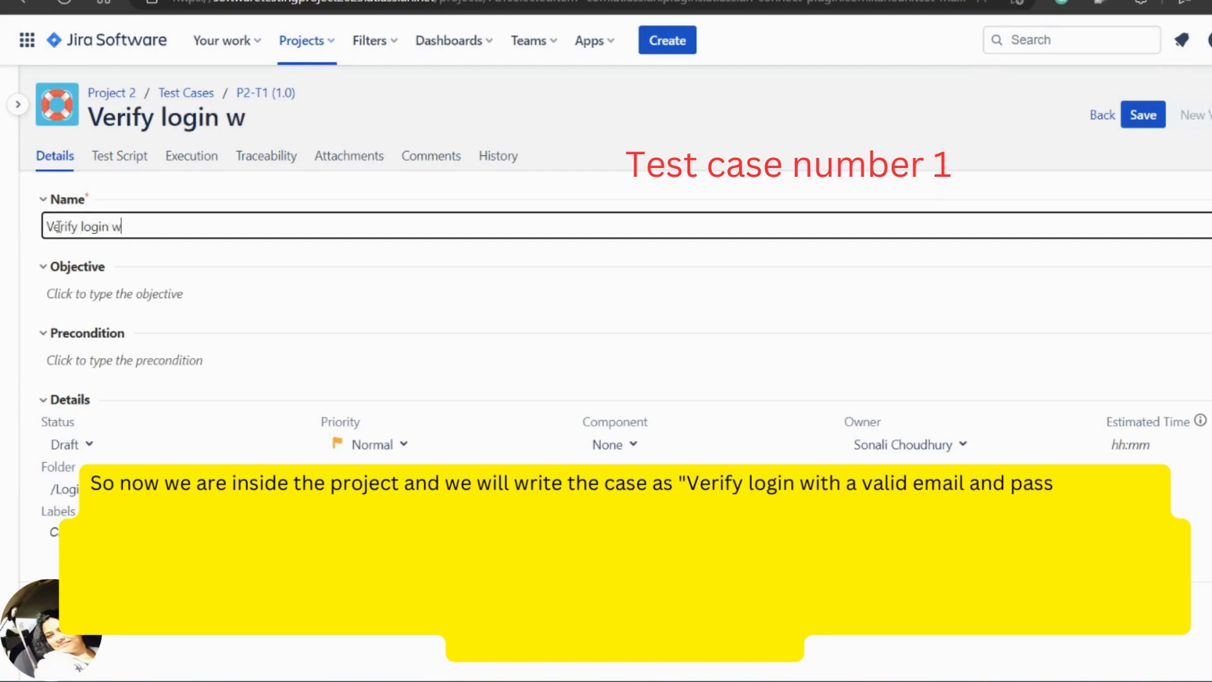
type("ith val")
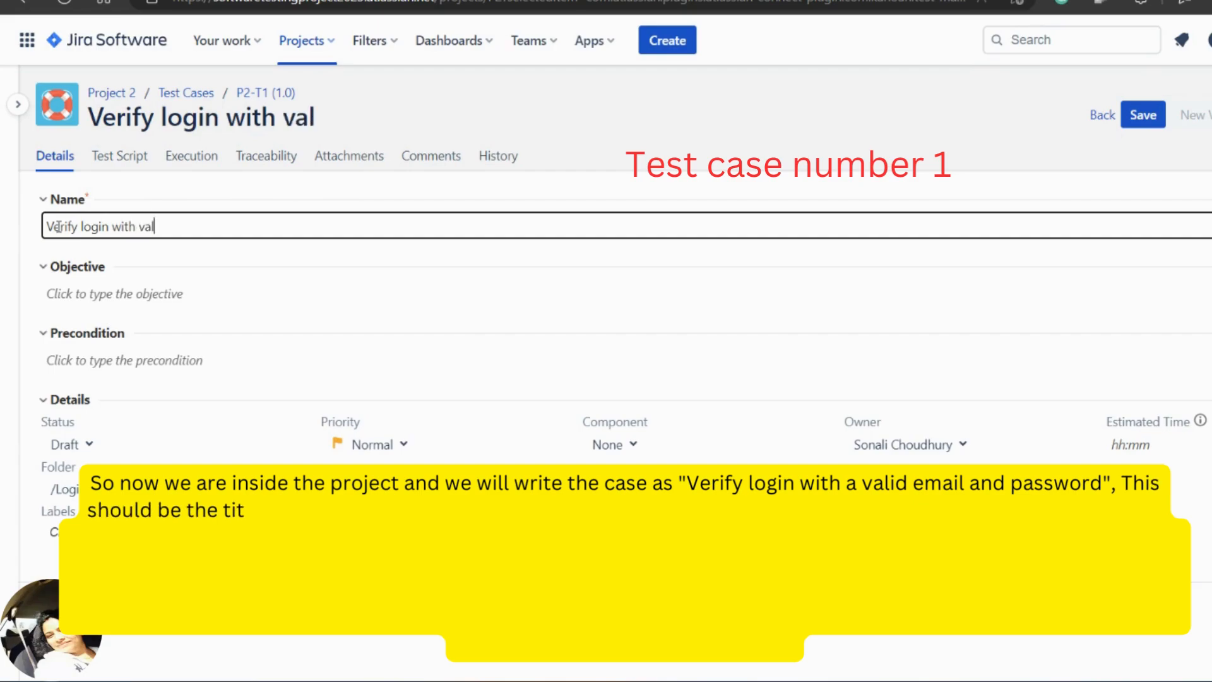
type("id e")
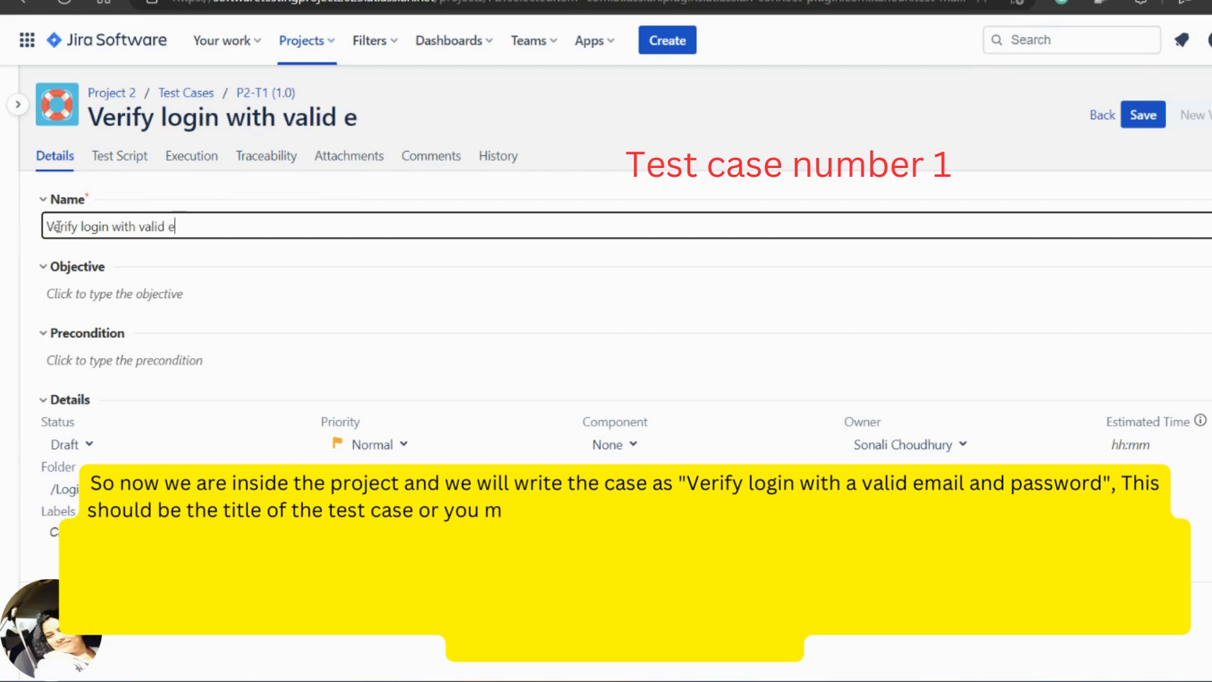
type("mail and pas")
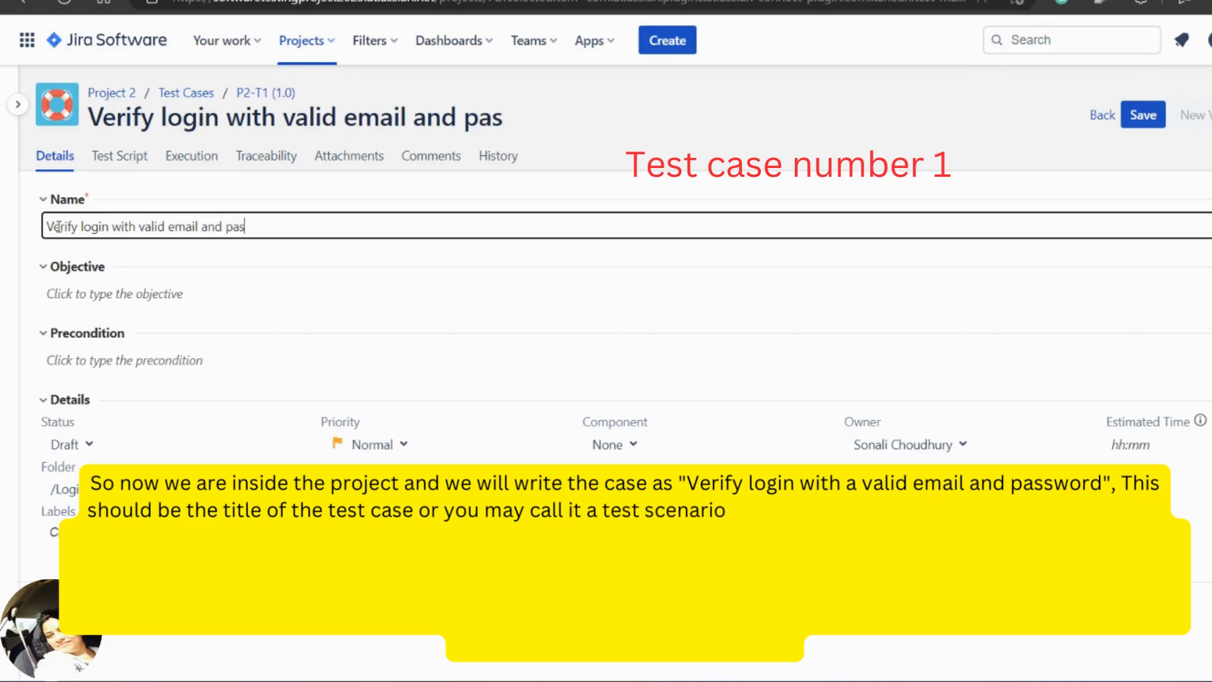
type("sword")
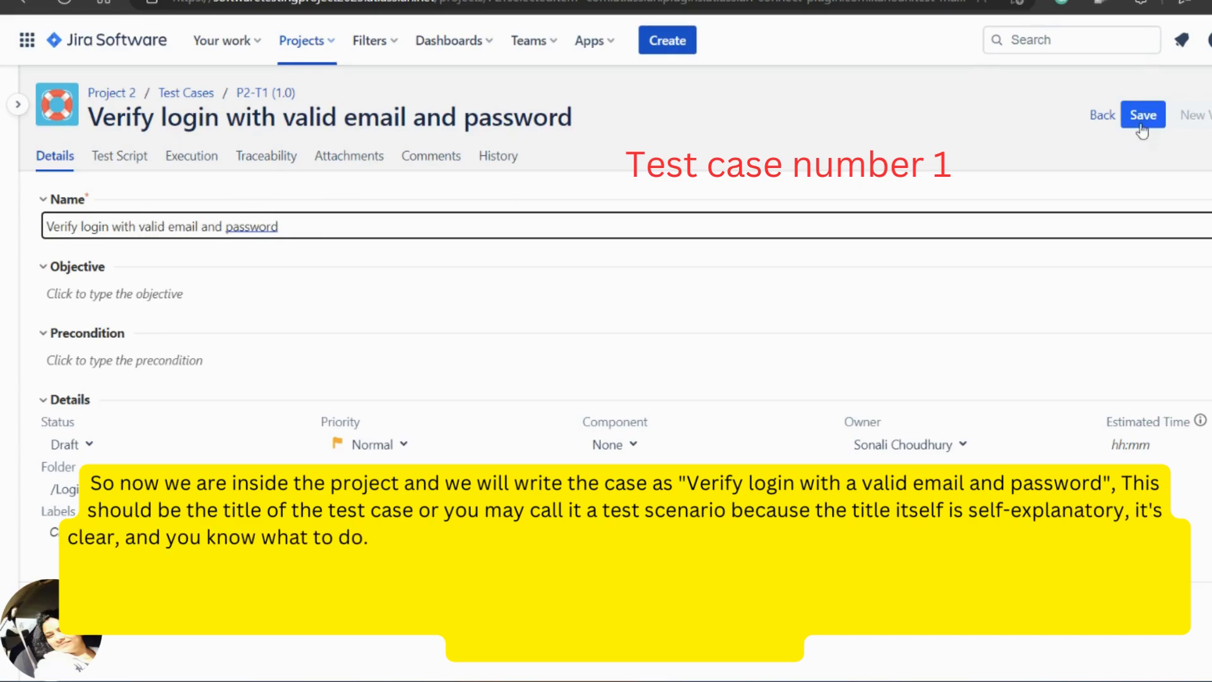
left_click(1143, 115)
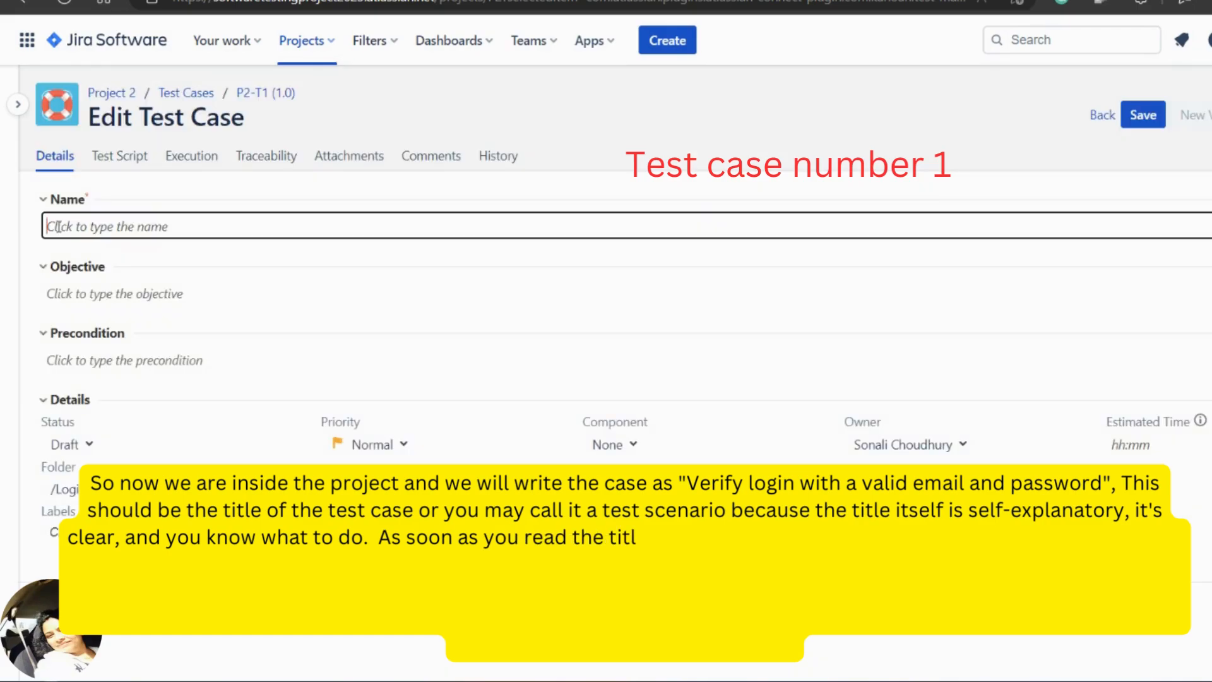
Re-enter the name 'Verify login with valid email and password' for P2-T1
type("Ver")
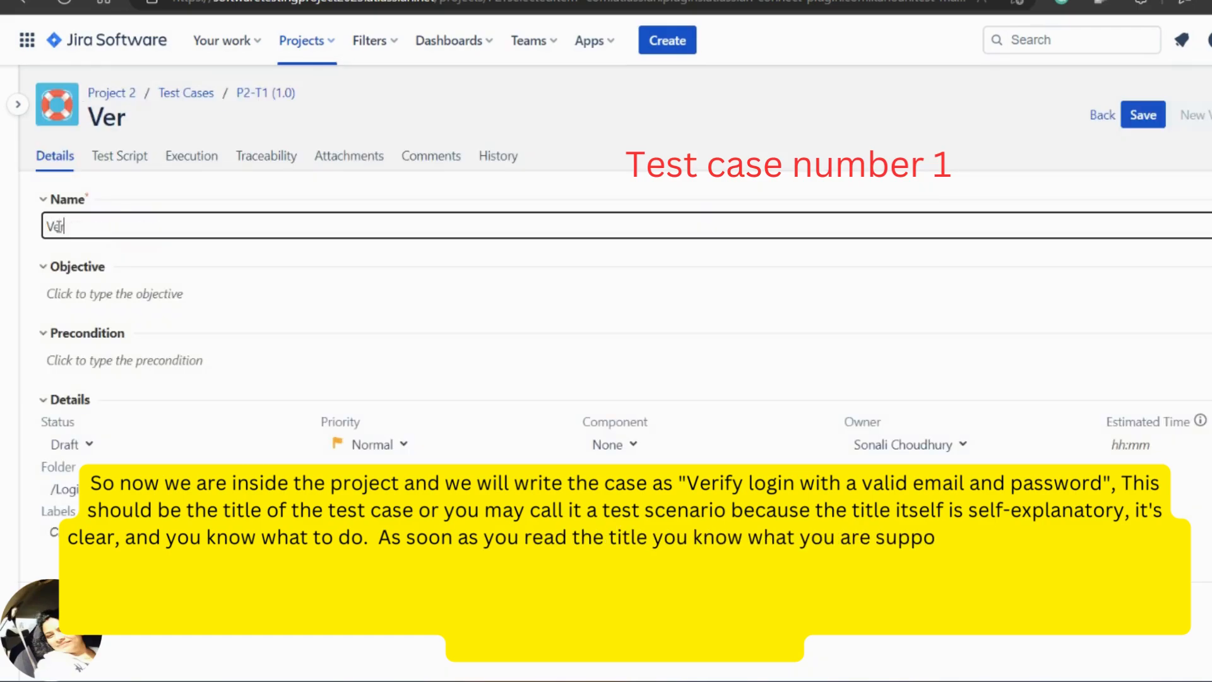
type("ify login")
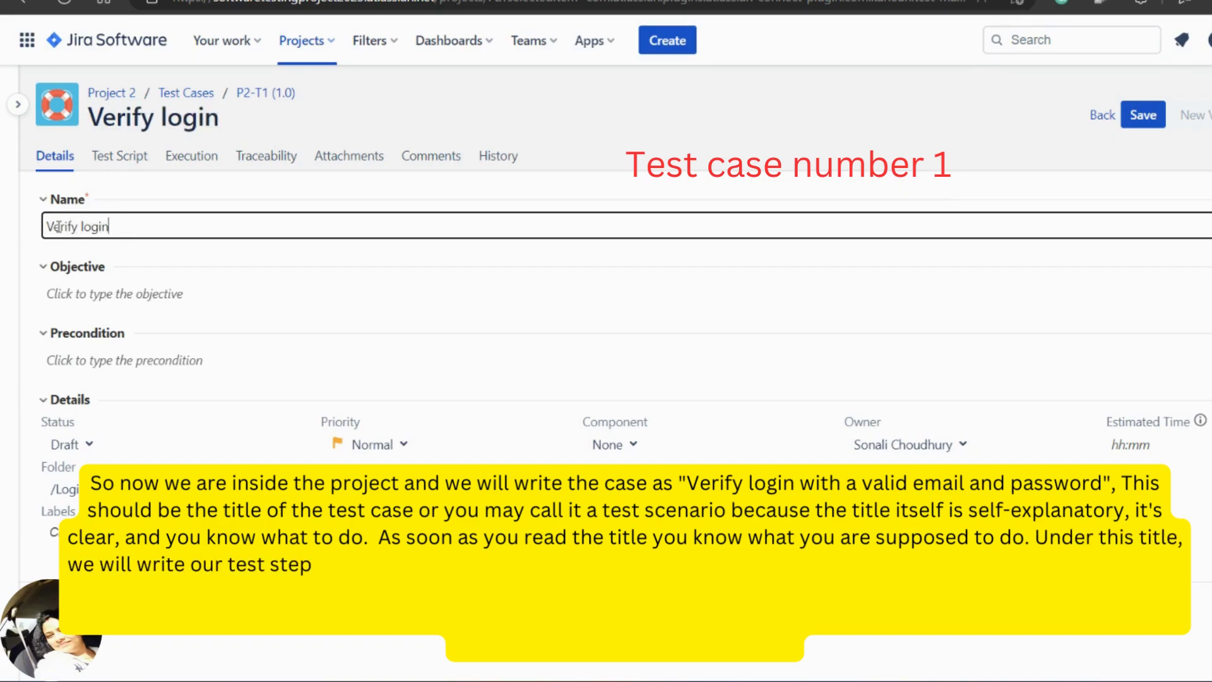
type("with va")
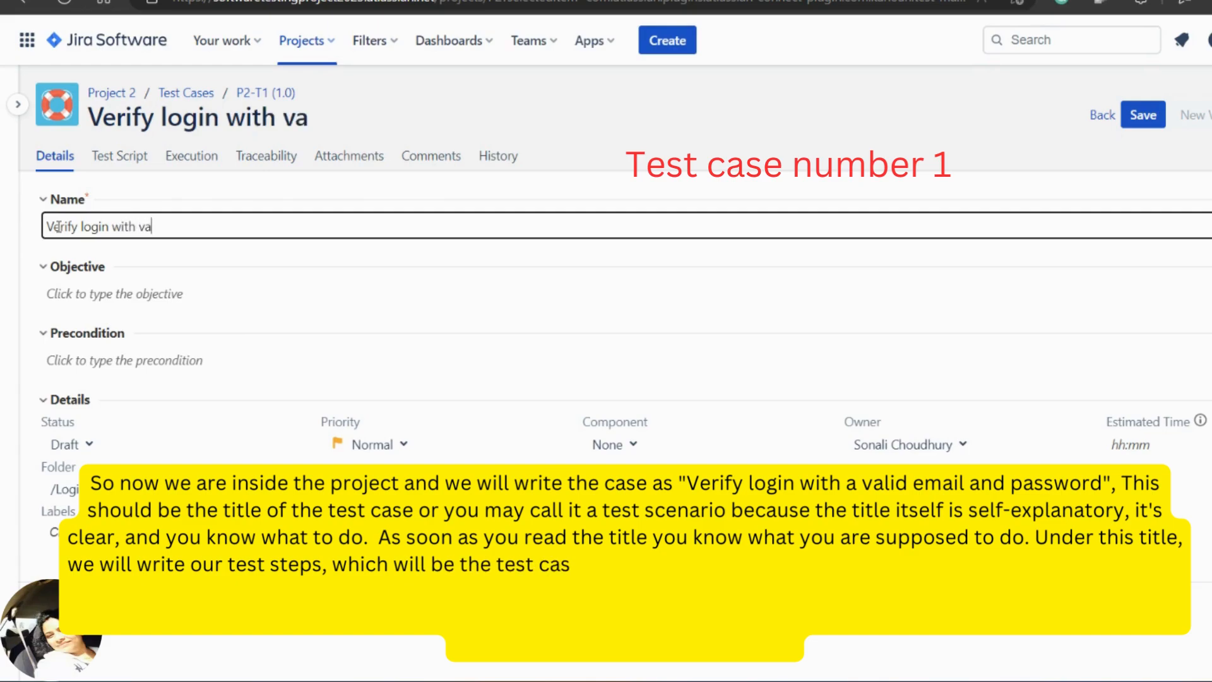
type("lid")
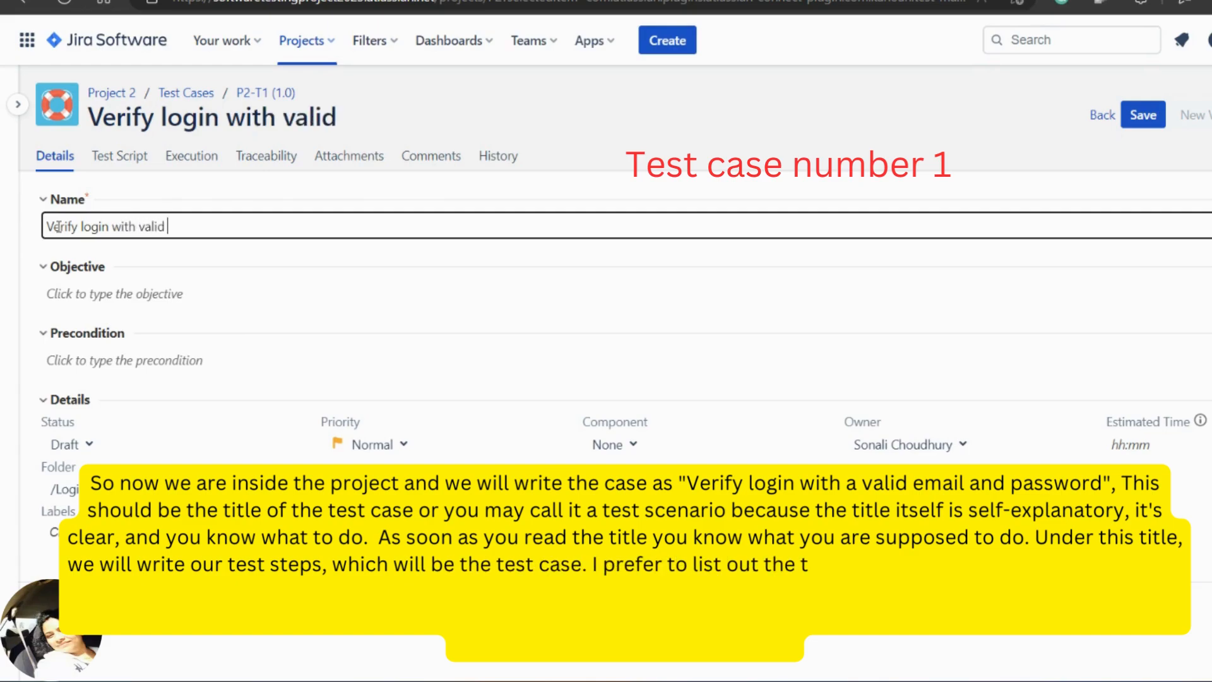
type("email and")
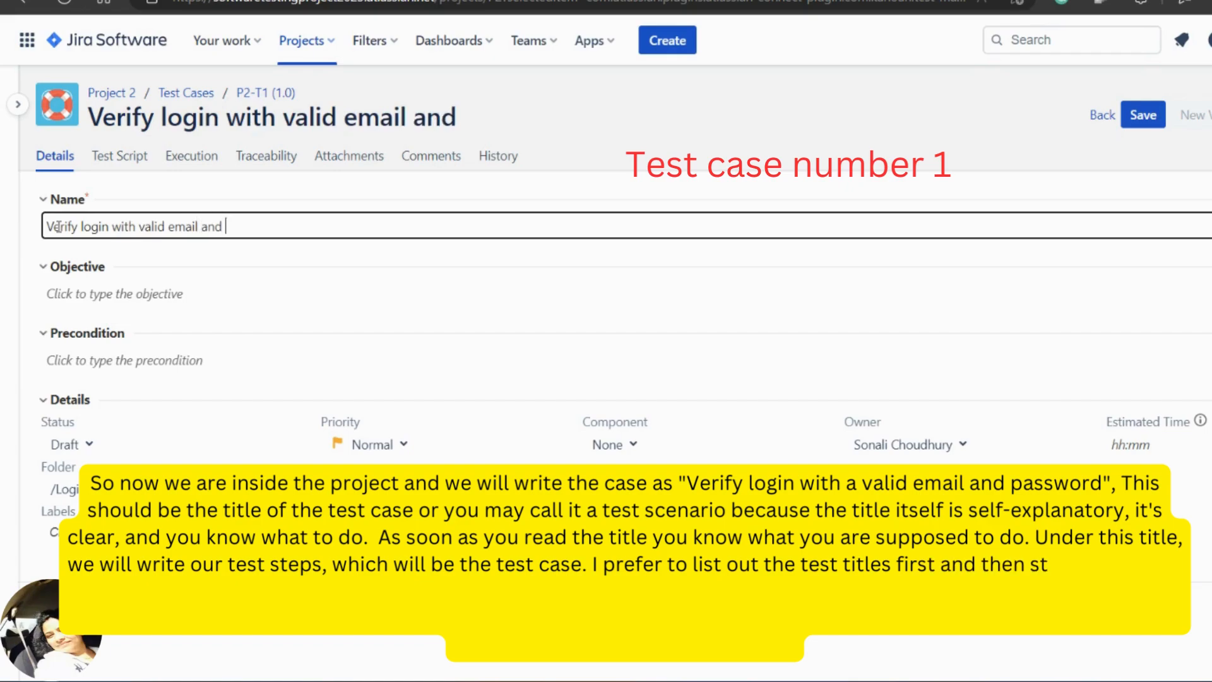
type("password")
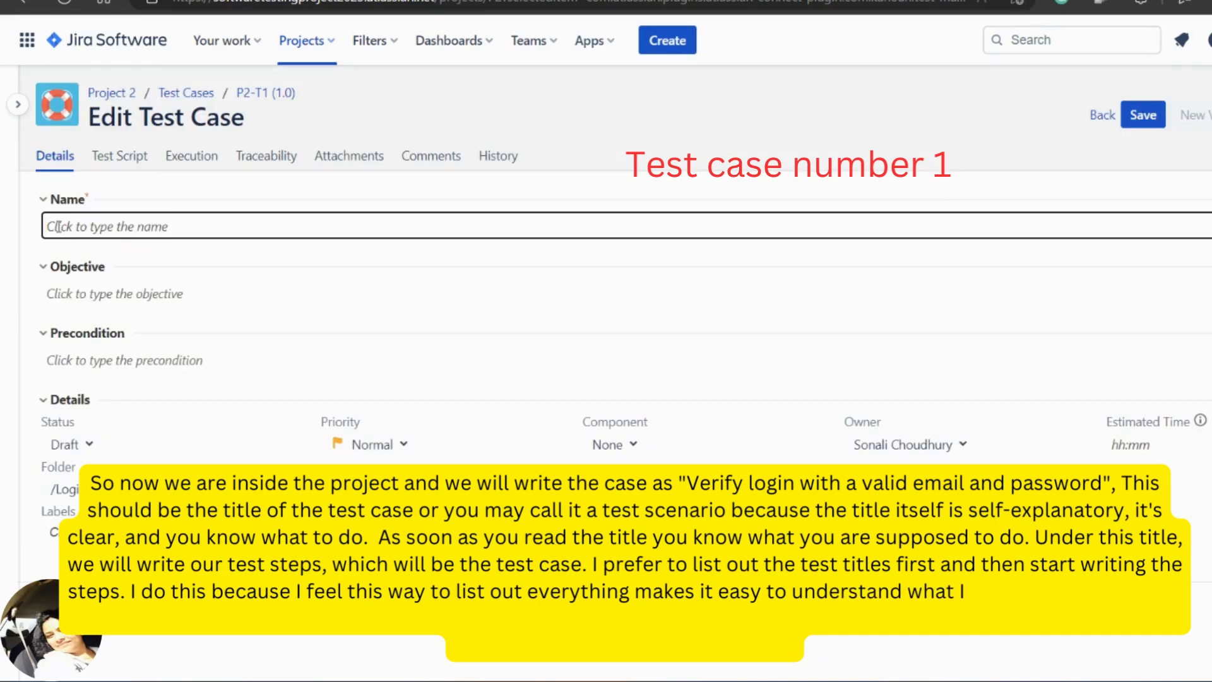
type("Ve")
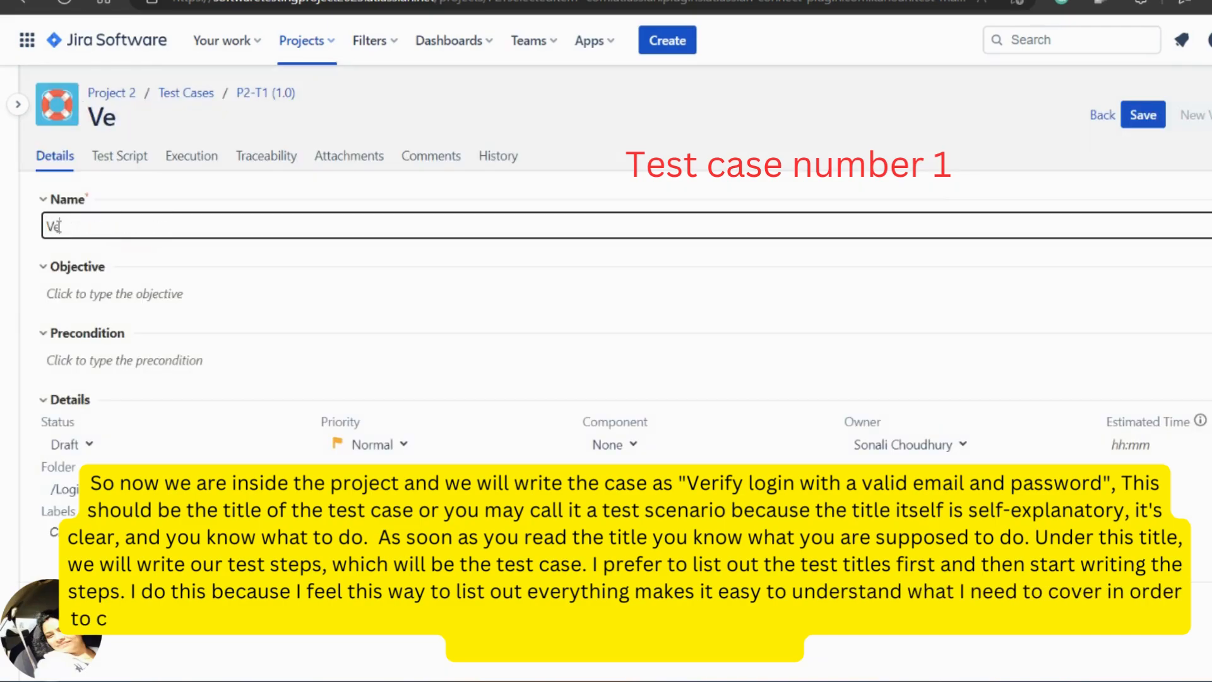
type("rify login with")
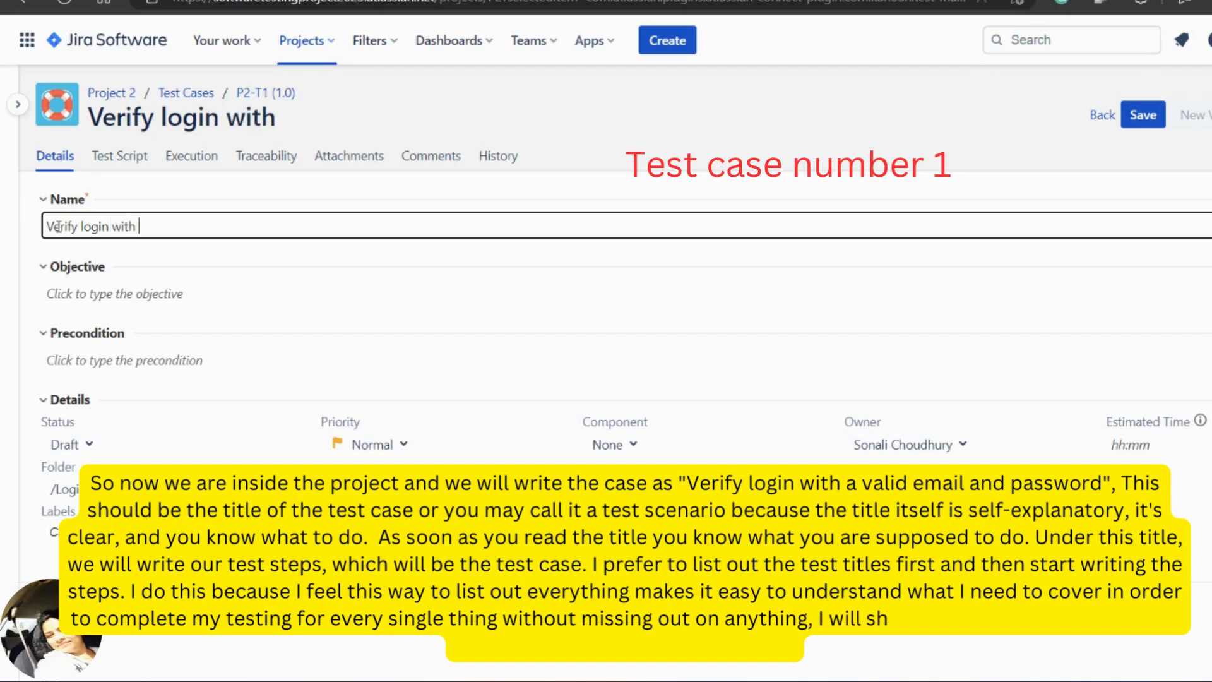
type("valid")
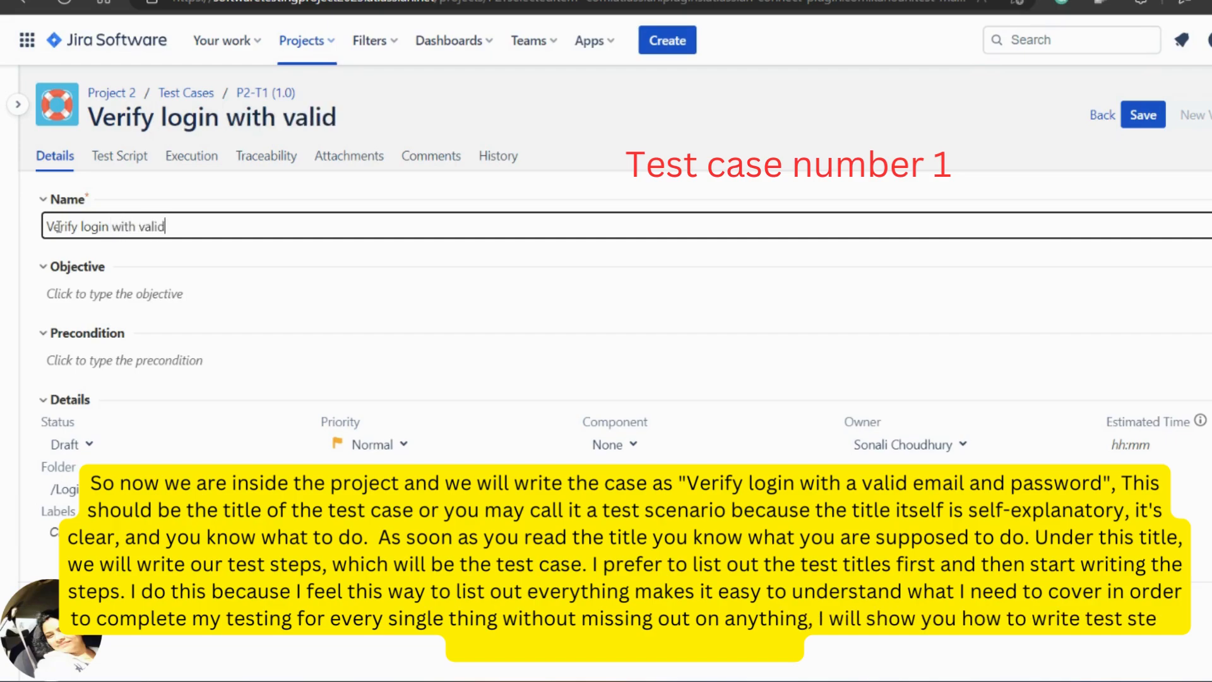
type("email")
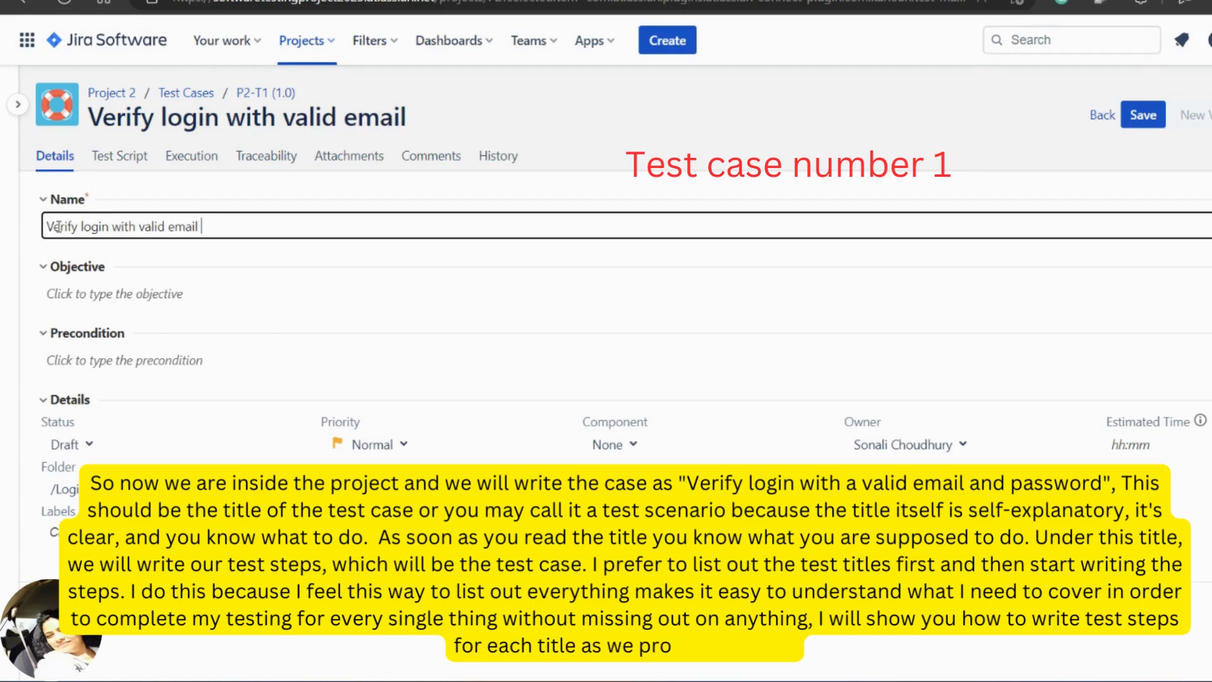
type("and password")
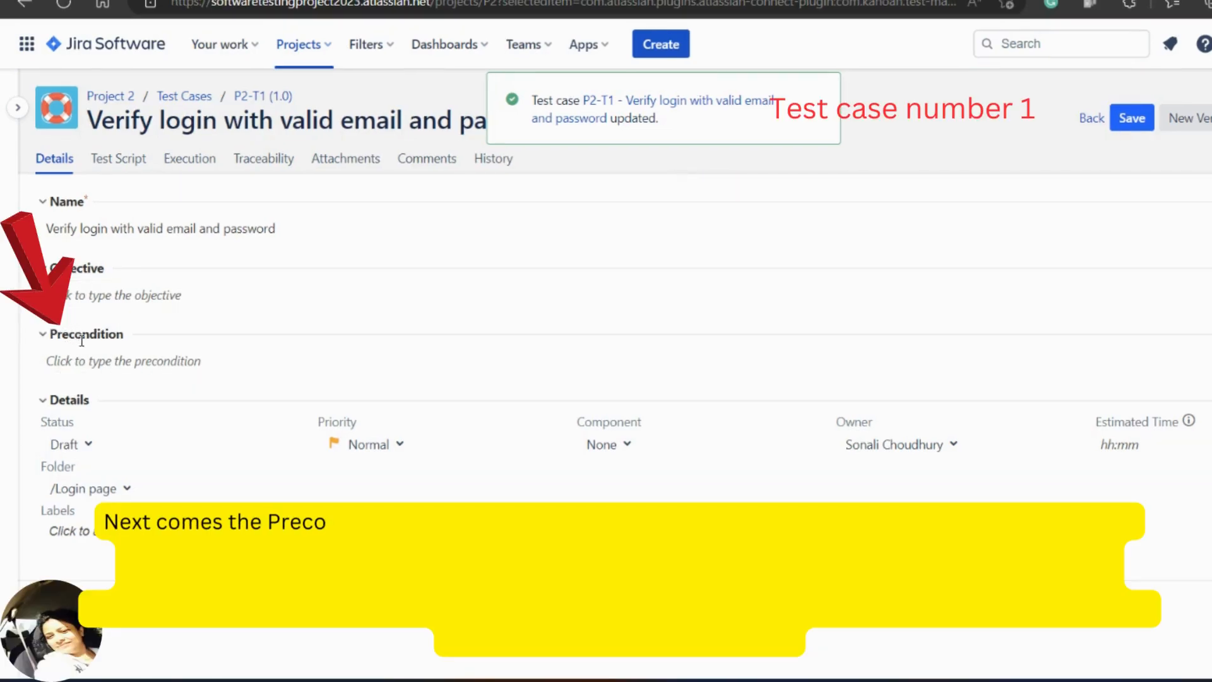
Save P2-T1 with precondition 'Already registered. Login page is opened'
left_click(122, 361)
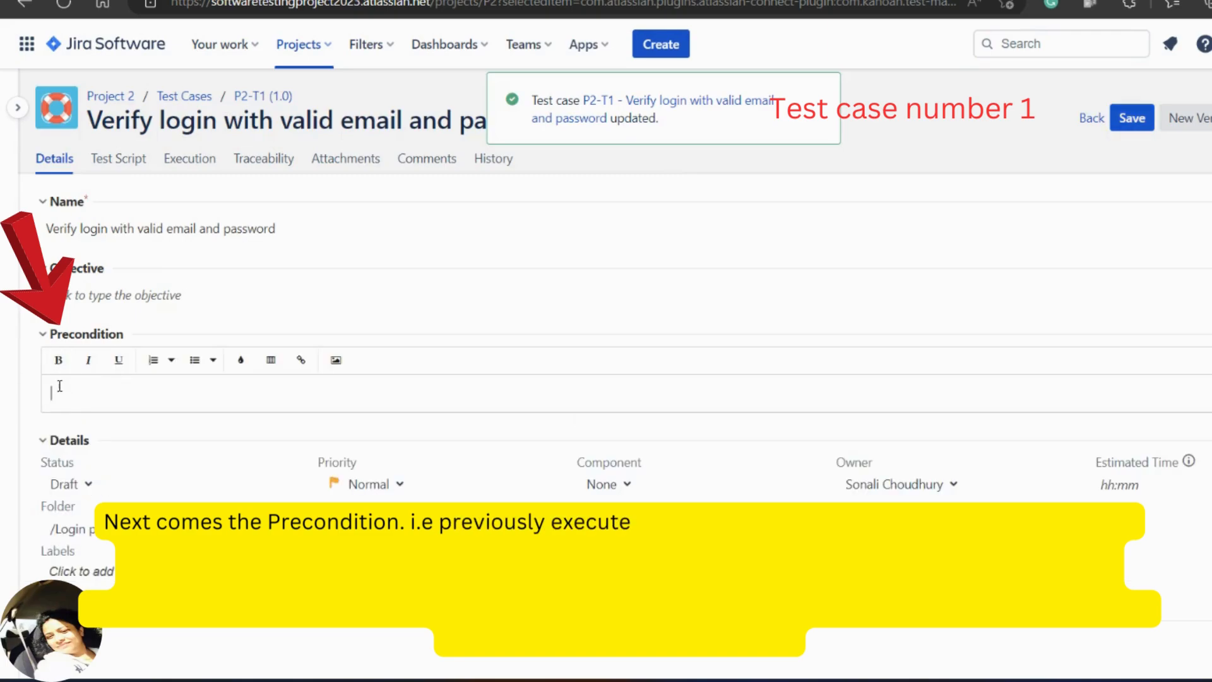
type("Aire")
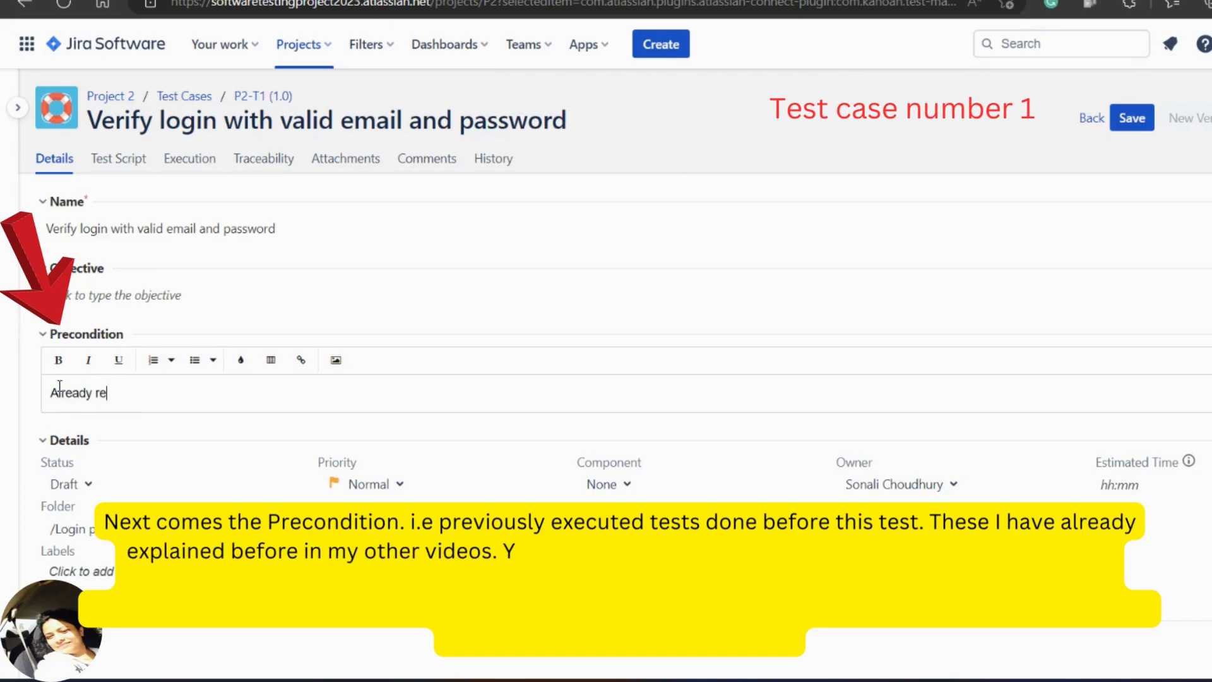
type("gistered")
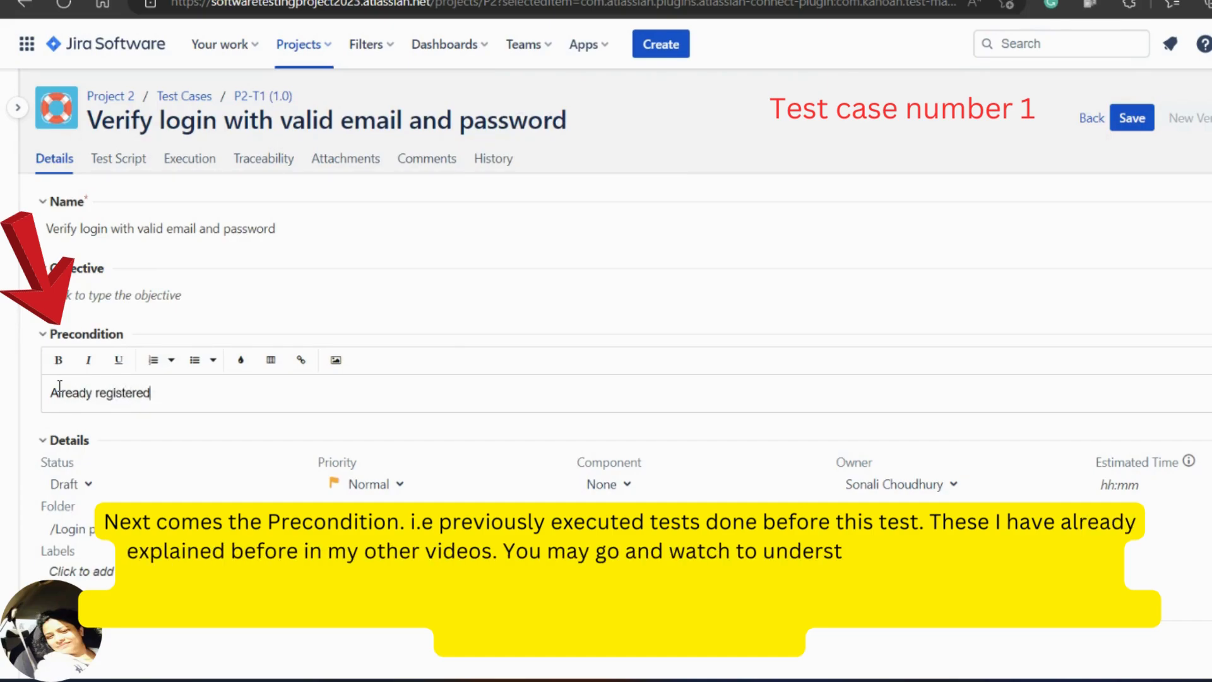
type(". Login page")
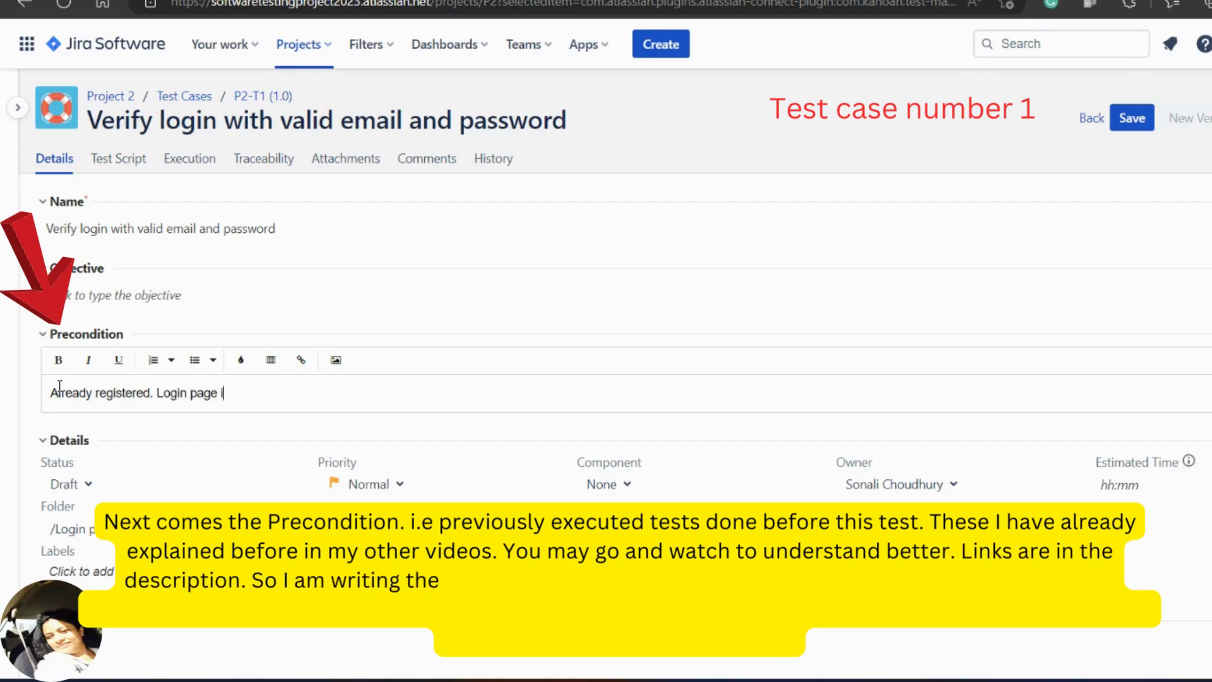
type("is opened")
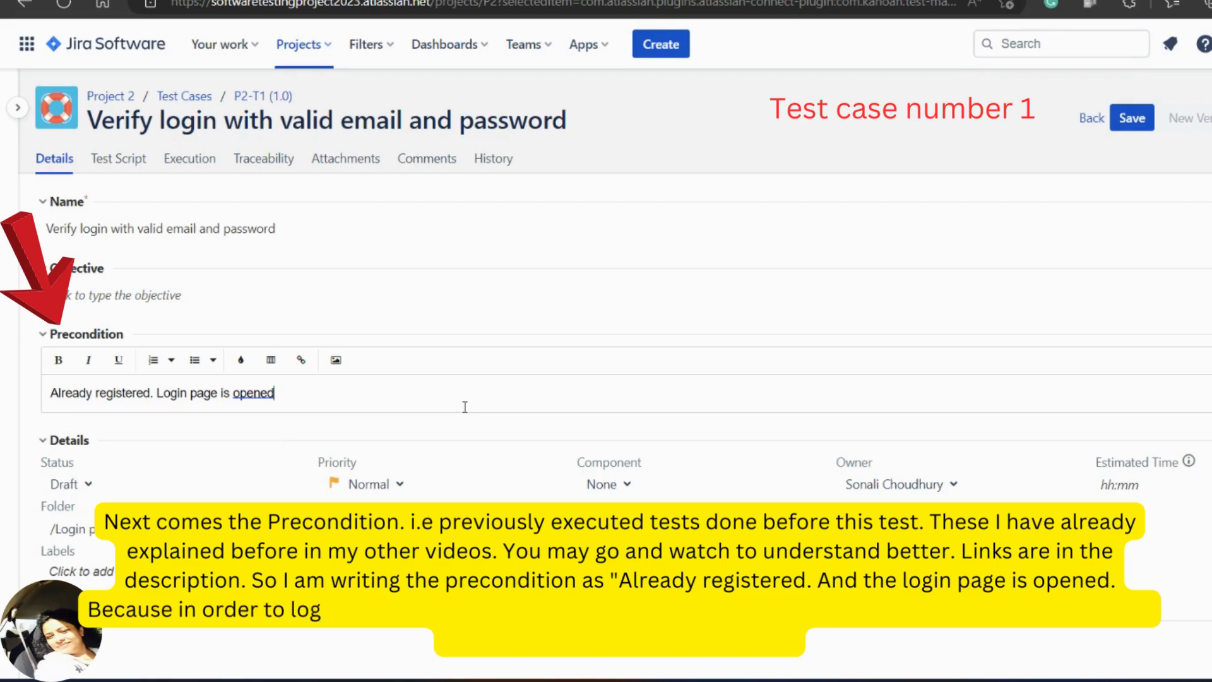
left_click(1132, 118)
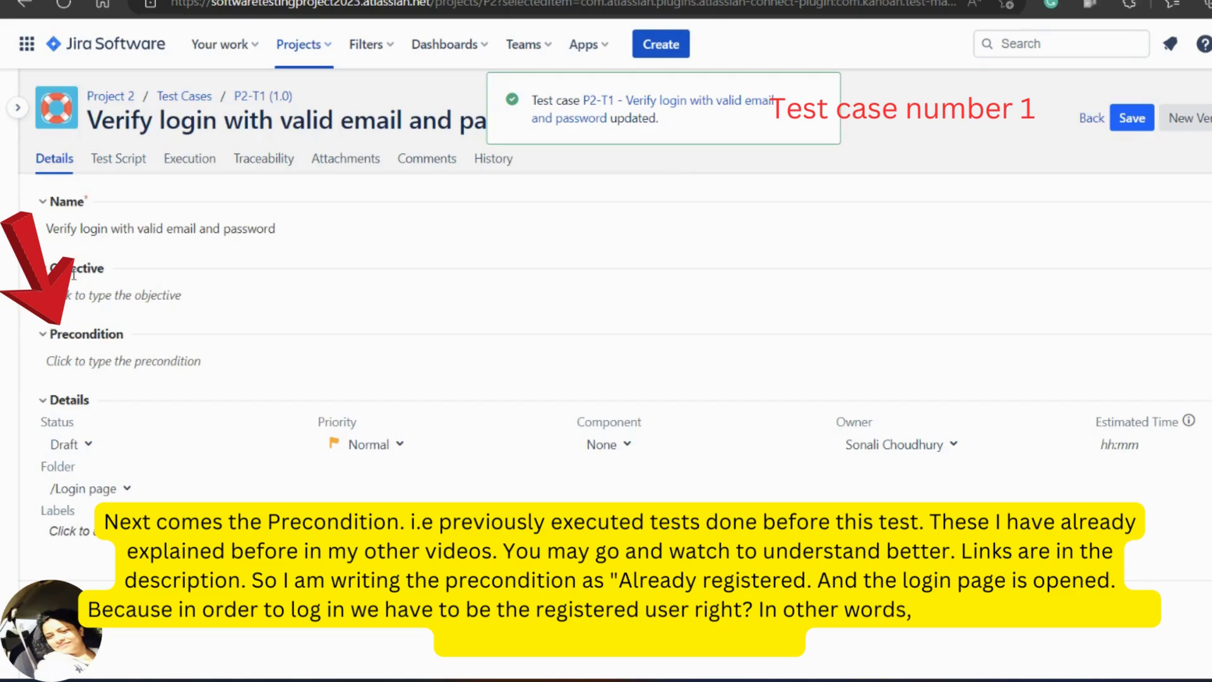
left_click(124, 361)
type("Already registered. Login page is opened")
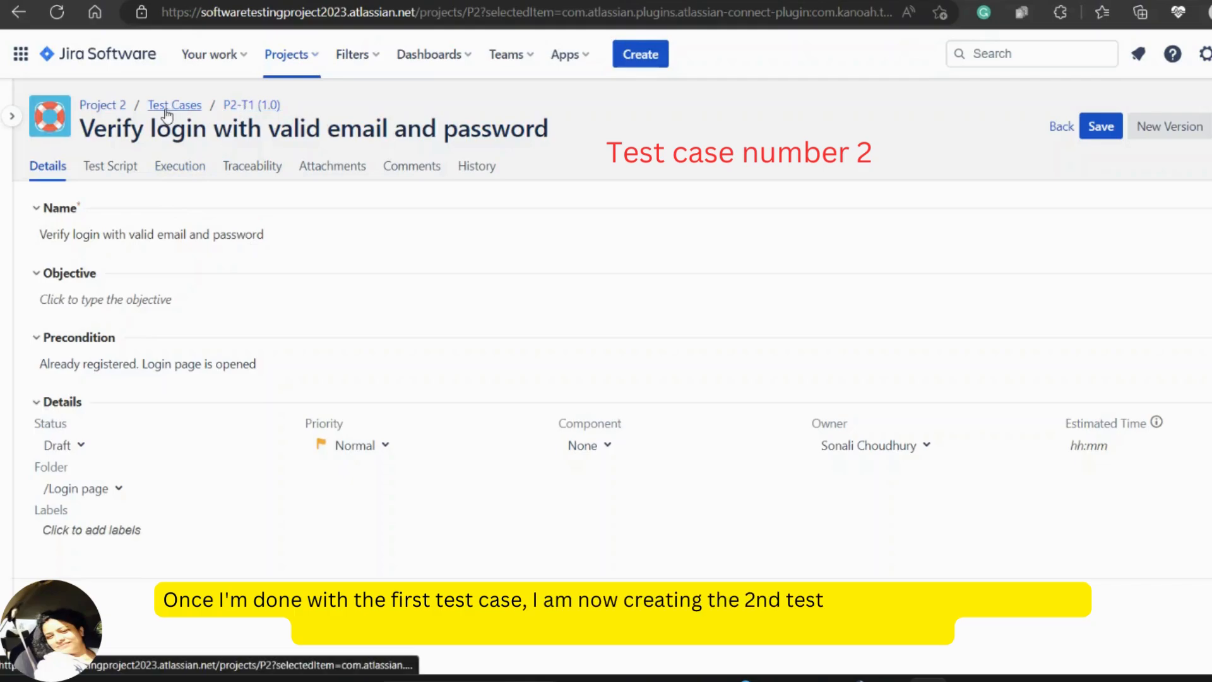
From the test case list, create P2-T2 named 'Verify login with an empty email field'
left_click(174, 104)
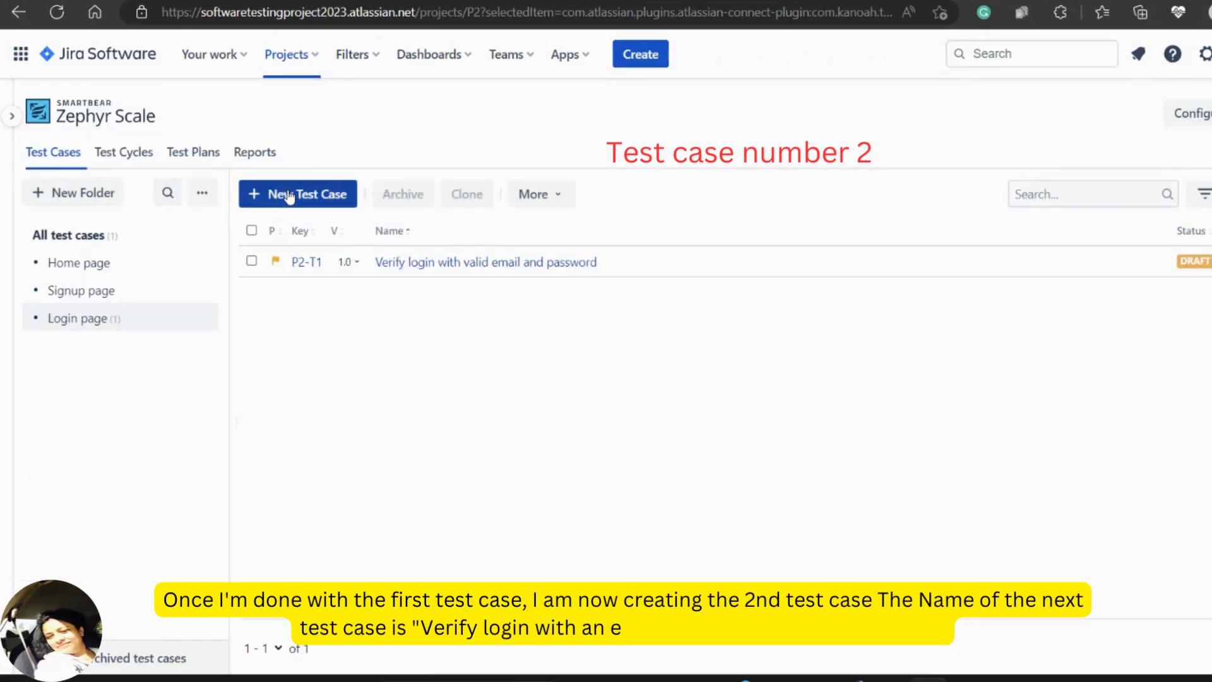
left_click(298, 194)
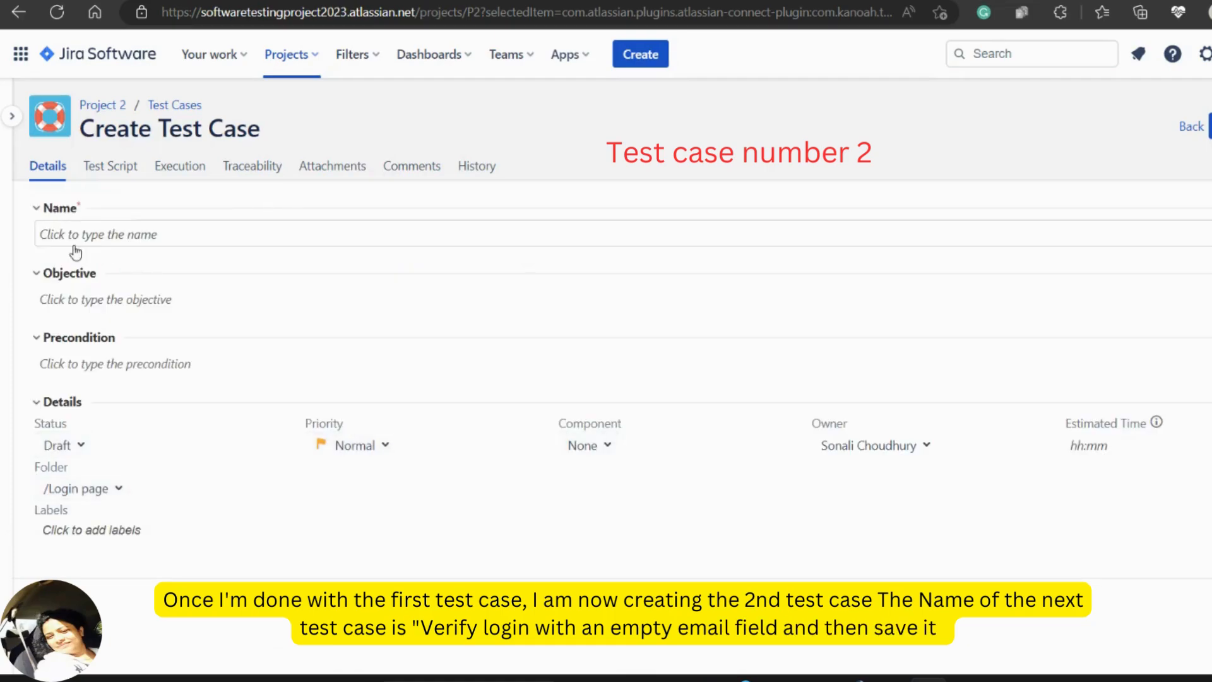
type("Verify lo")
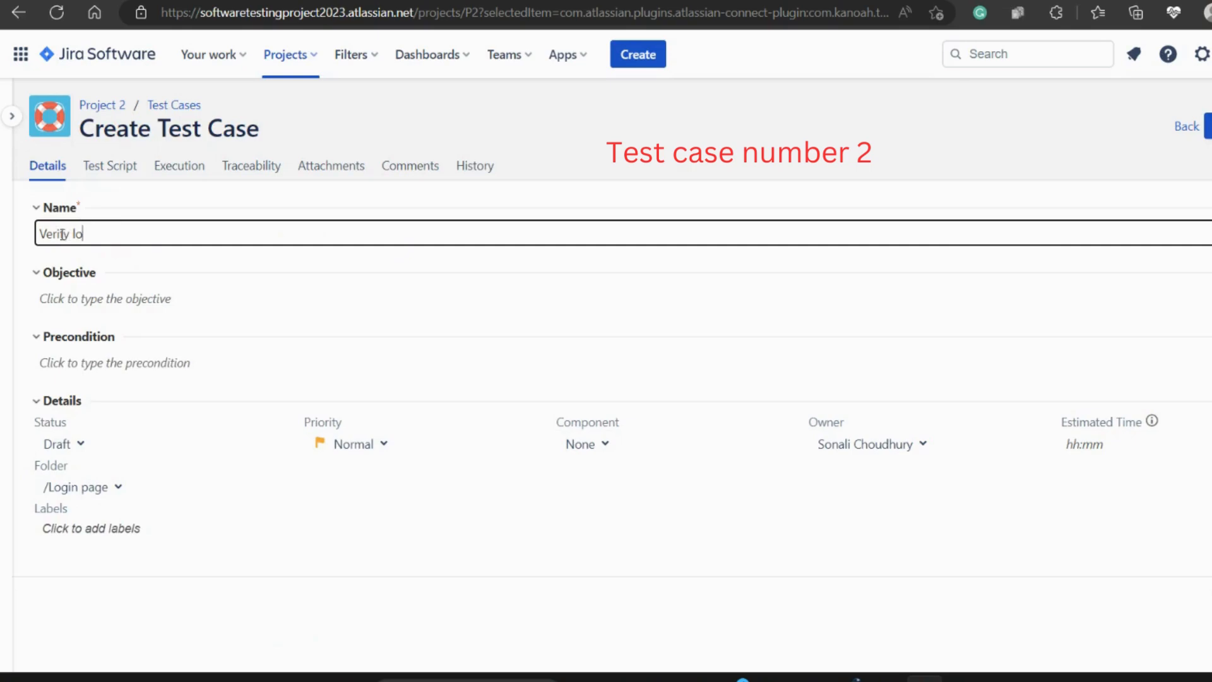
type("gin w")
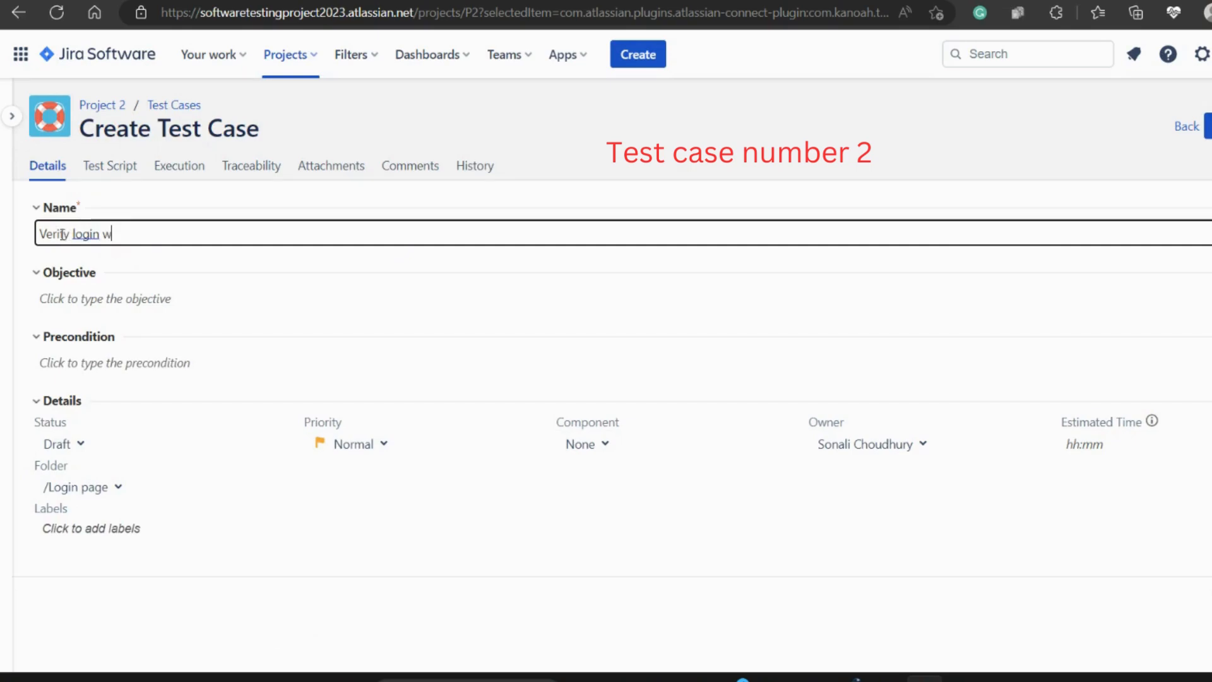
type("ith an e")
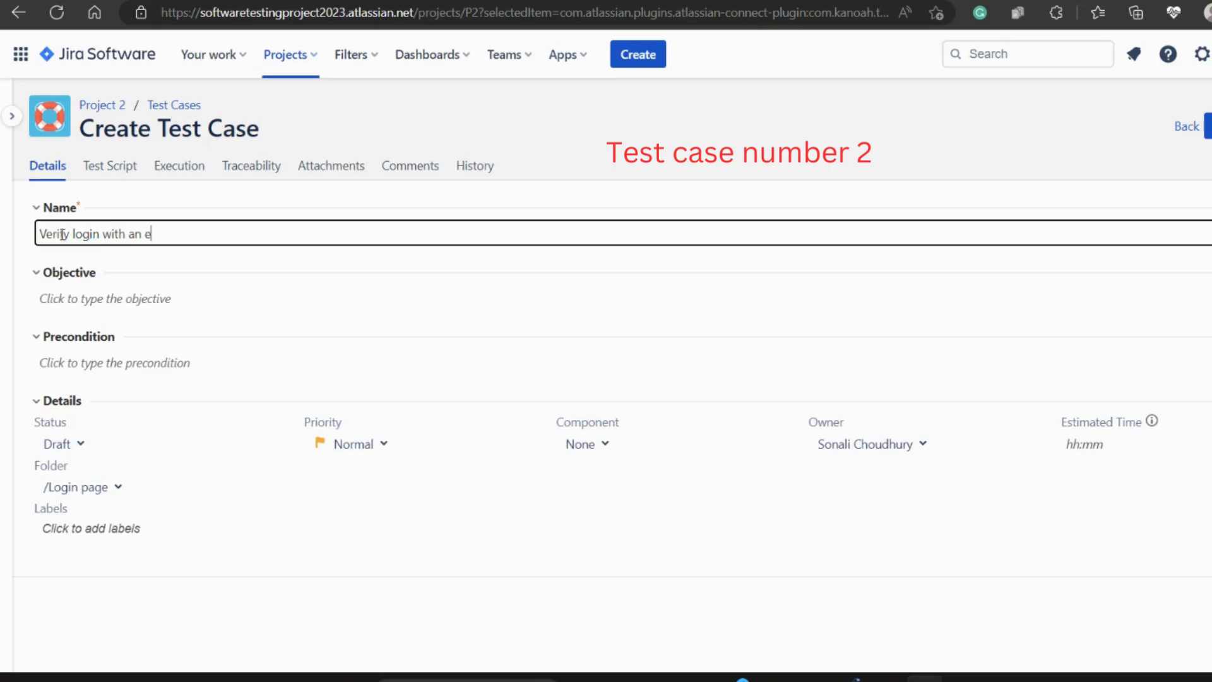
type("mpty e")
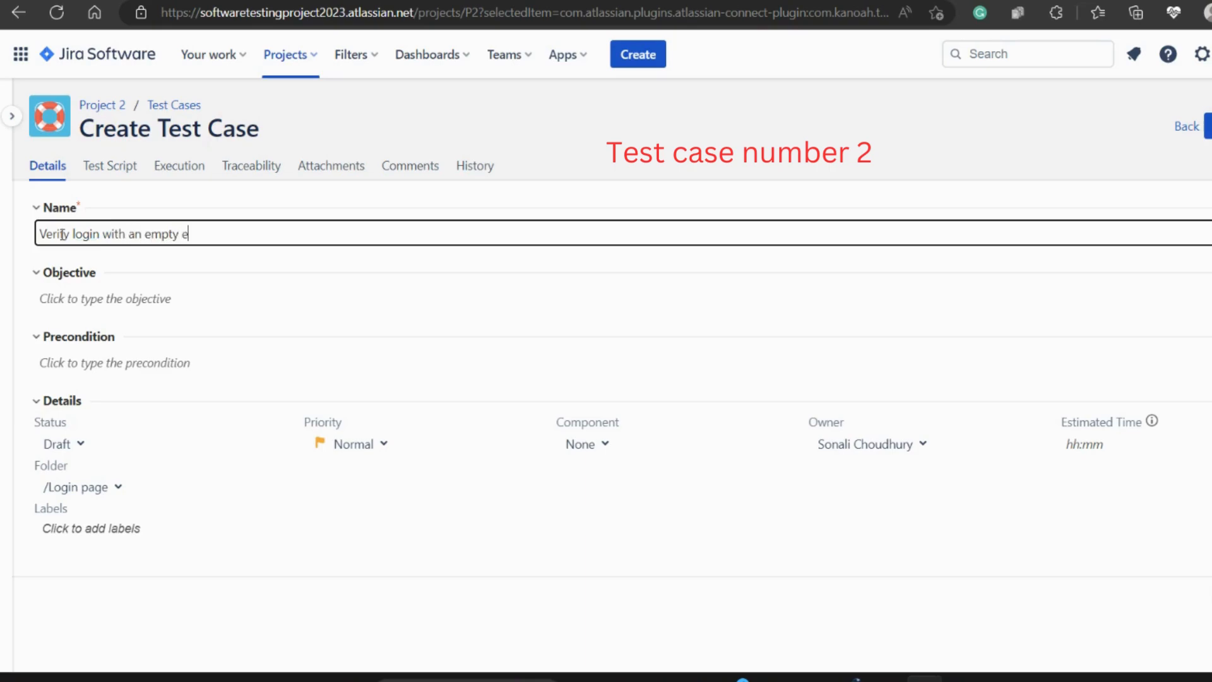
type("mail f")
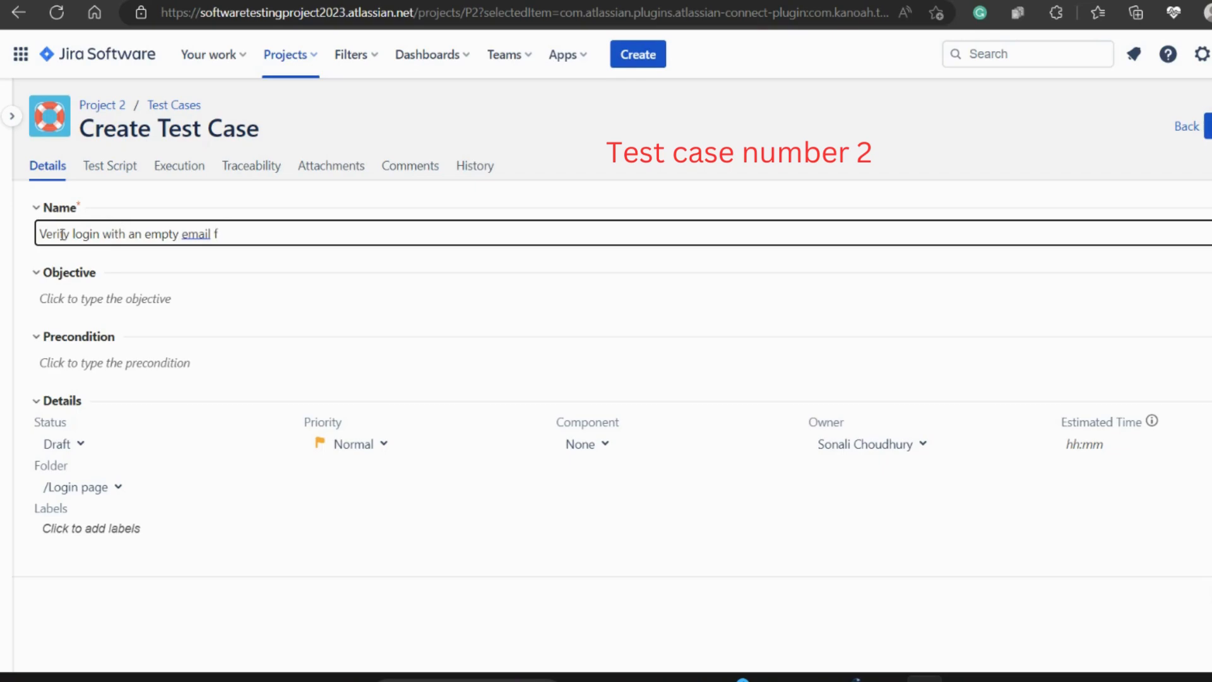
type("ield")
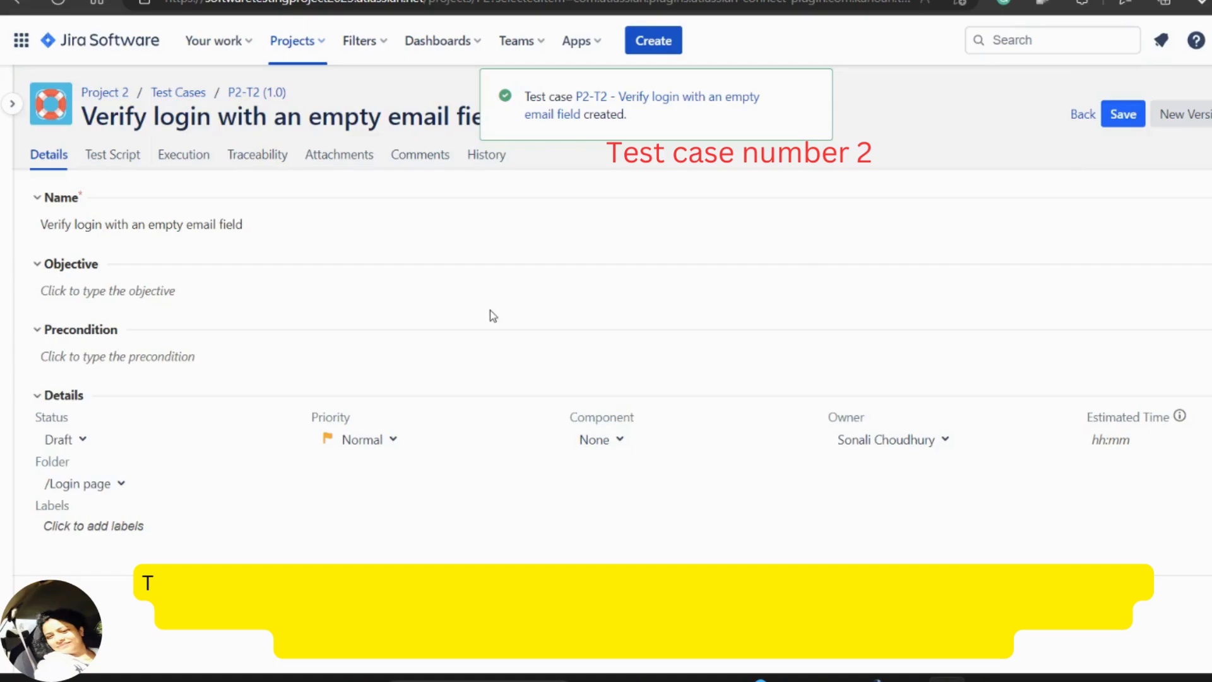
left_click(116, 356)
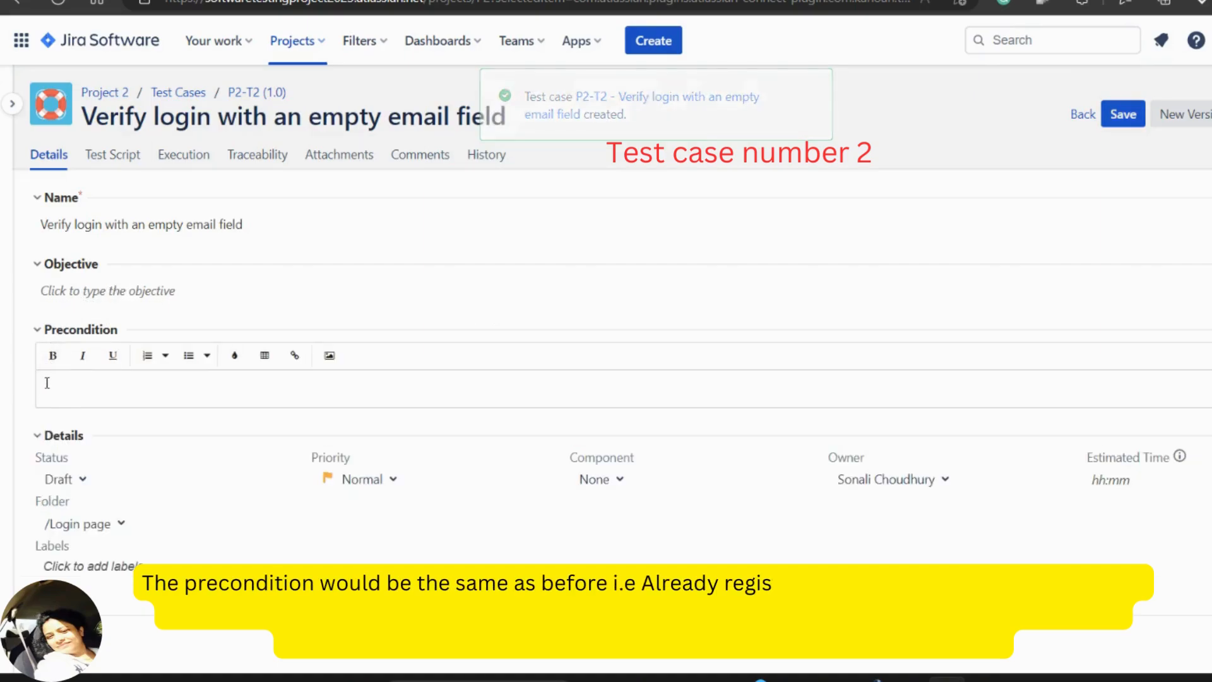
Enter P2-T2's precondition 'Already registered. Login page is opened'
type("Alrea")
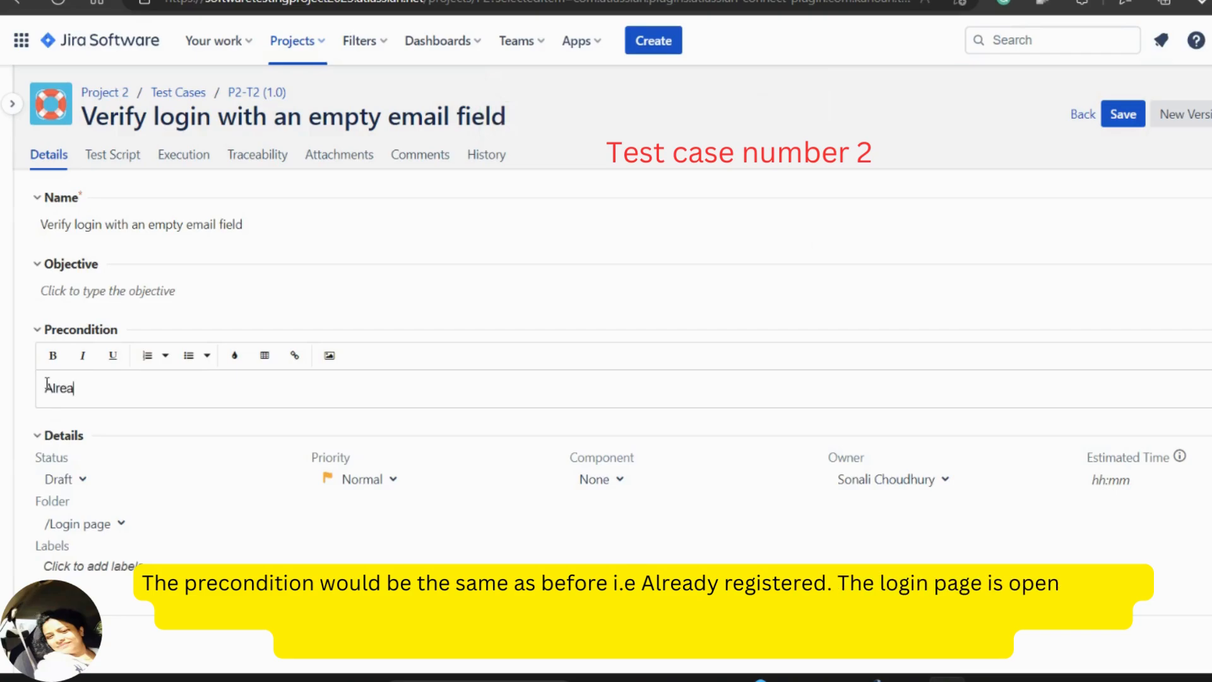
type("dy registered")
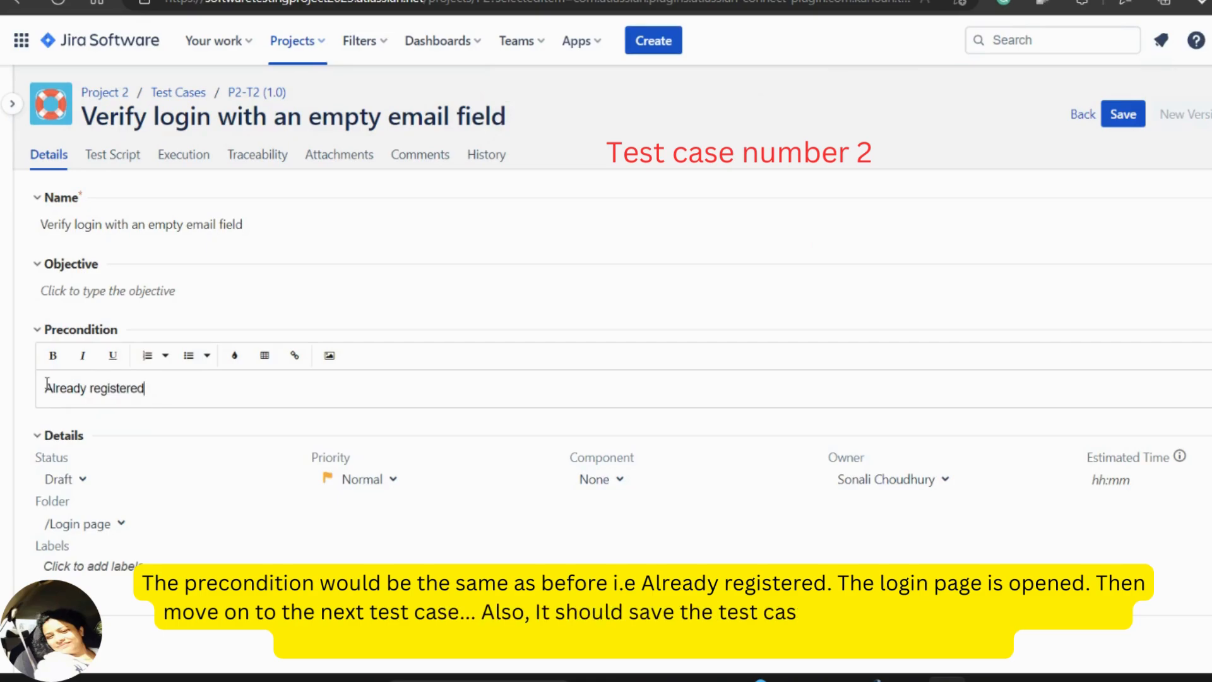
type(". L")
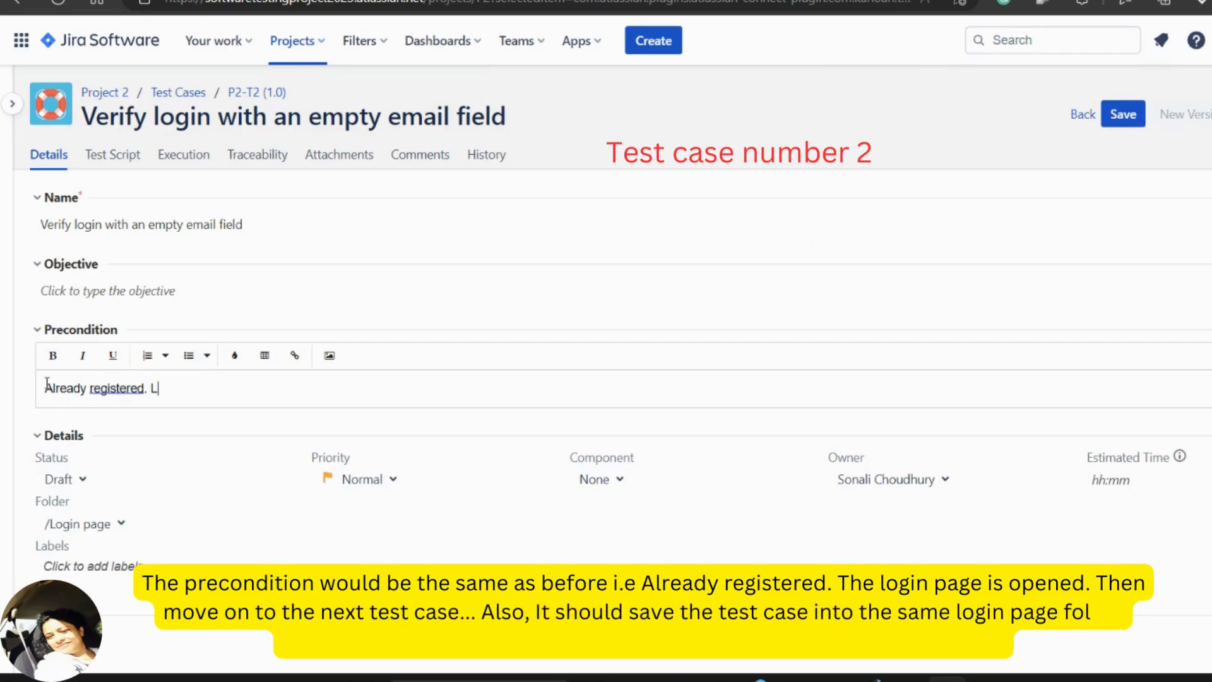
type("ogin page")
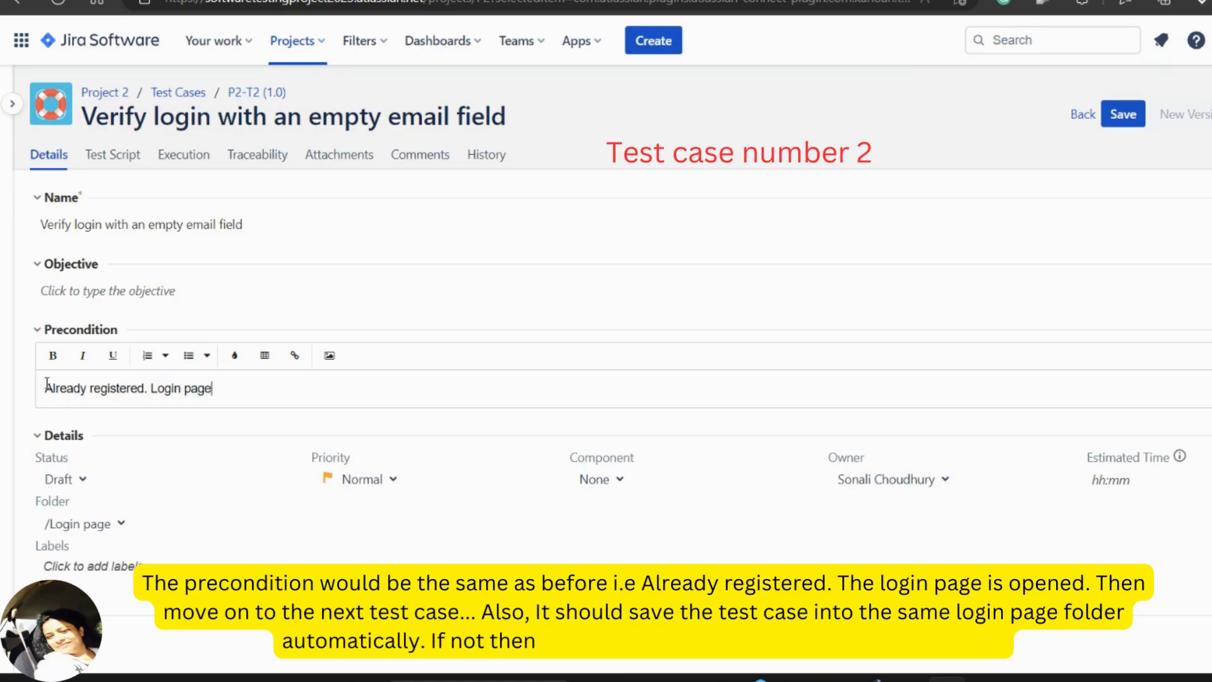
type("is opened")
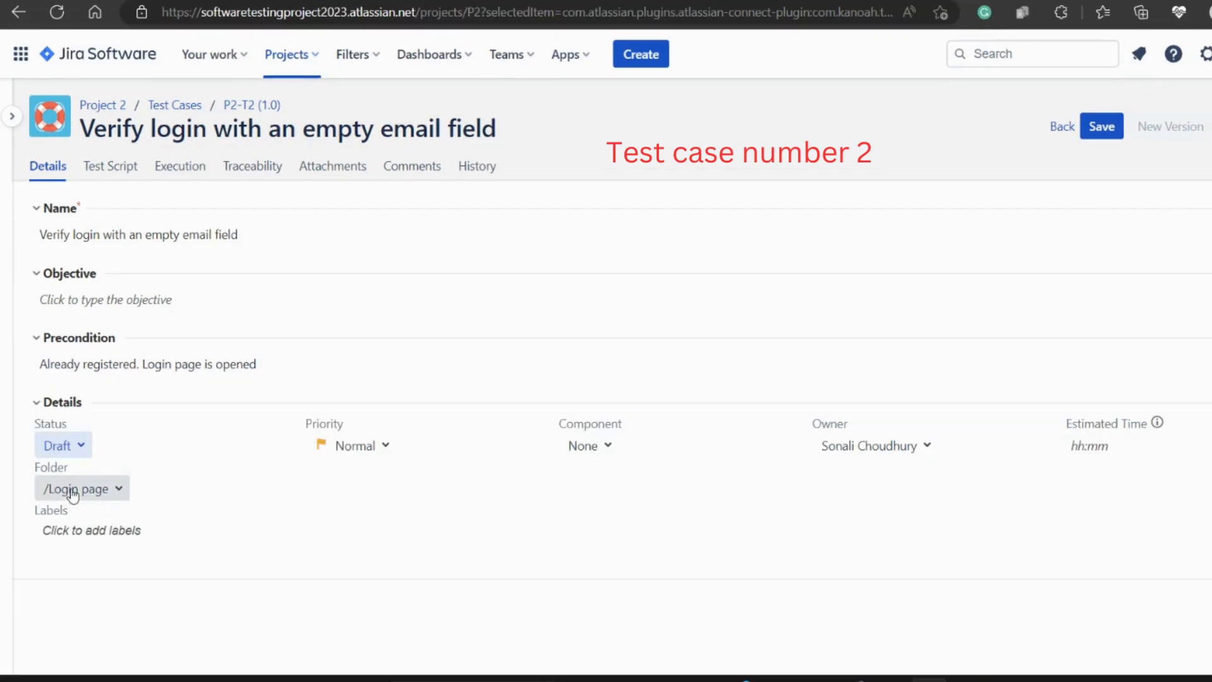
Assign P2-T2 to the /Login page folder and save it
left_click(77, 489)
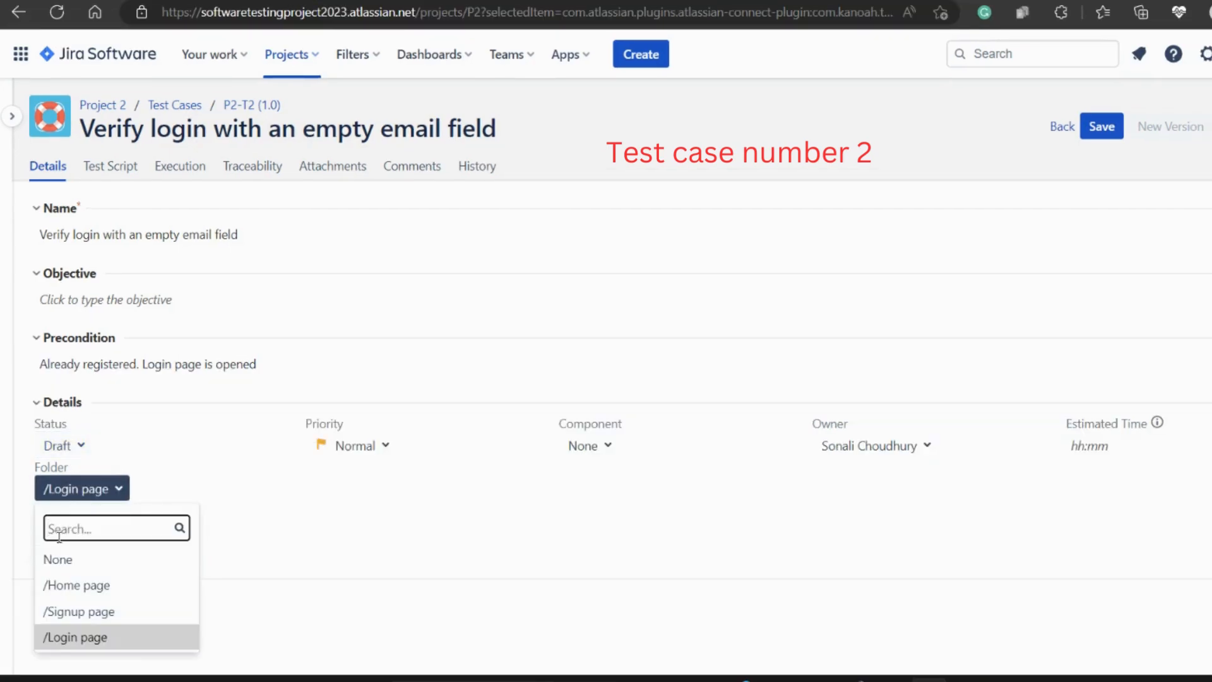
left_click(74, 636)
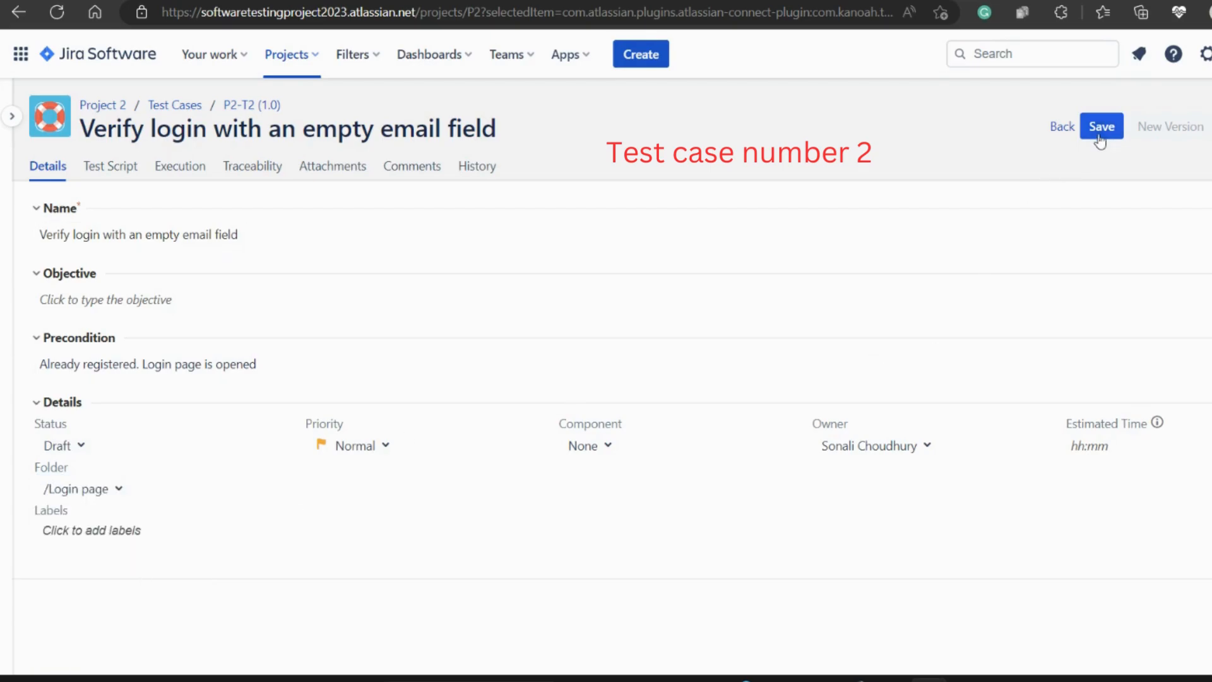
left_click(1098, 126)
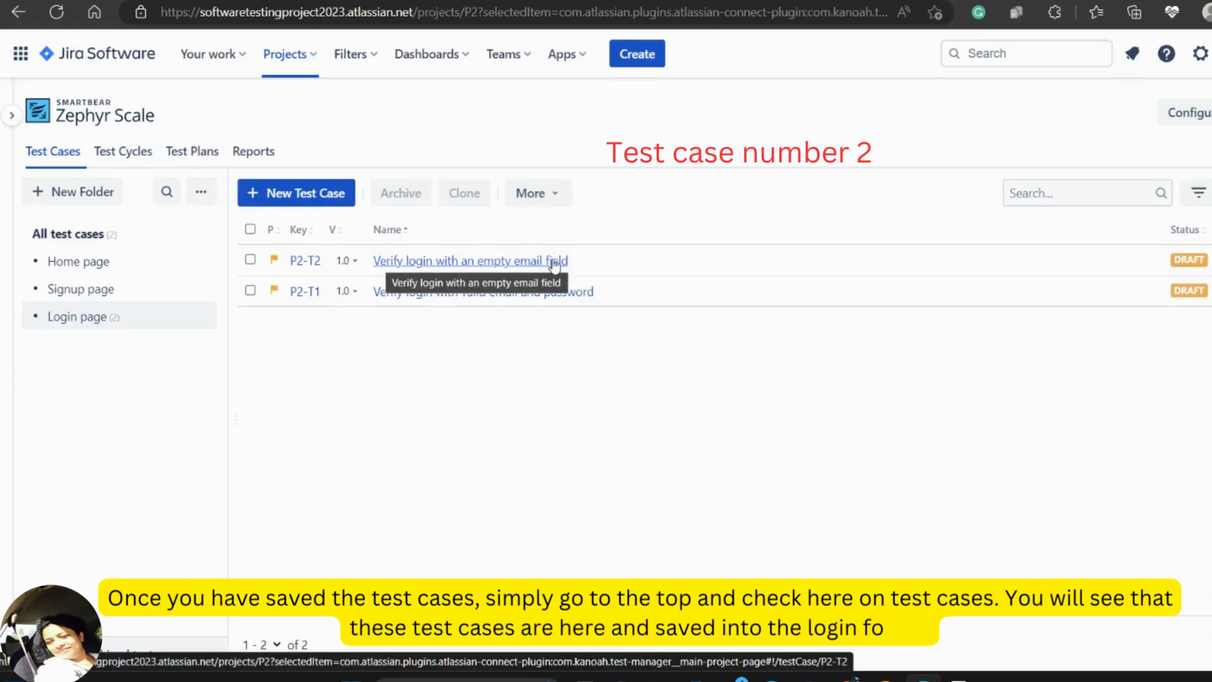
Create a new test case named 'Verify login with an empty password field'
left_click(470, 261)
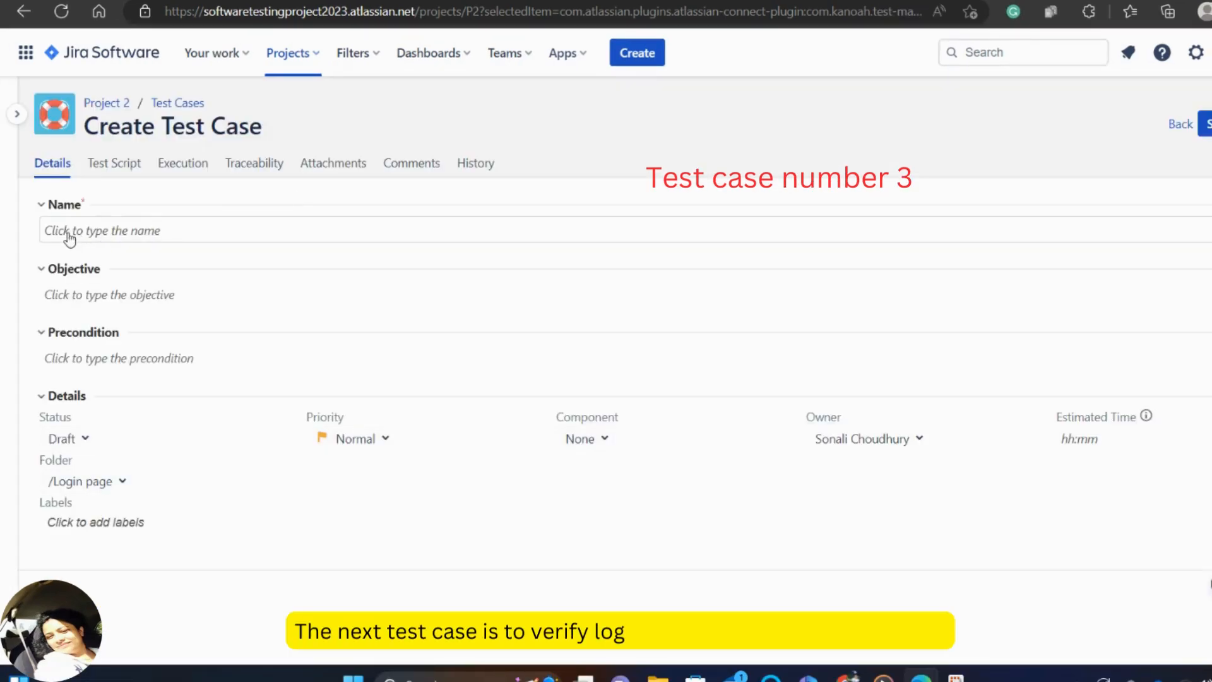
type("Ve")
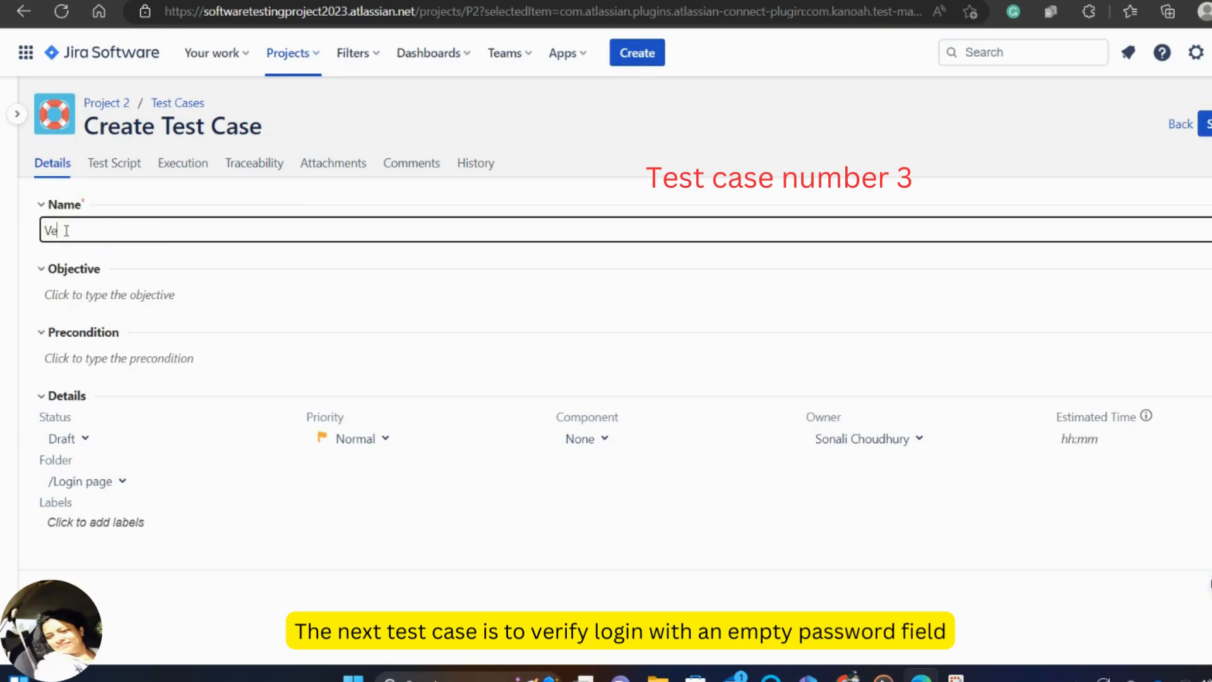
type("rify login wit")
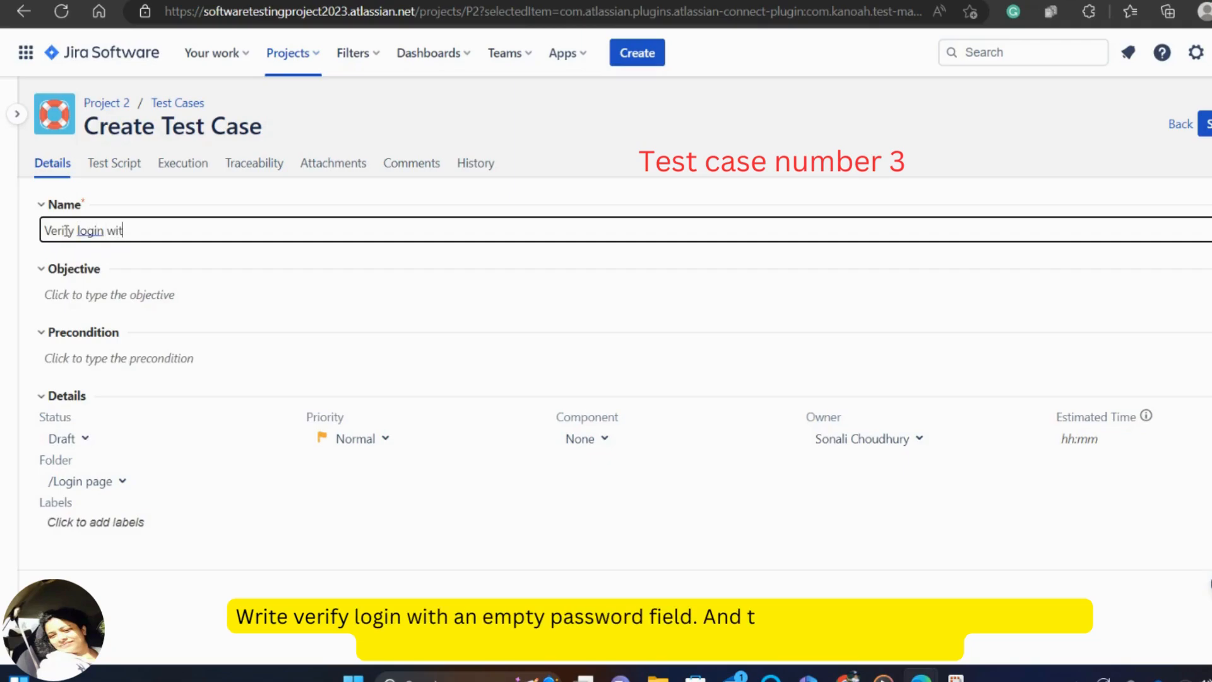
type("h an e")
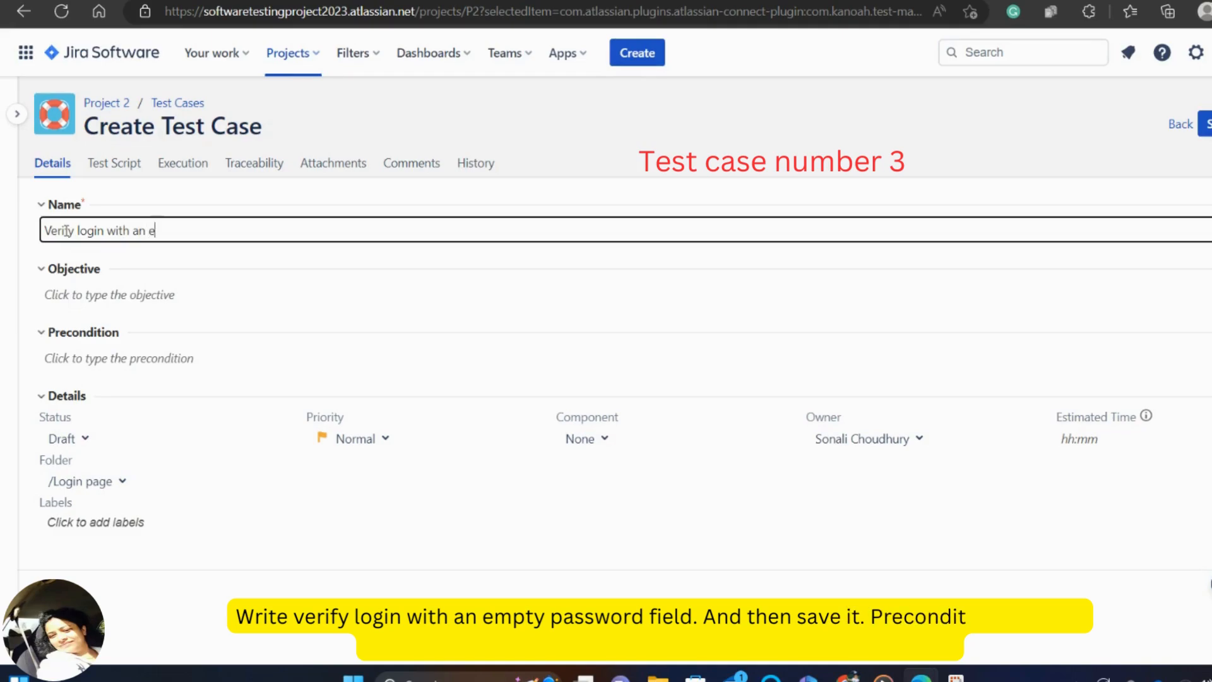
type("mpty p")
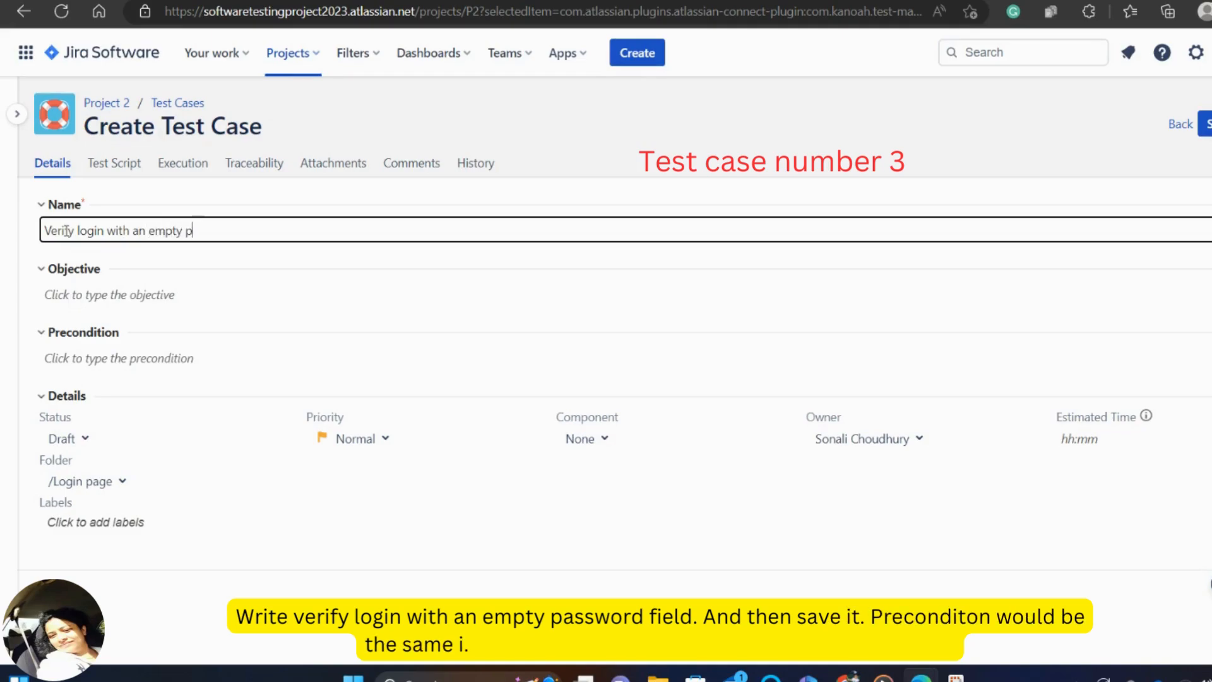
type("assword")
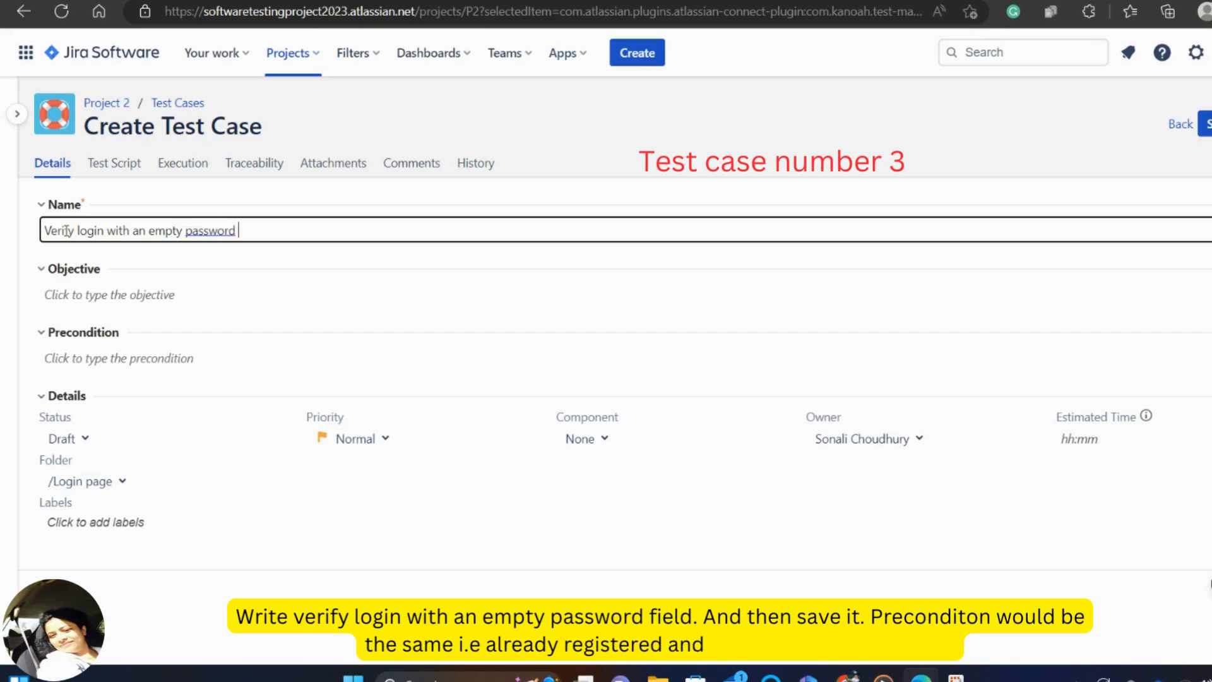
type("fi")
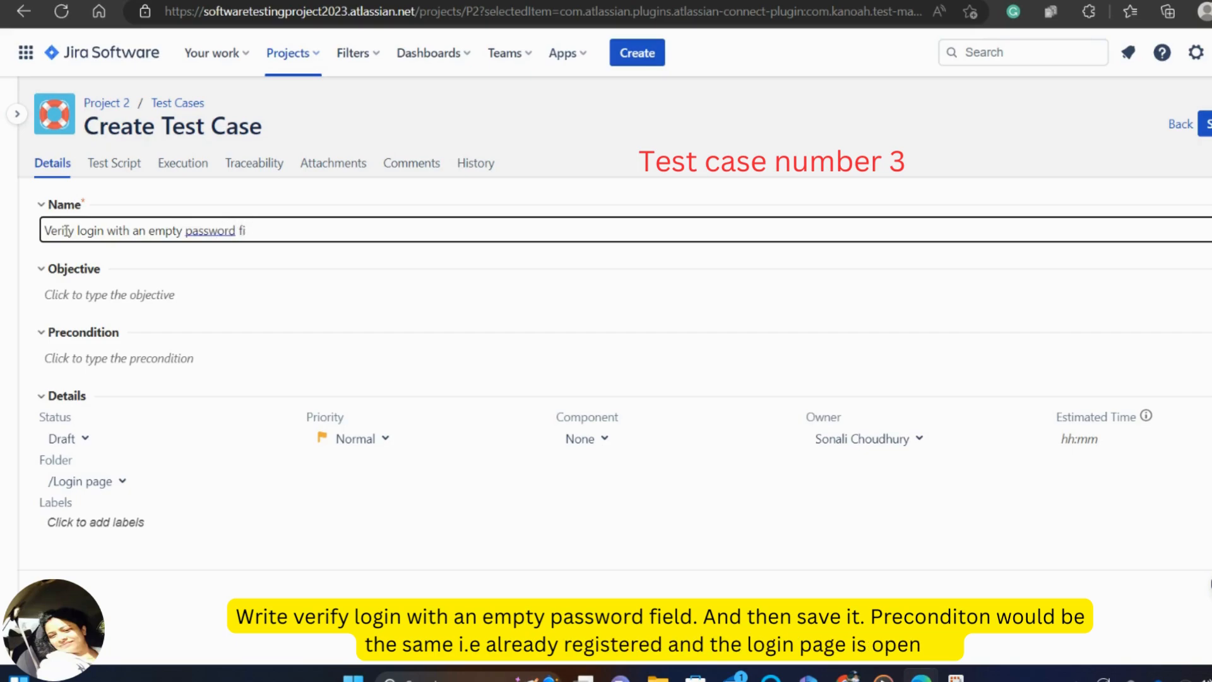
type("eld")
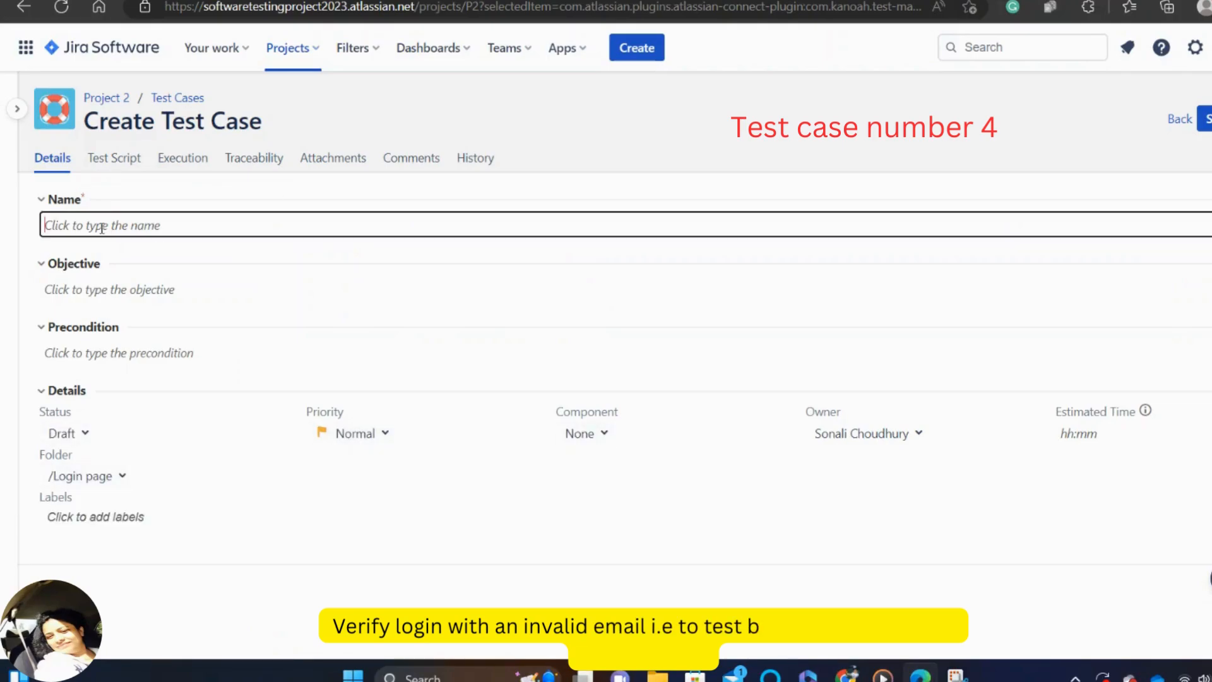
Name the new test case 'Verify login with an invalid email'
type("Veri")
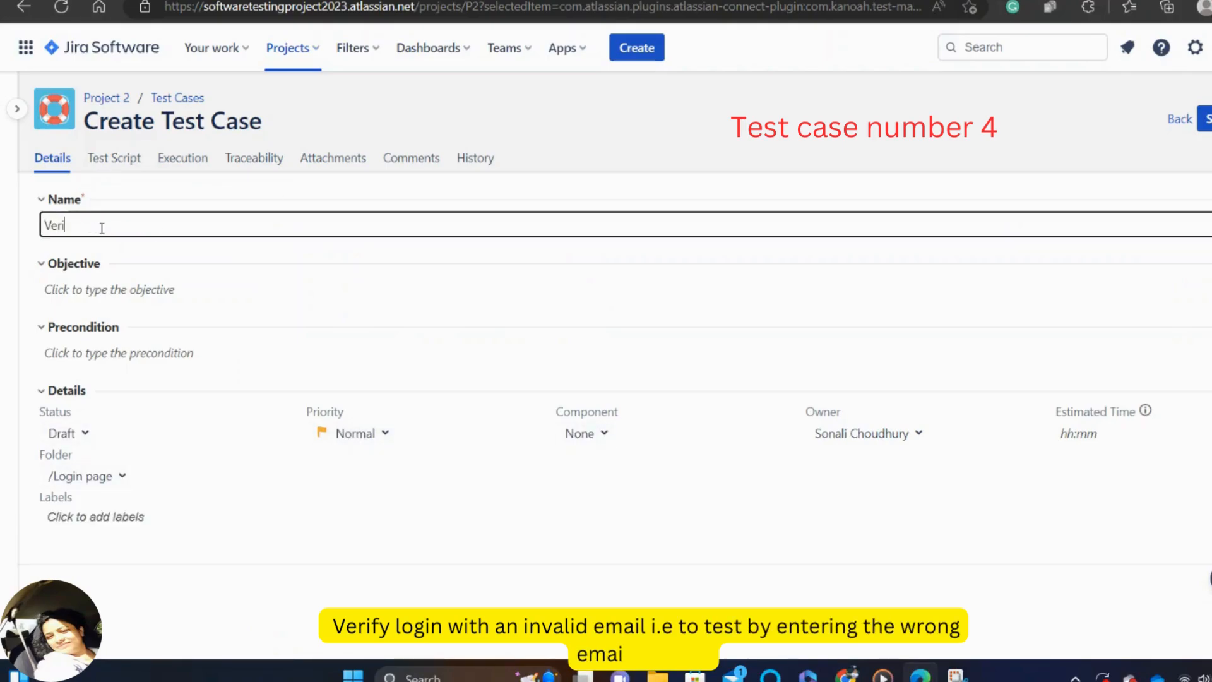
type("fy login with")
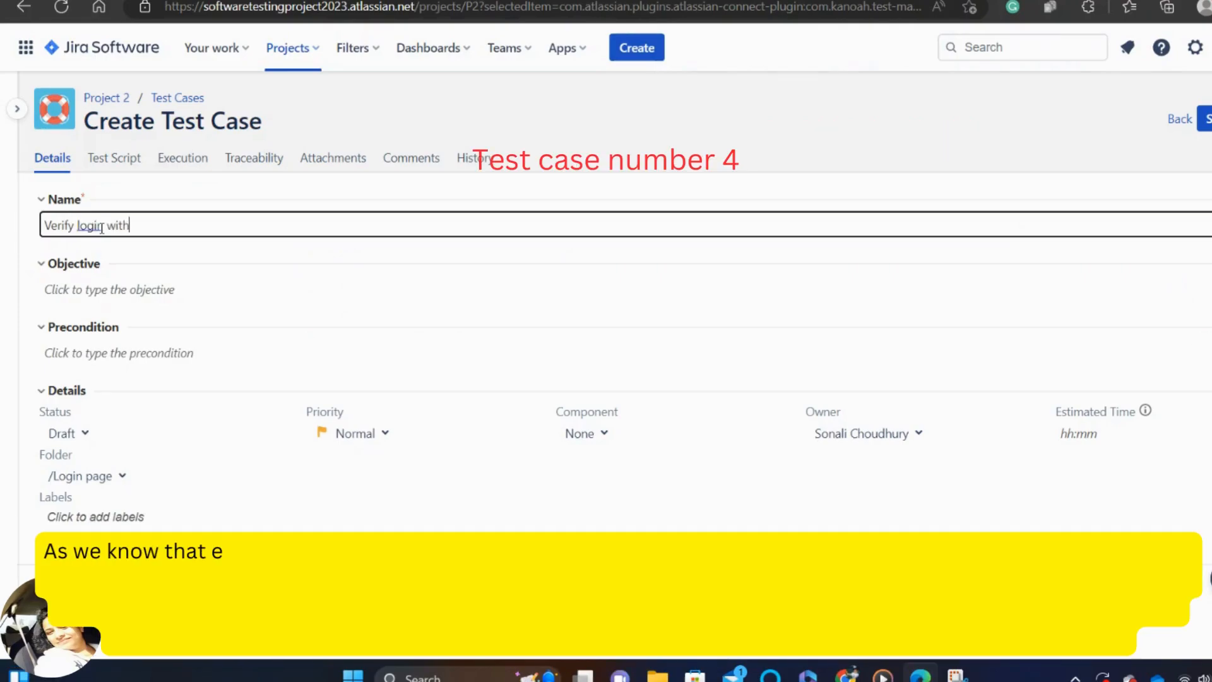
type("an in")
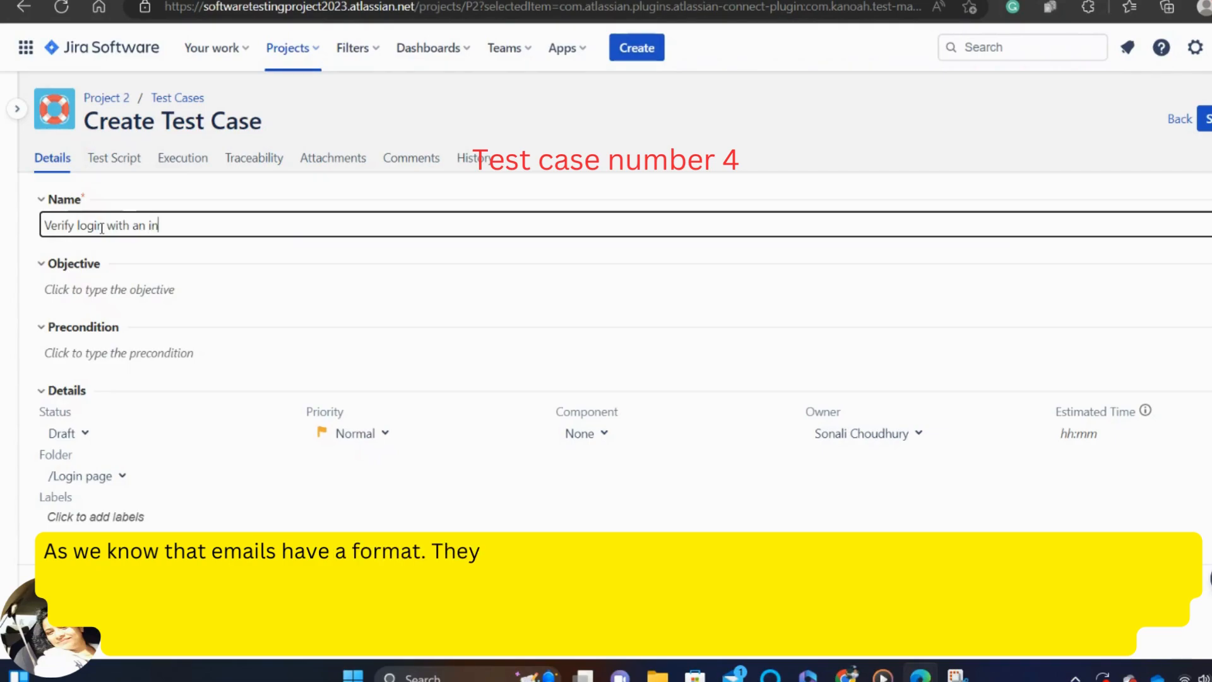
type("valid email")
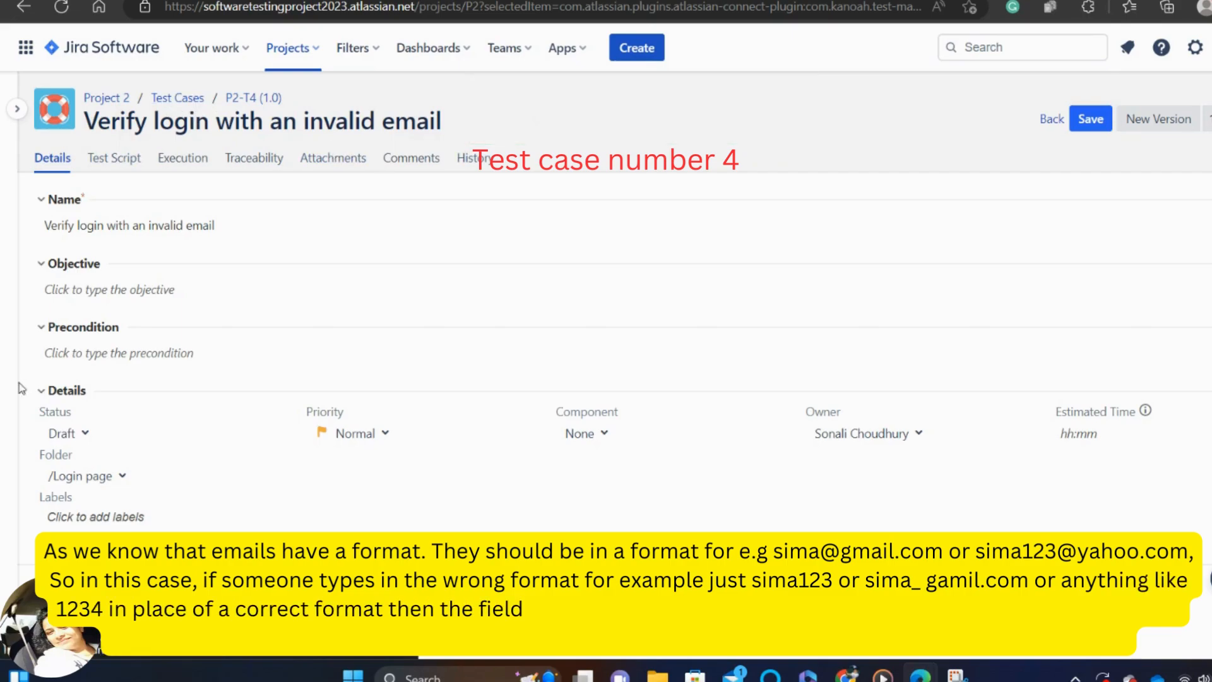
Give P2-T4 the precondition 'Already registered. Login page is opened'
left_click(117, 352)
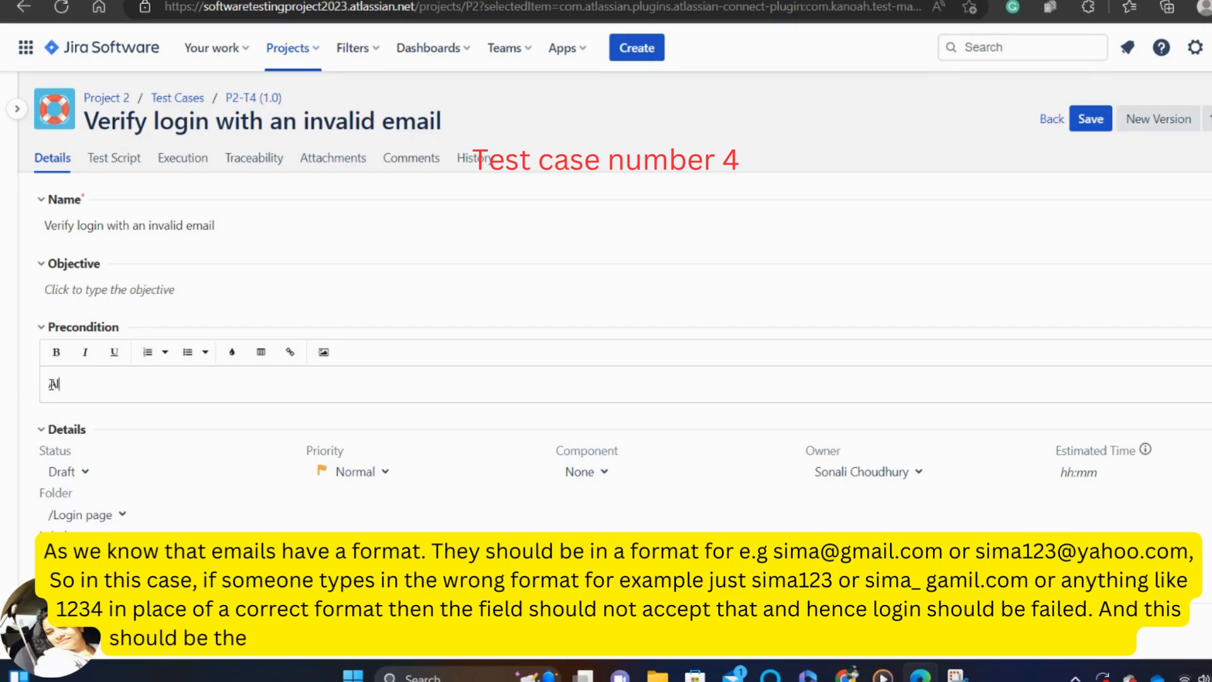
type("Already")
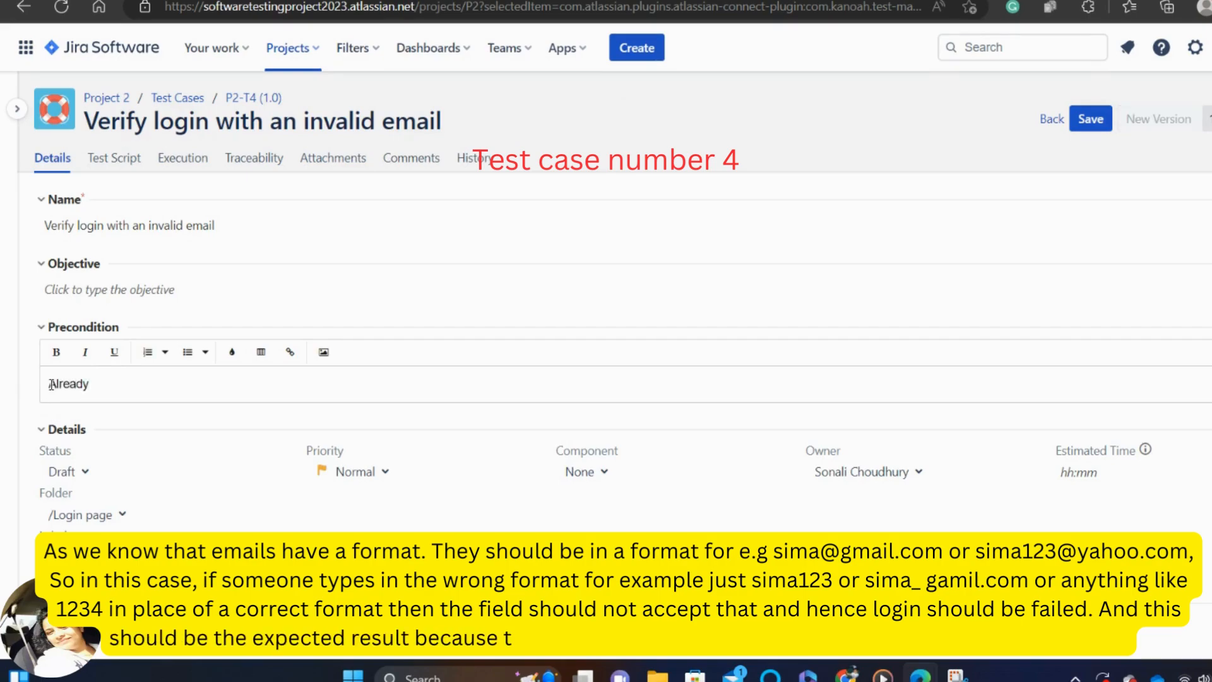
type("registered")
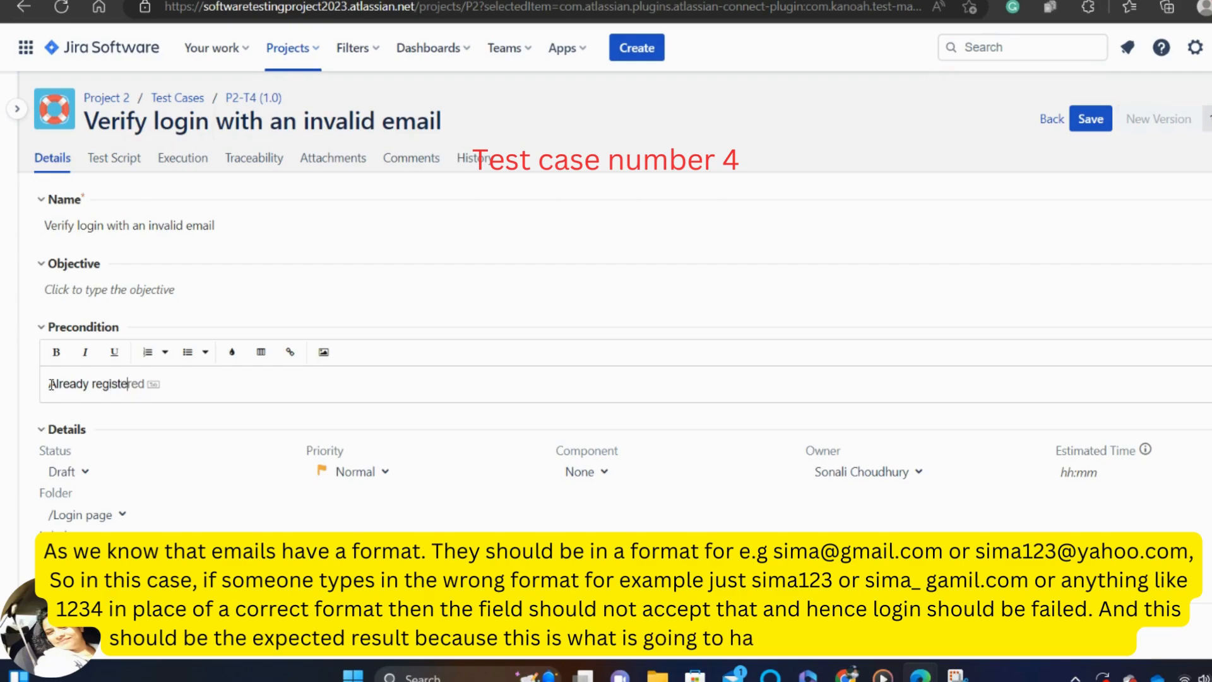
type(".")
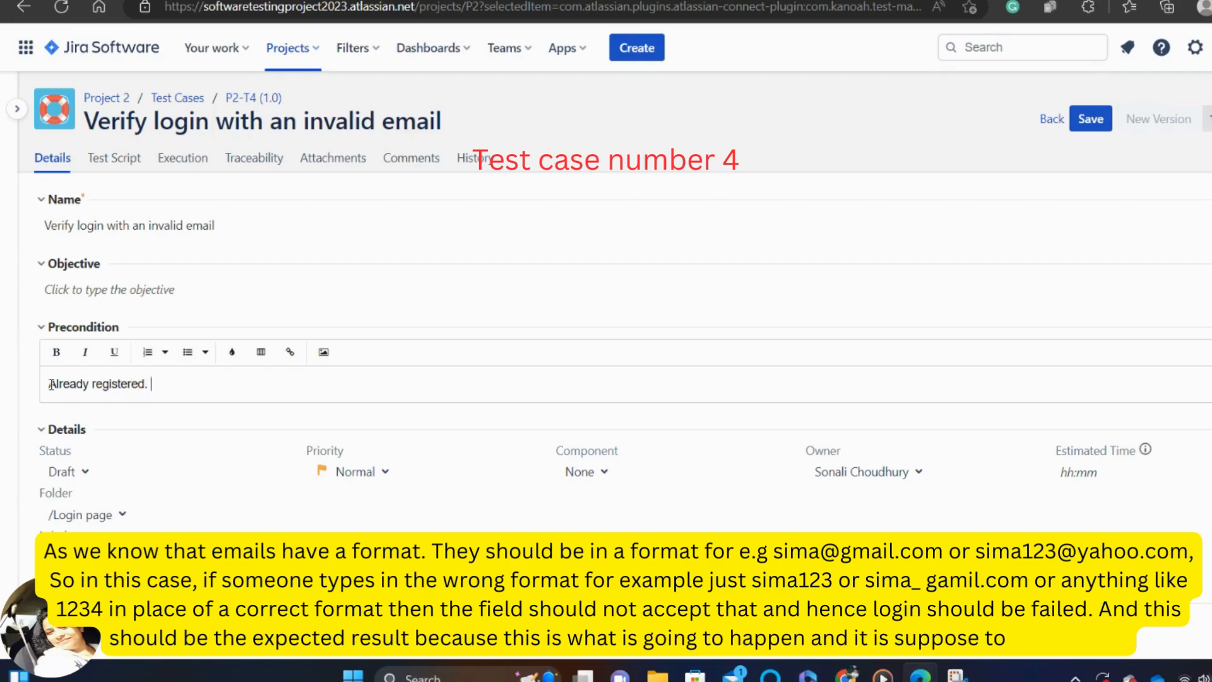
type("Logi")
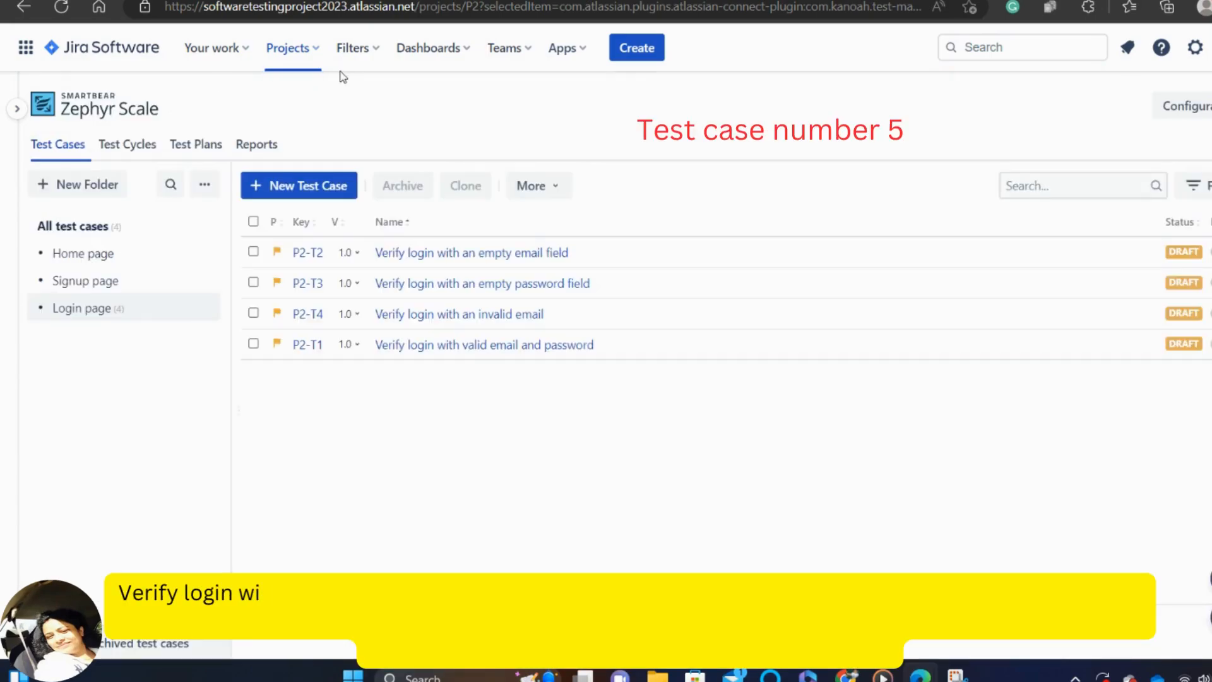
mouse_move(299, 185)
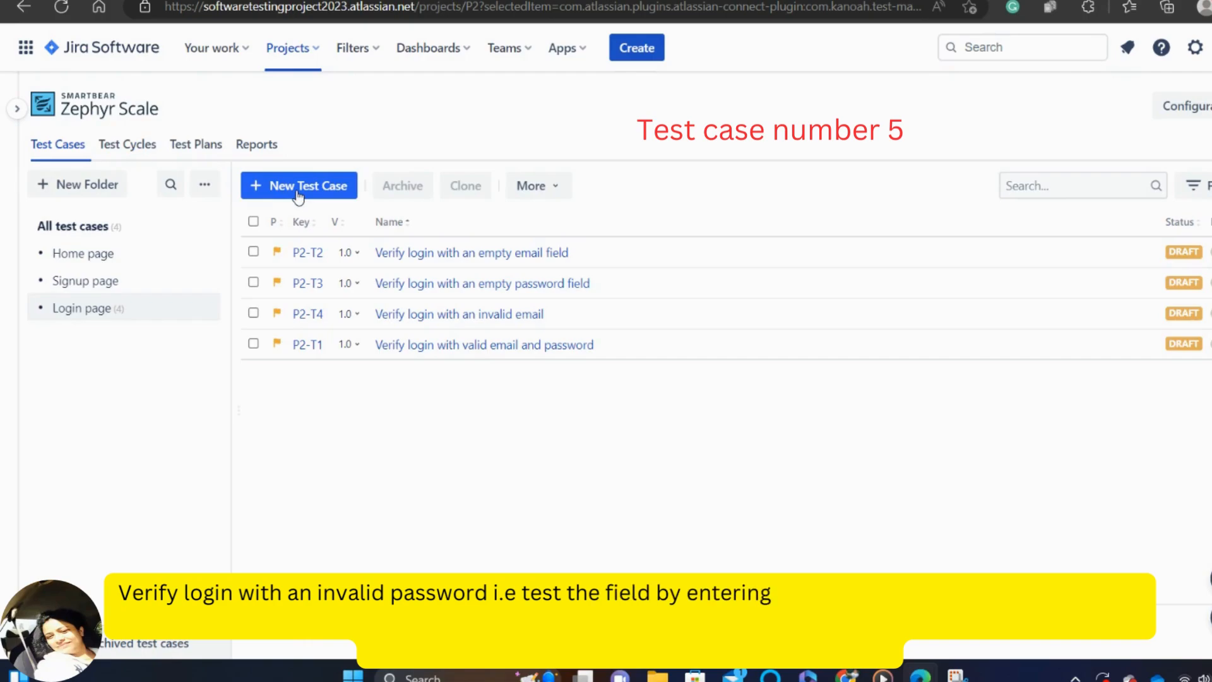
Name the fifth Login page test case 'Verify login with an invalid password'
left_click(299, 185)
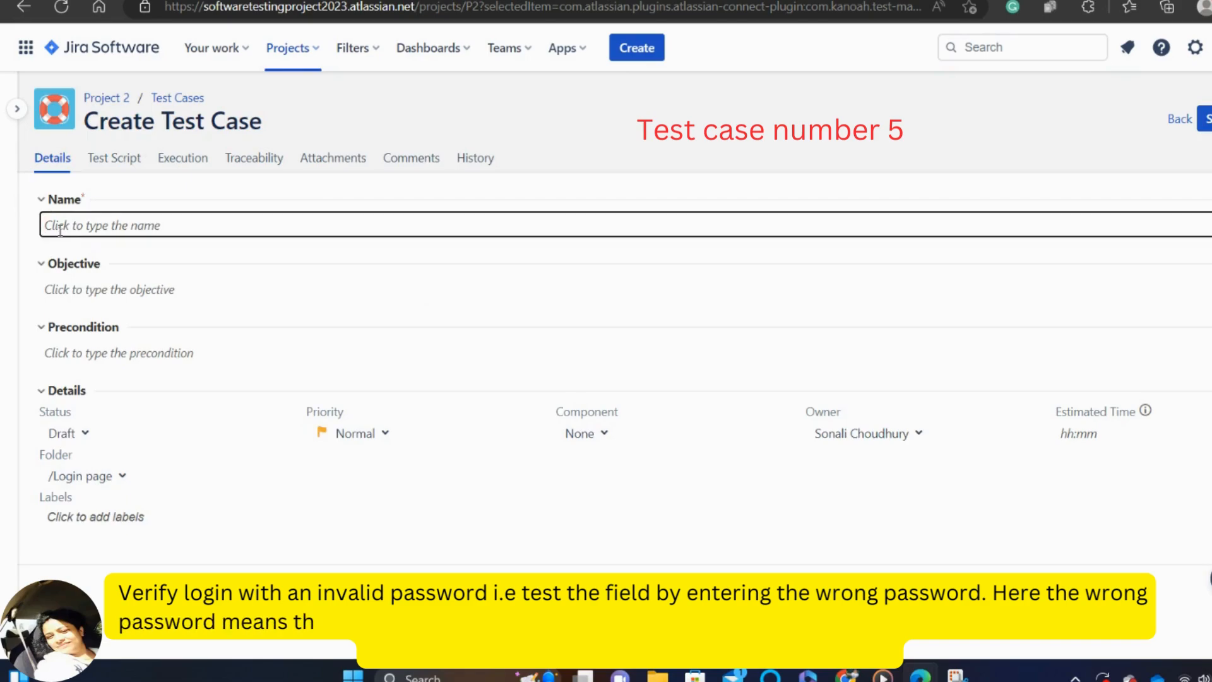
type("Verify login with")
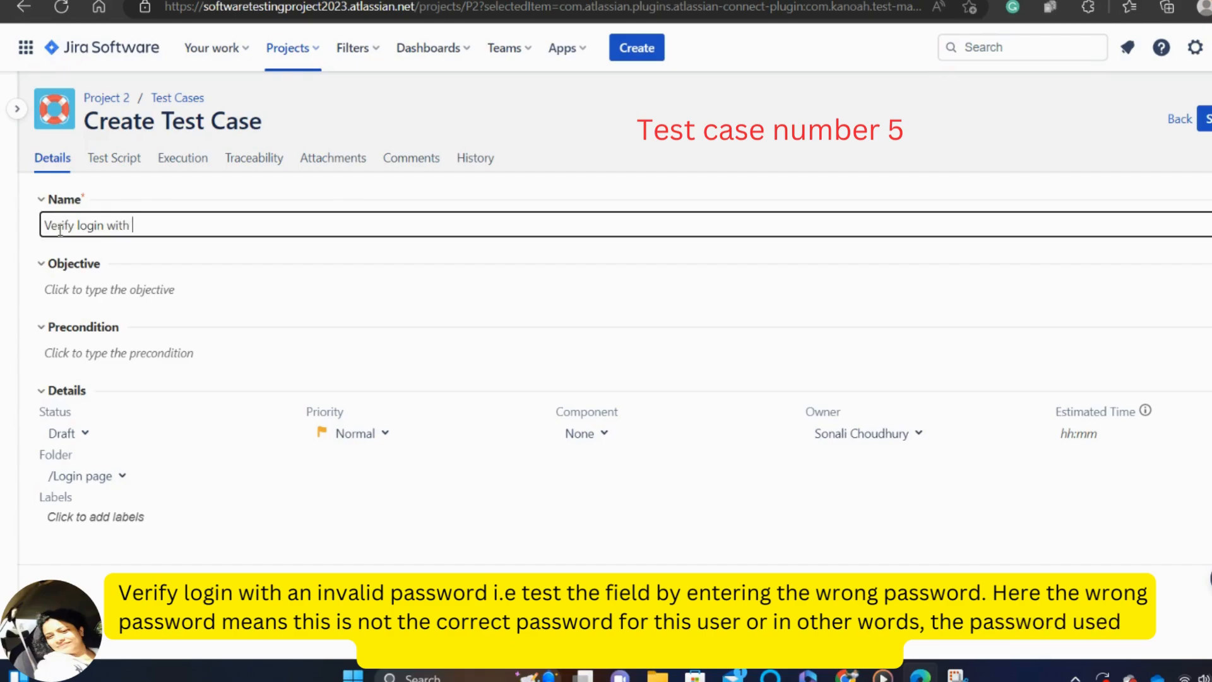
type("an em")
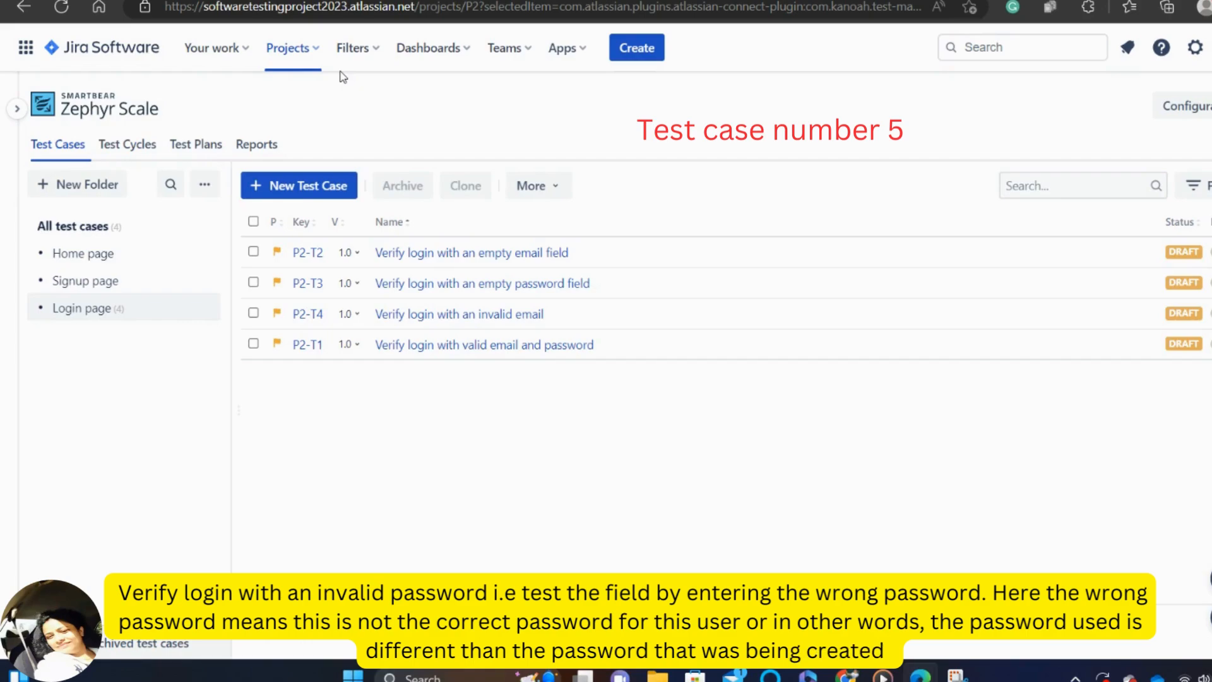
left_click(298, 186)
type("Verify login with an ")
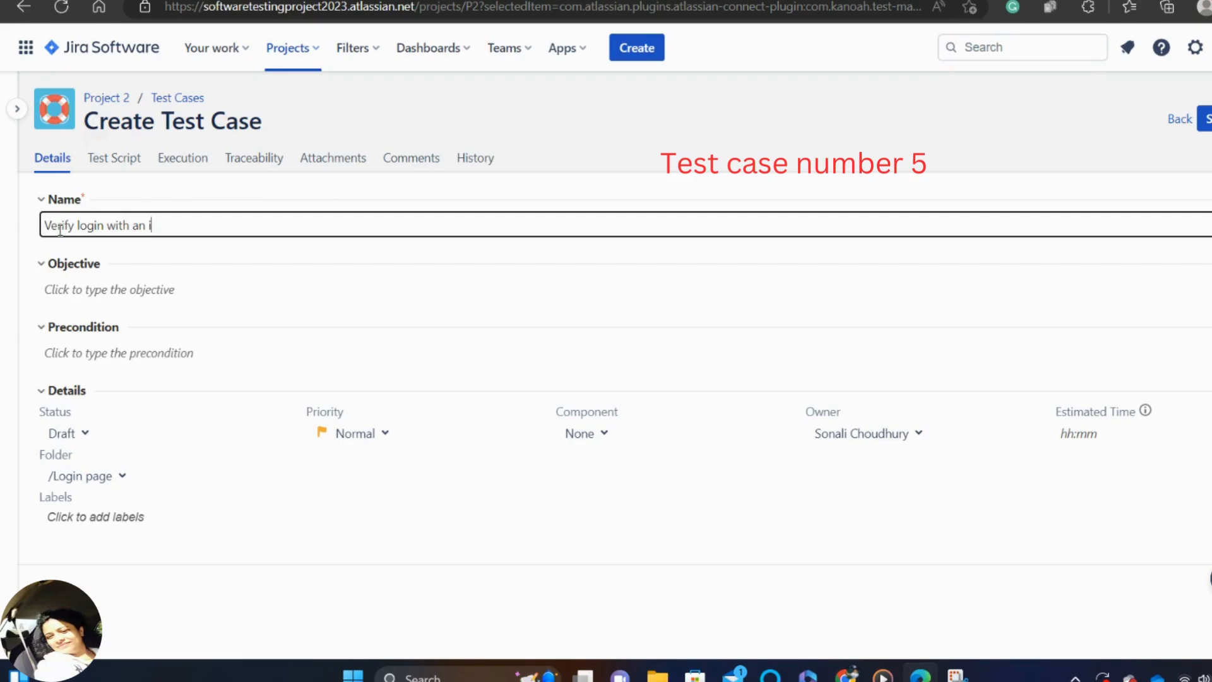
type("invalid")
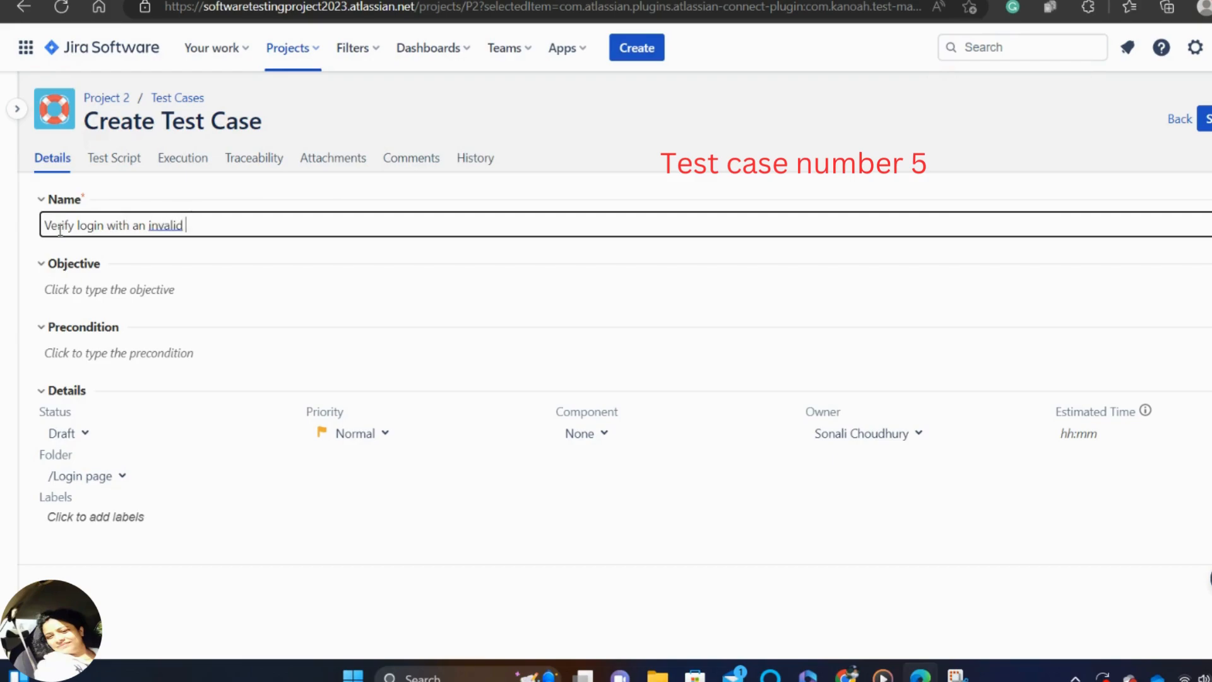
type("passwor")
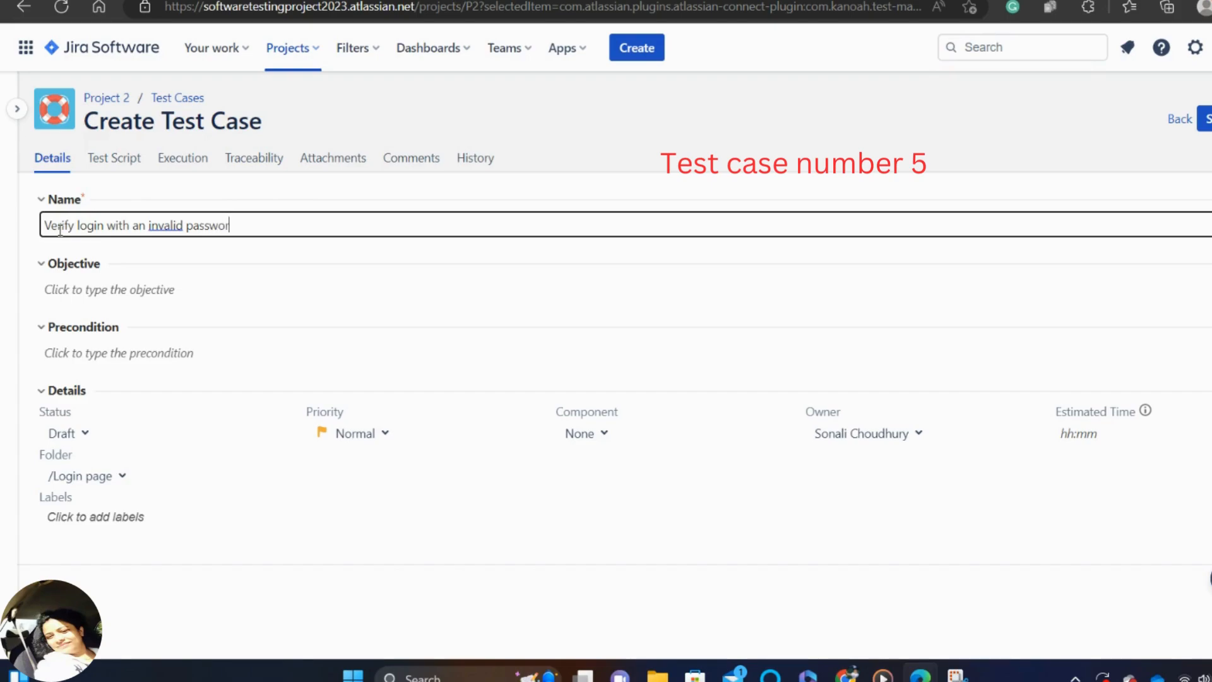
type("d")
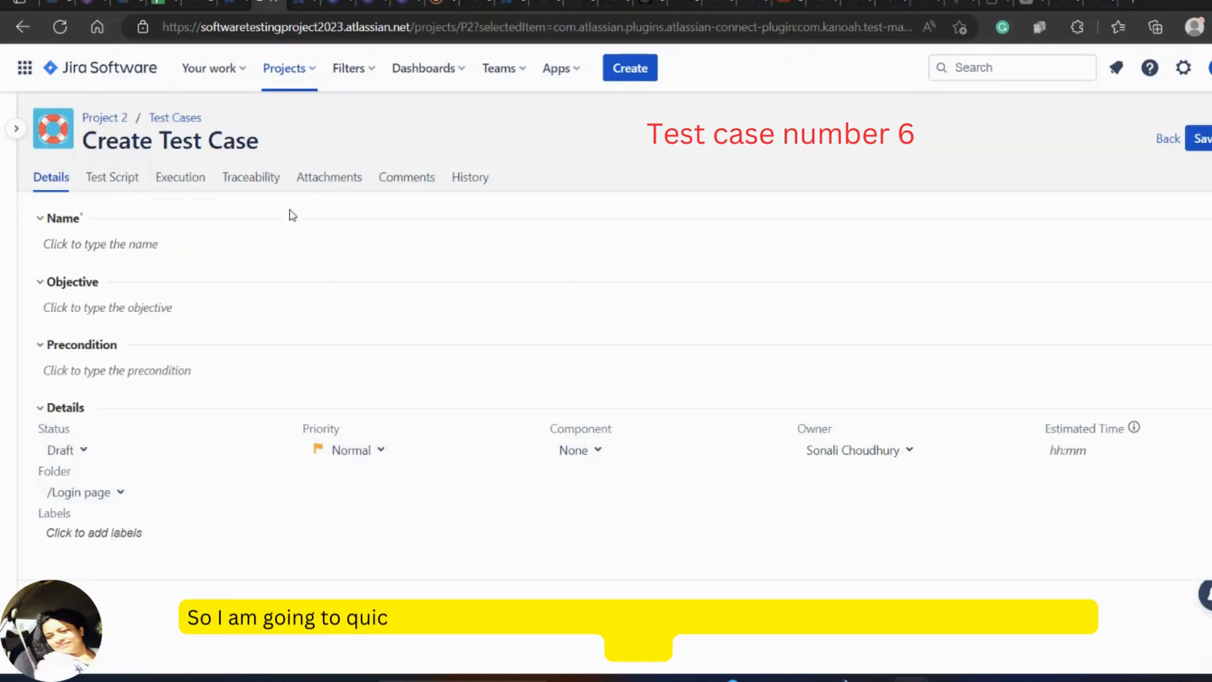
Name the sixth test case 'Verify navigation from Login to signup page'
left_click(101, 244)
type("Verify")
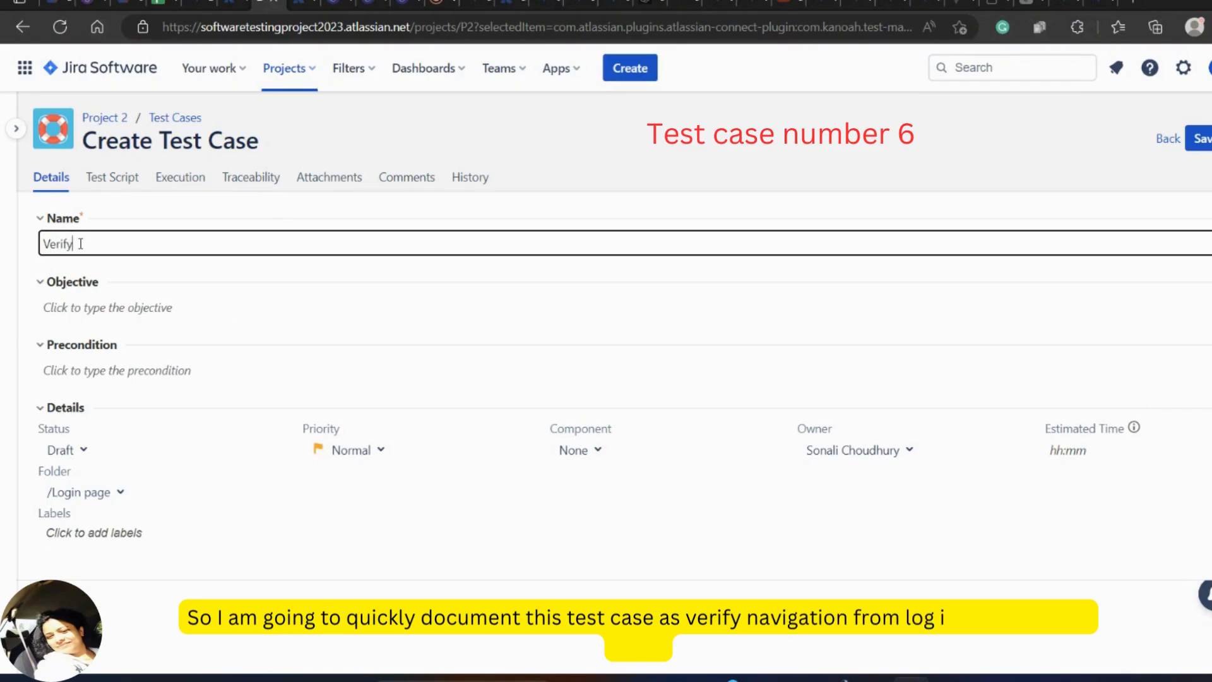
type("naviga")
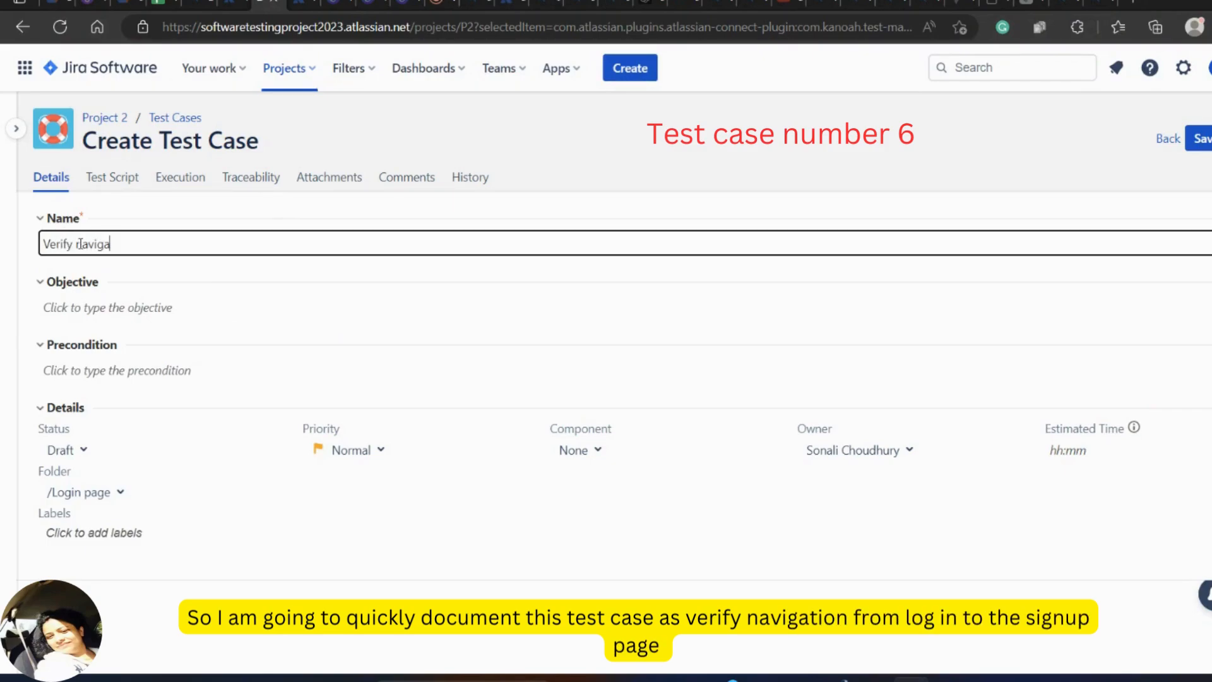
type("tion from")
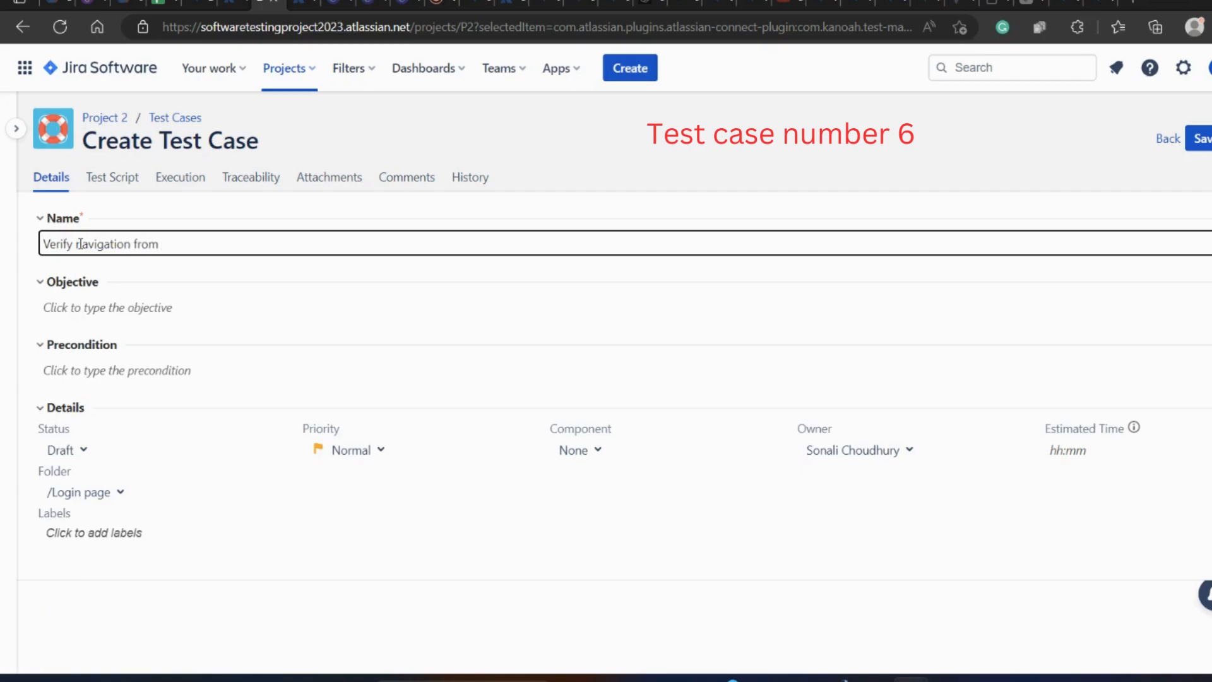
type("Login to si")
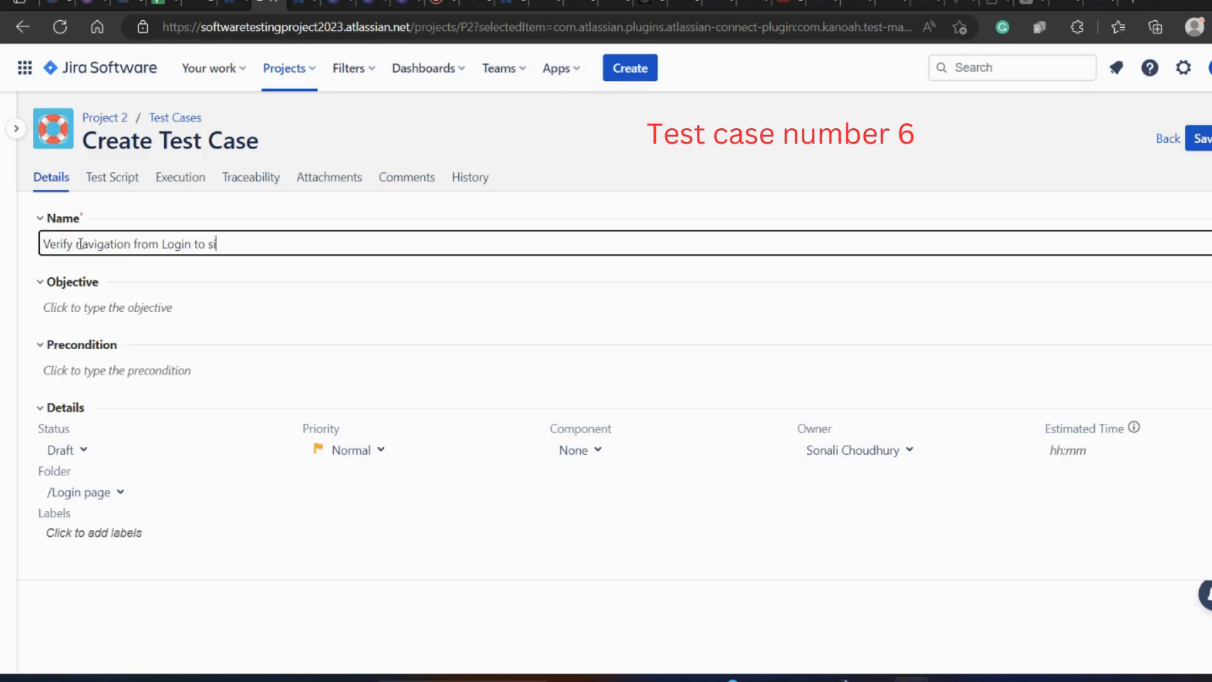
type("gnup pag")
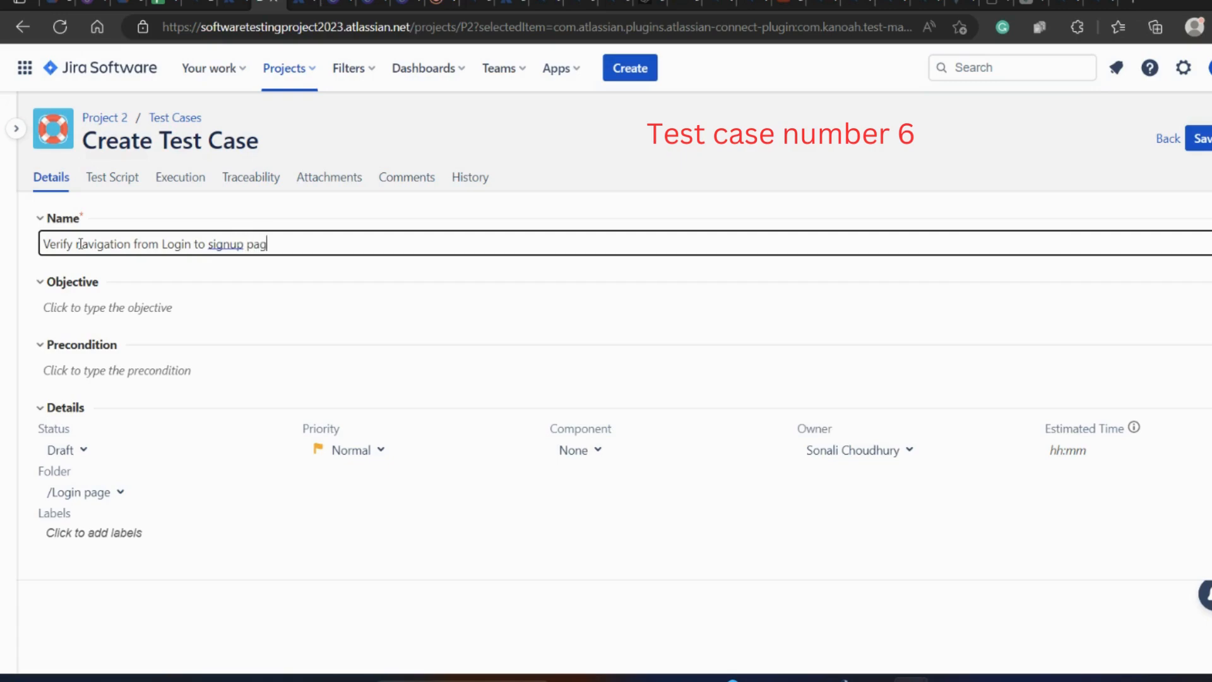
type("e")
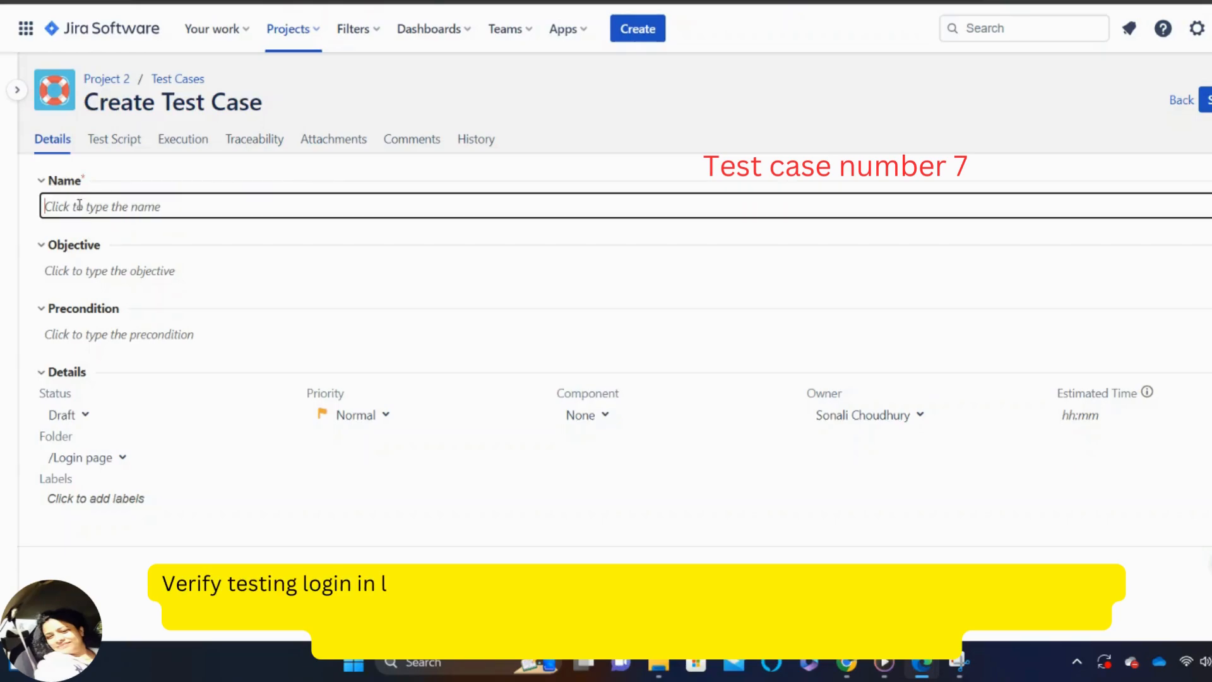
Name test case P2-T7 'Verify testing login in landscape mode' and save it
type("Verify Test")
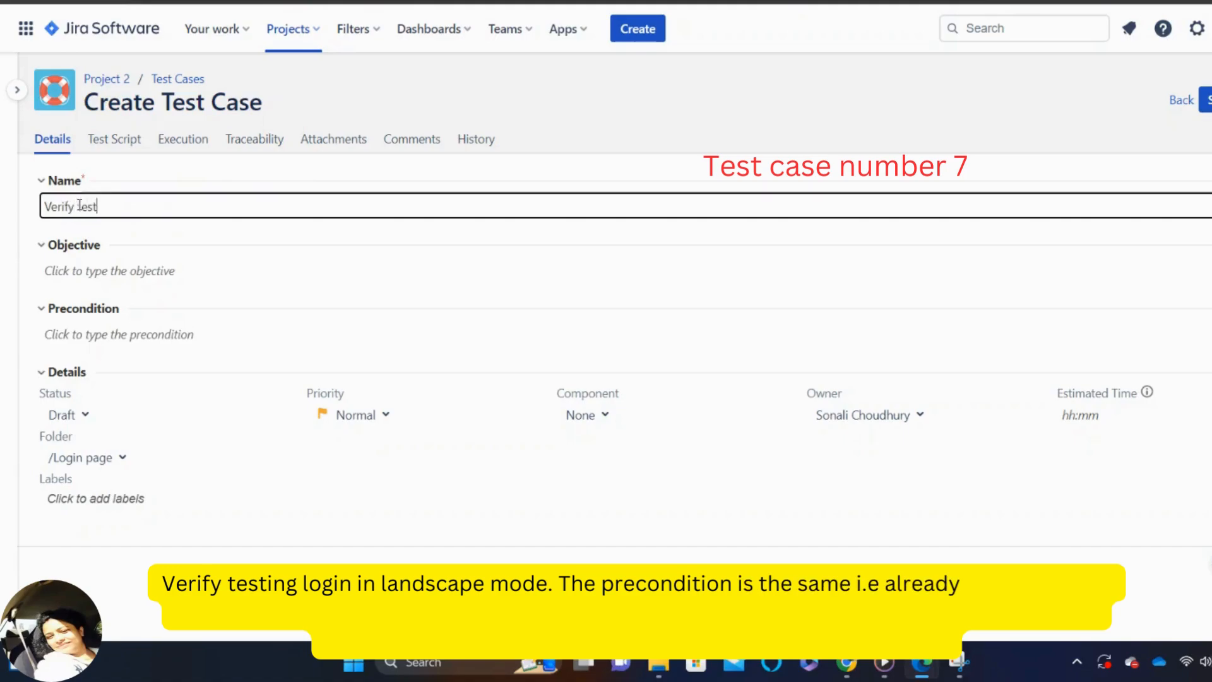
type("ing login in")
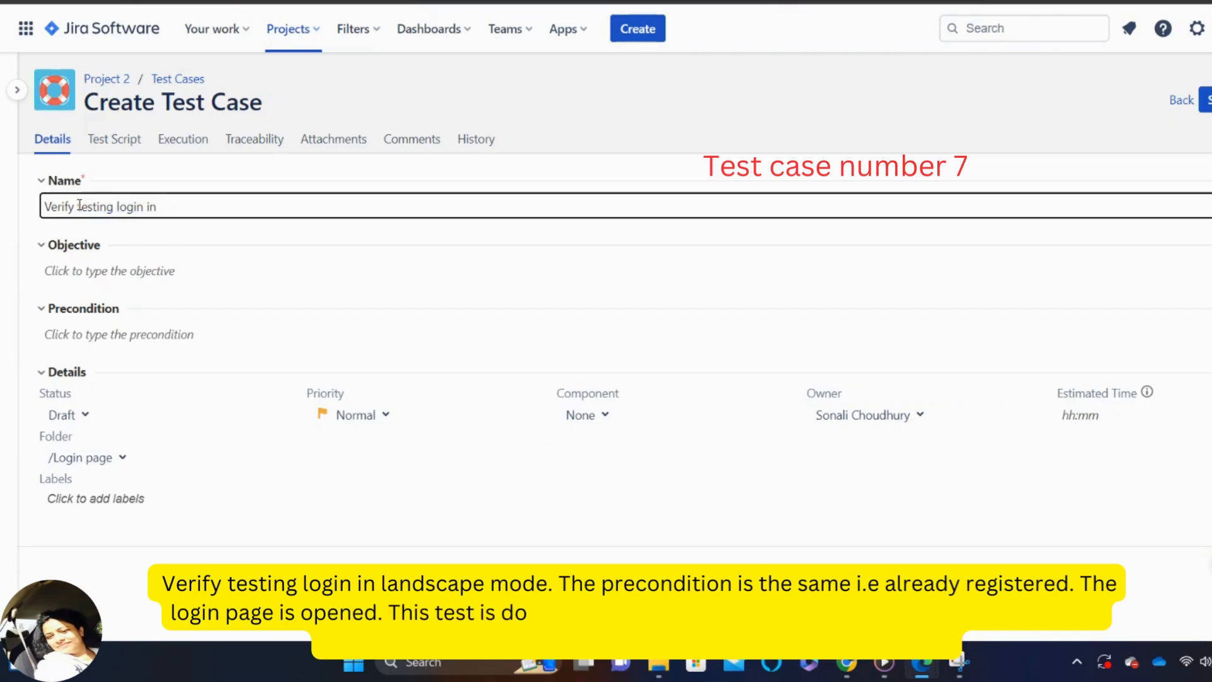
type("landscap")
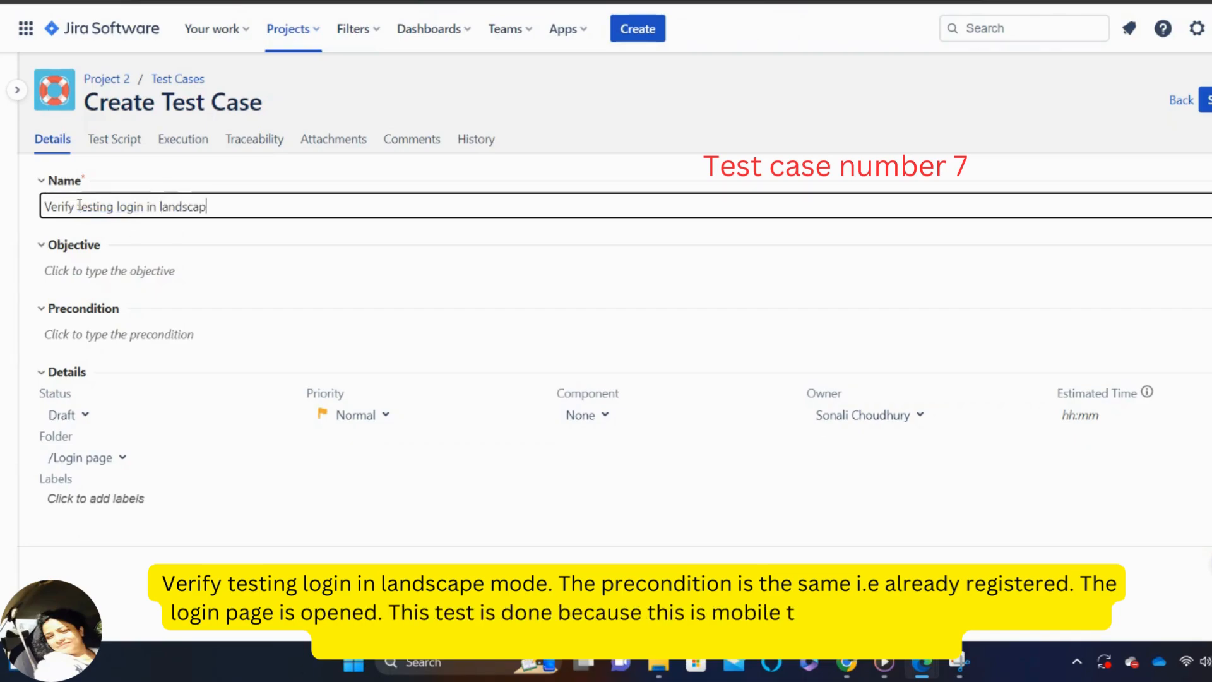
type("e mode")
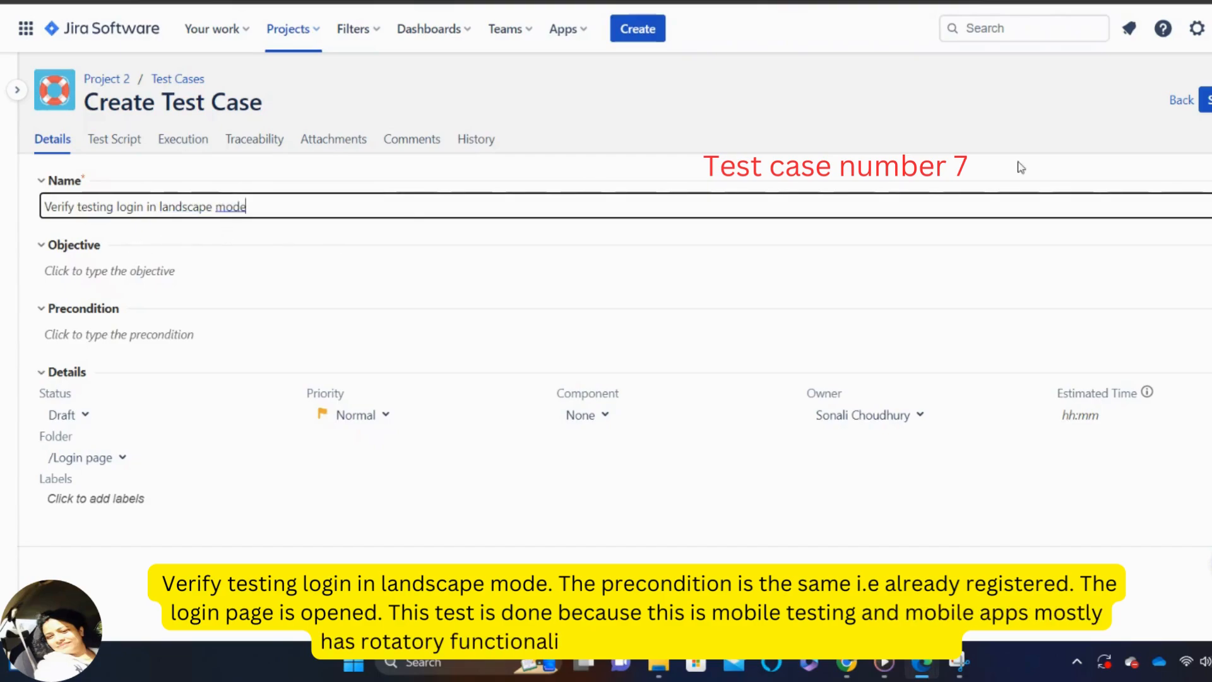
left_click(1092, 100)
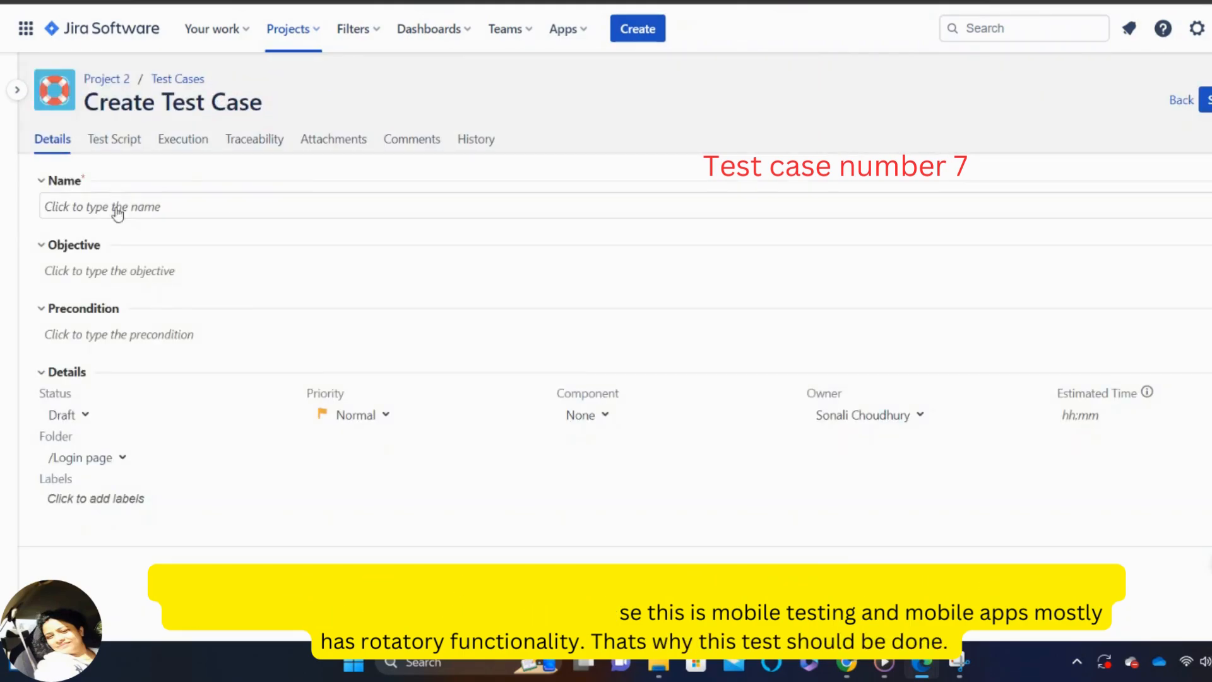
left_click(1099, 108)
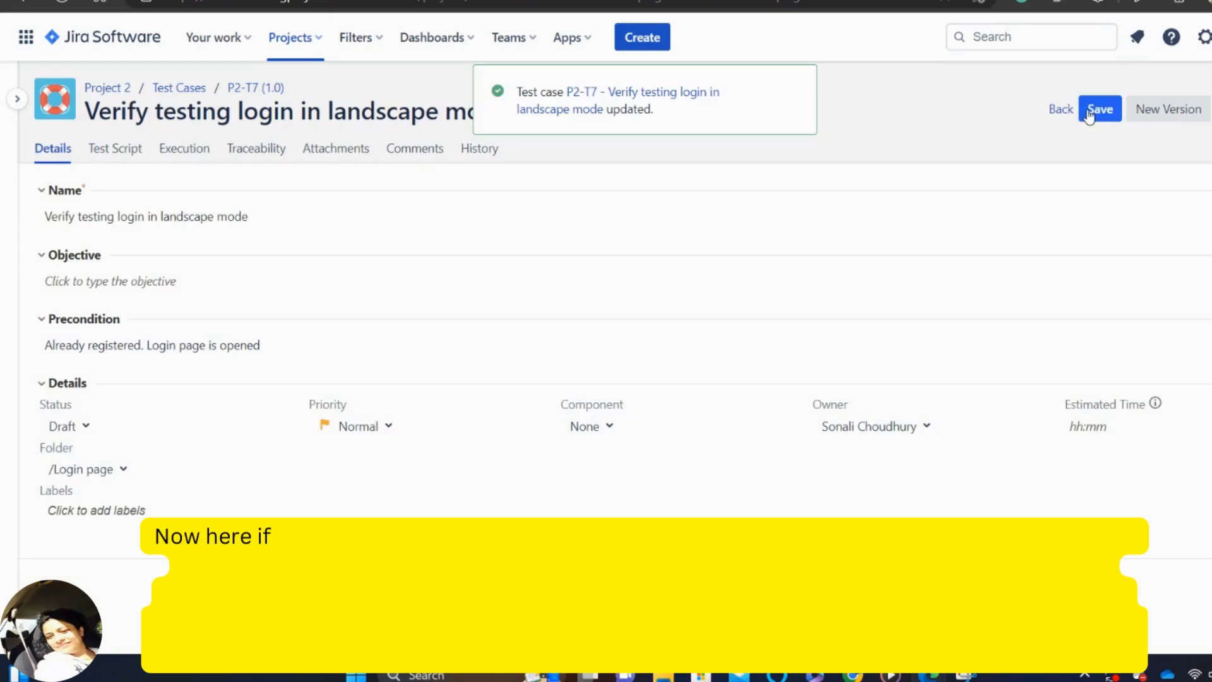
mouse_move(179, 87)
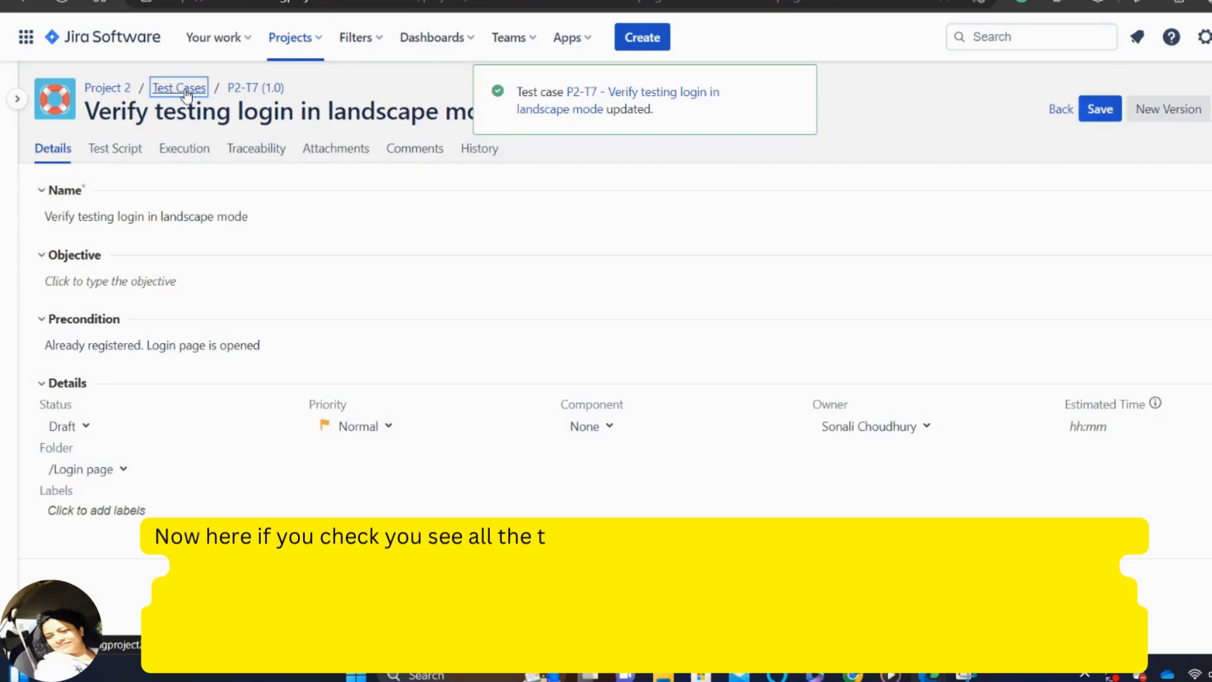
Return to the Project 2 test case list to review the seven Login page tests
left_click(178, 88)
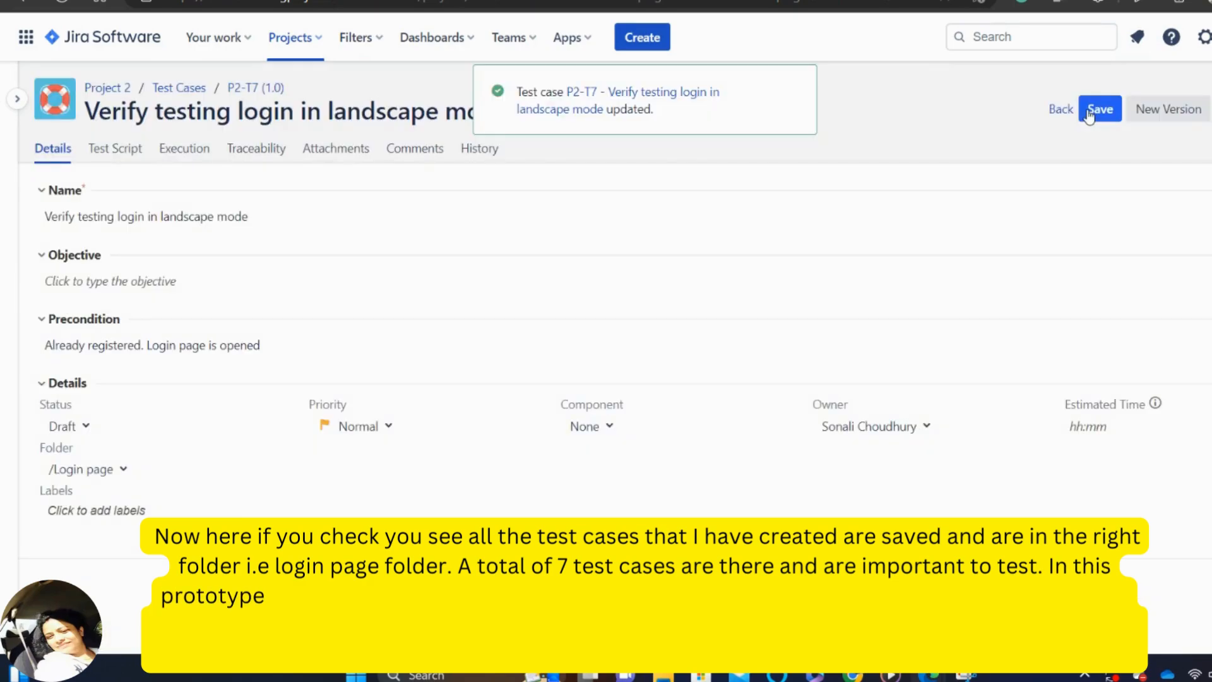
mouse_move(179, 87)
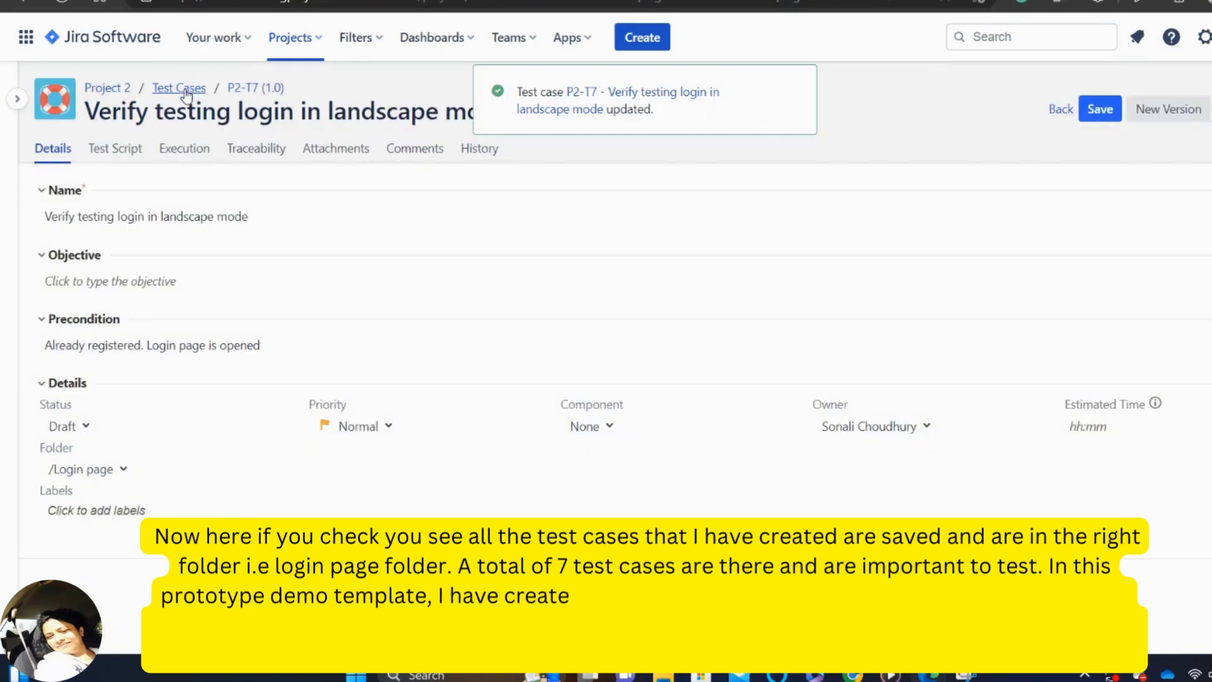
left_click(179, 87)
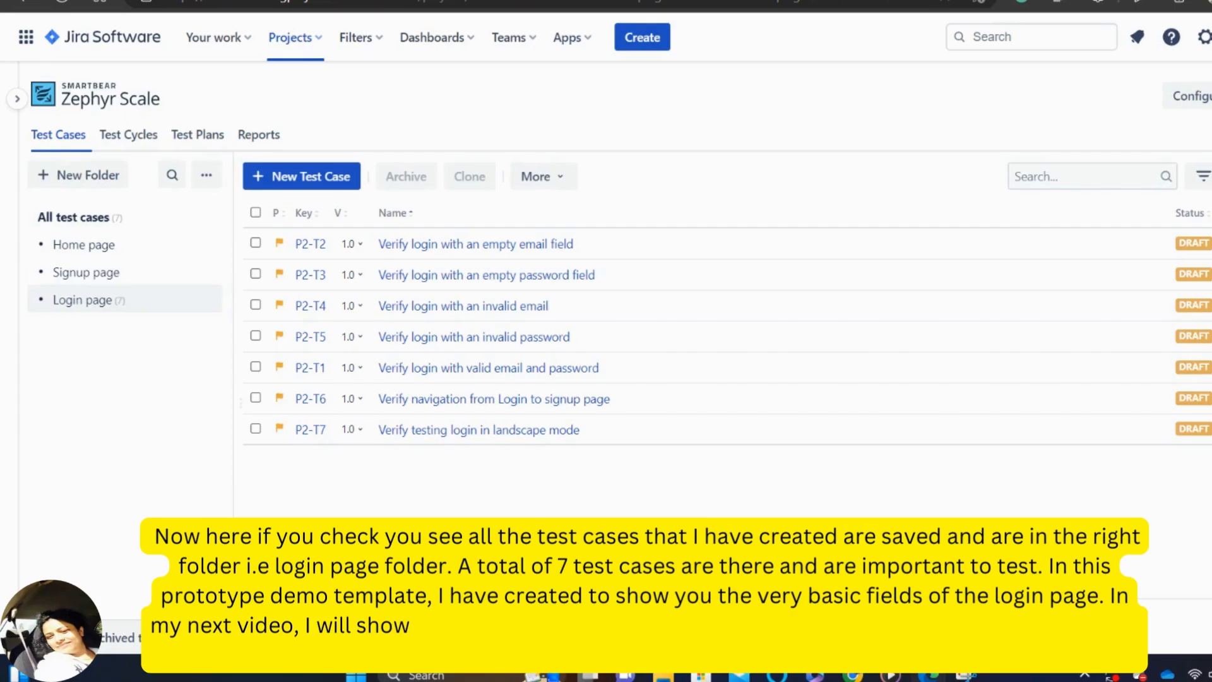
mouse_move(128, 300)
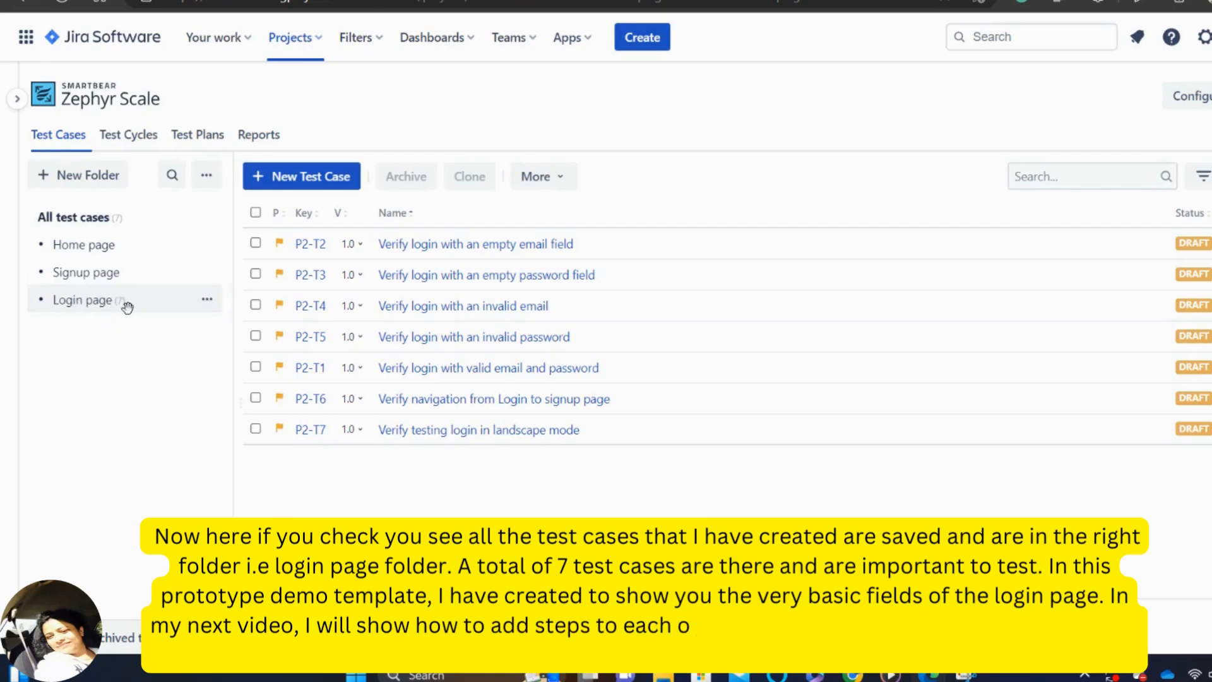
mouse_move(120, 325)
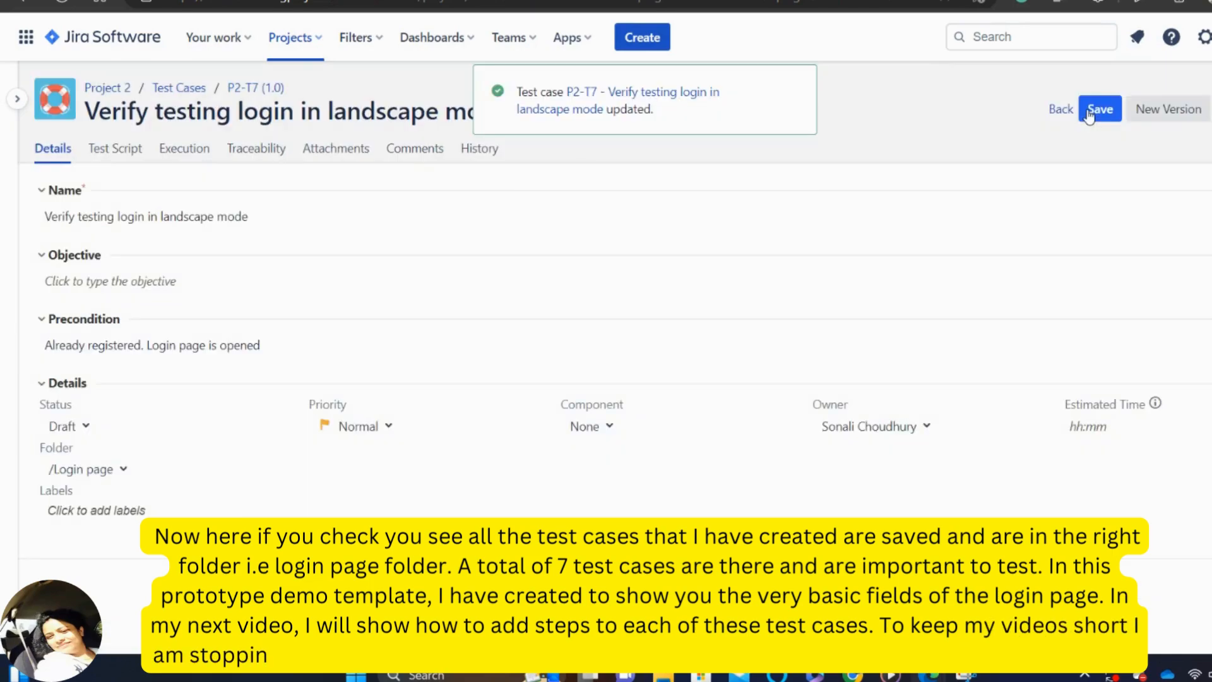
mouse_move(179, 87)
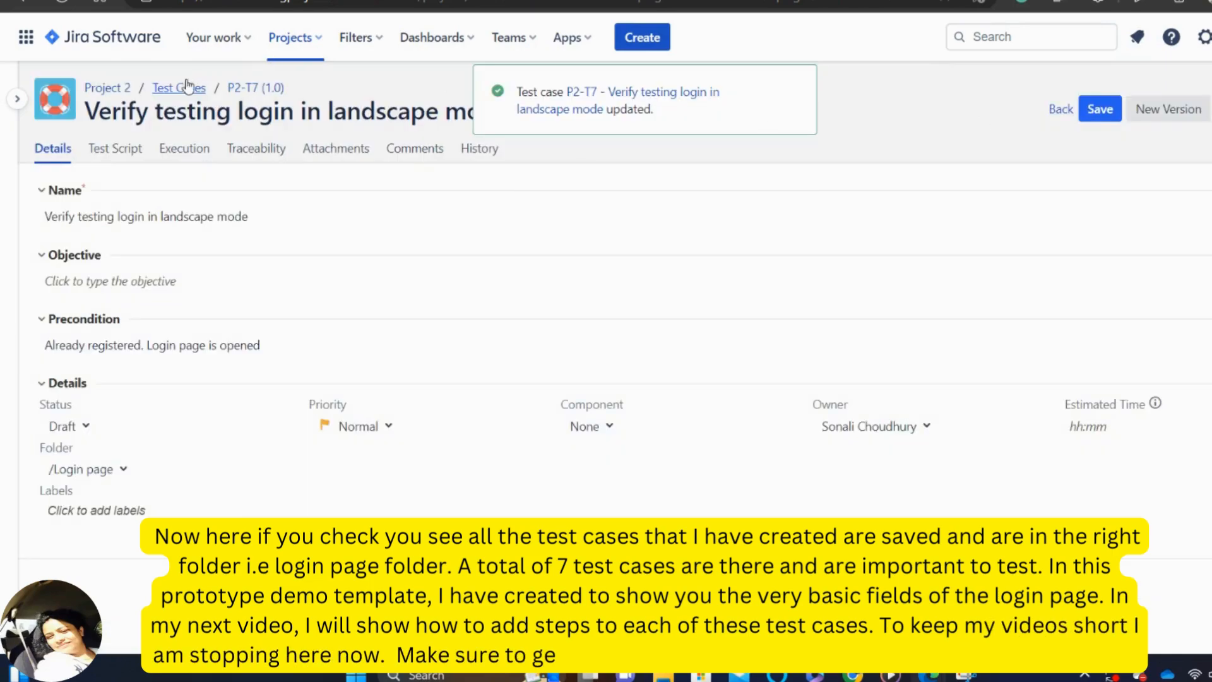
left_click(179, 87)
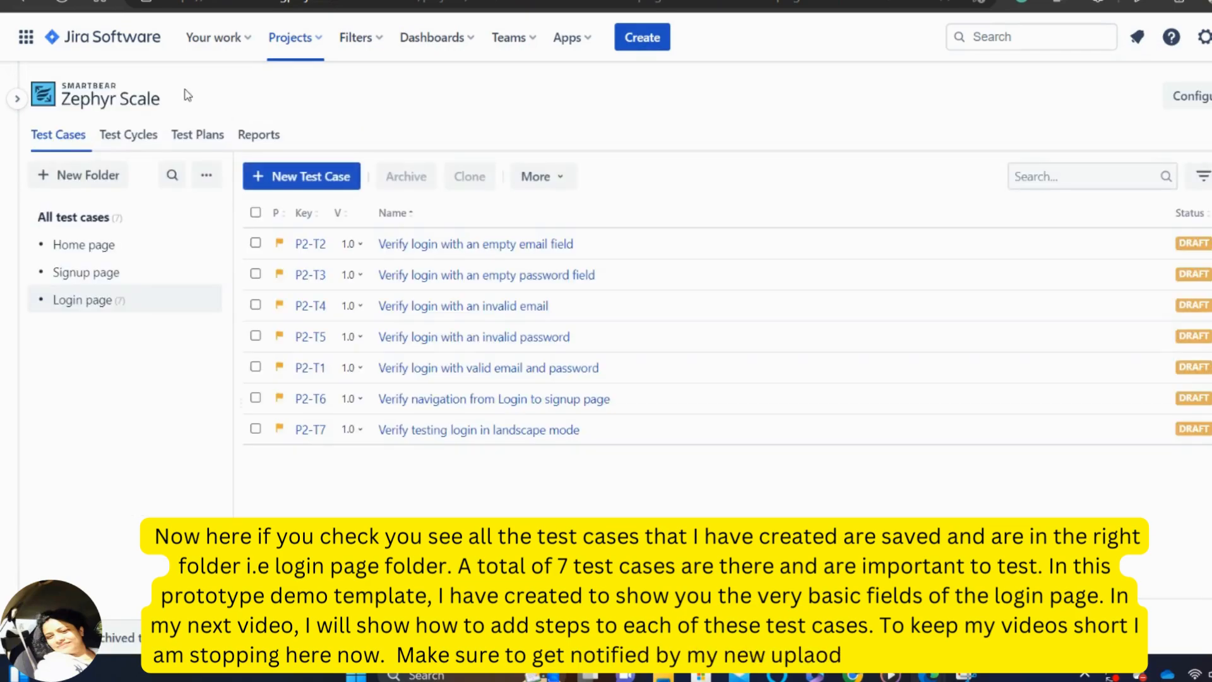